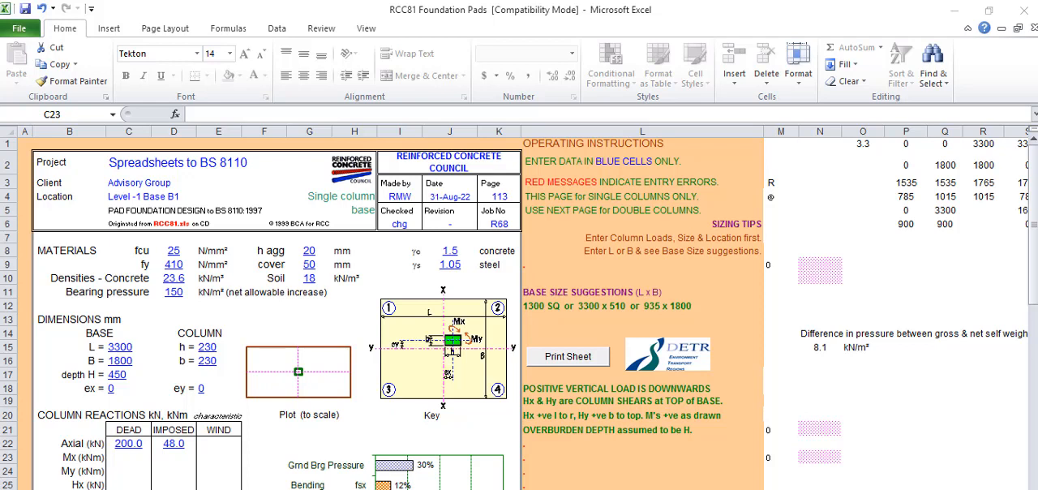
{"action": "mouse_move", "coordinate": [542, 448]}
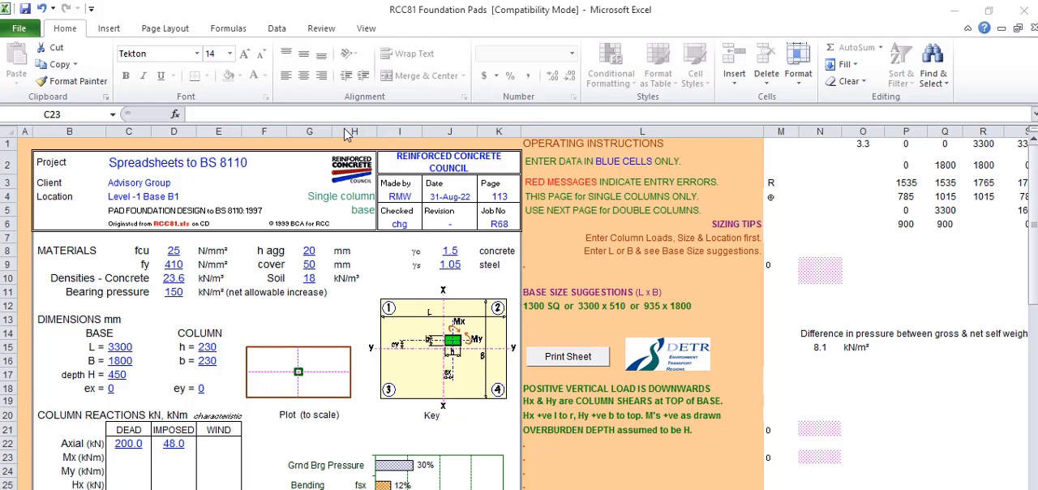
{"action": "mouse_move", "coordinate": [472, 251]}
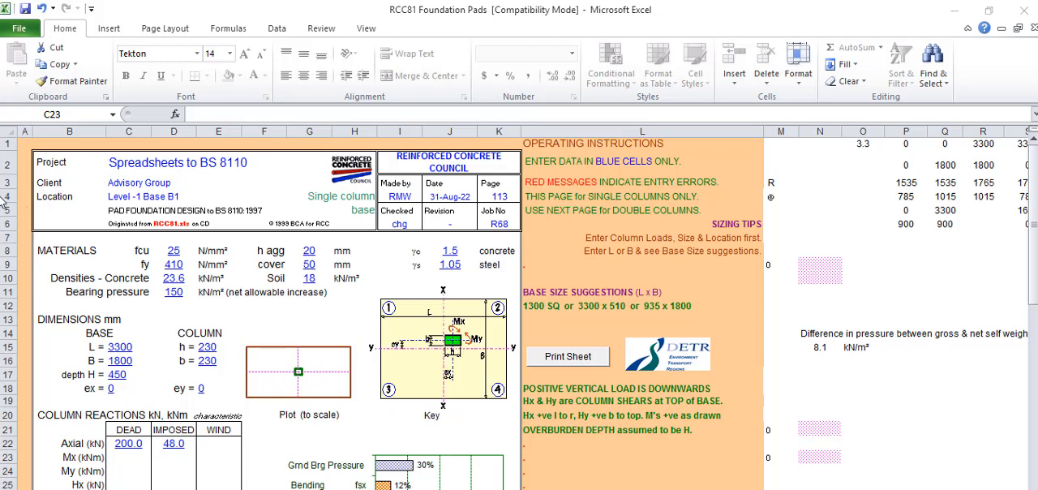
{"action": "mouse_move", "coordinate": [239, 235]}
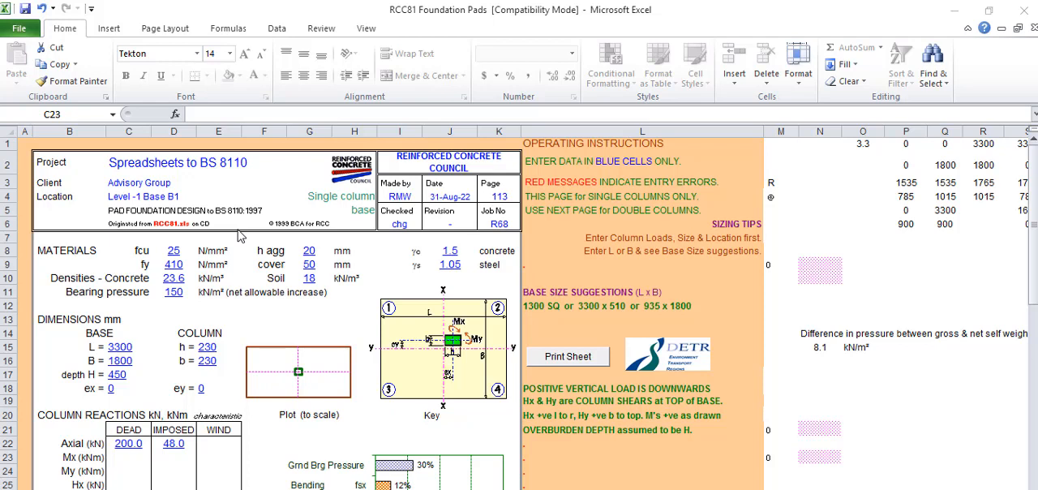
{"action": "mouse_move", "coordinate": [329, 395]}
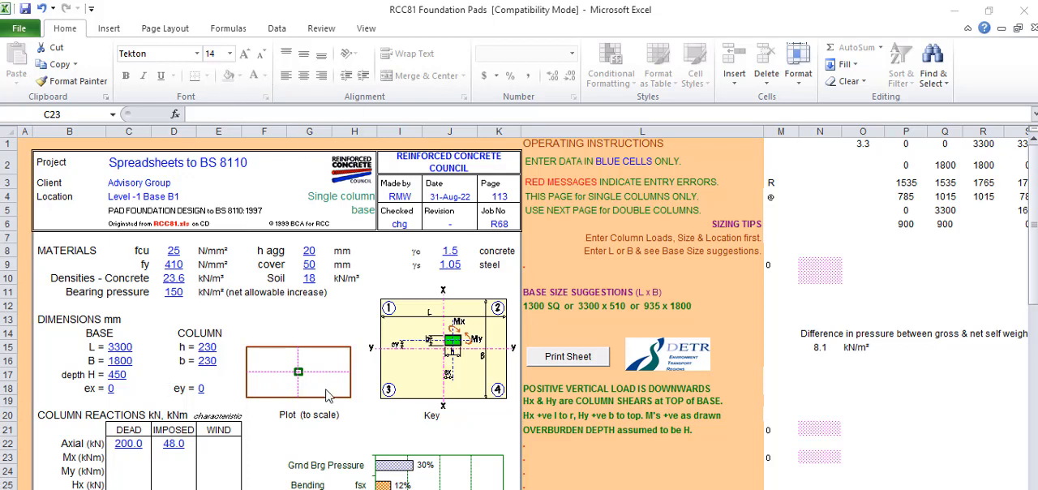
{"action": "mouse_move", "coordinate": [189, 184]}
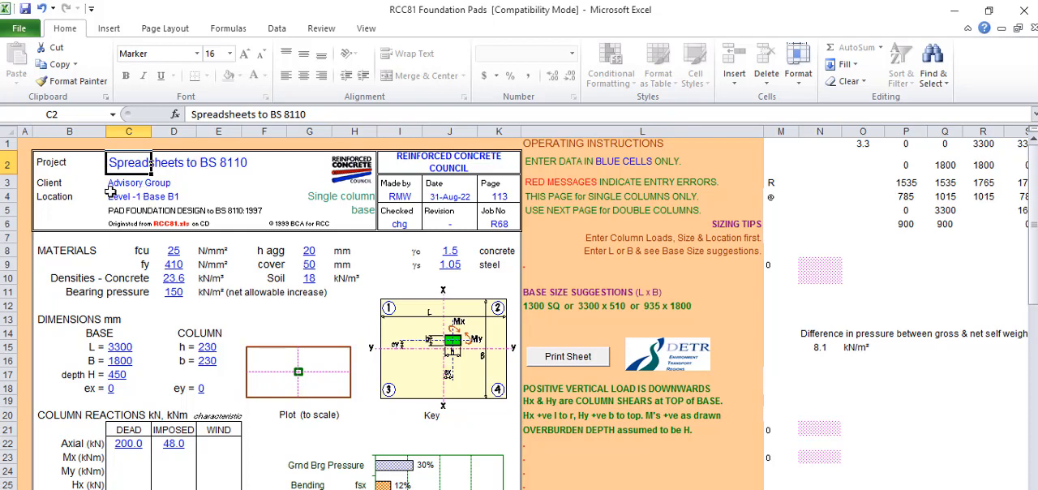
Review the client, location, date, page, checked-by and job number entries
{"action": "left_click", "coordinate": [128, 182]}
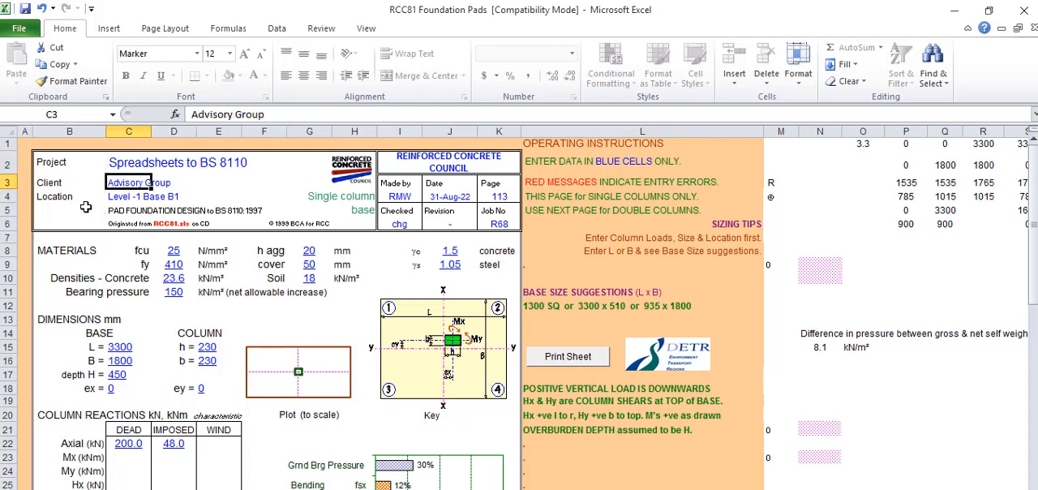
{"action": "left_click", "coordinate": [128, 196]}
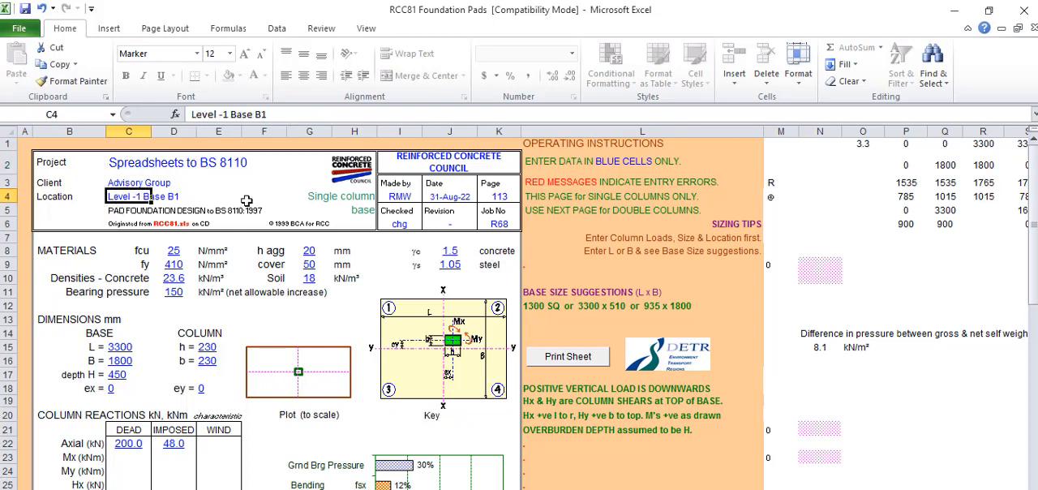
{"action": "left_click", "coordinate": [398, 196]}
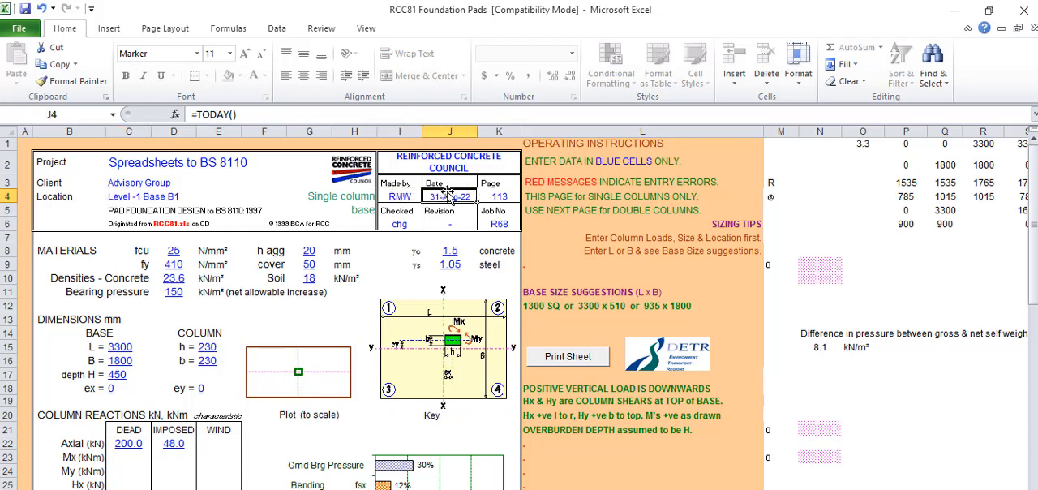
{"action": "left_click", "coordinate": [499, 196]}
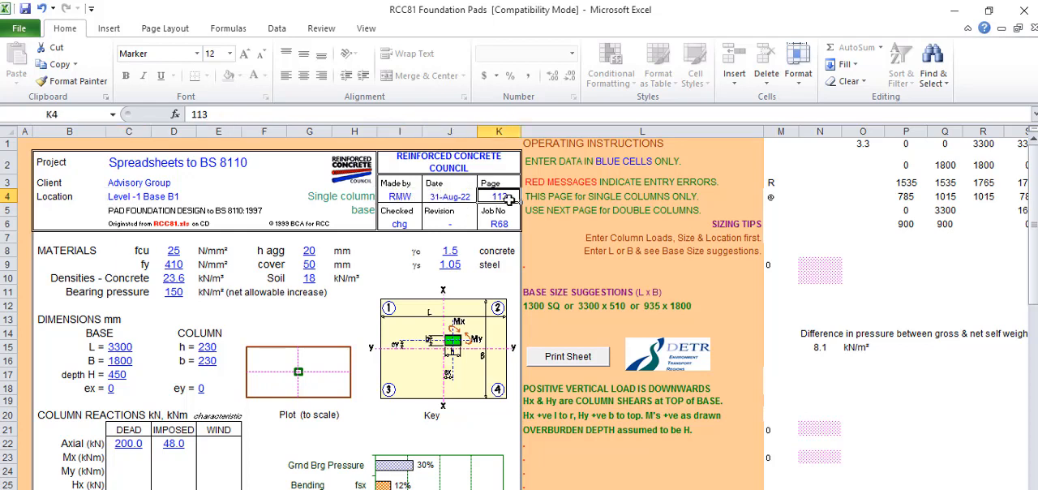
{"action": "left_click", "coordinate": [398, 224]}
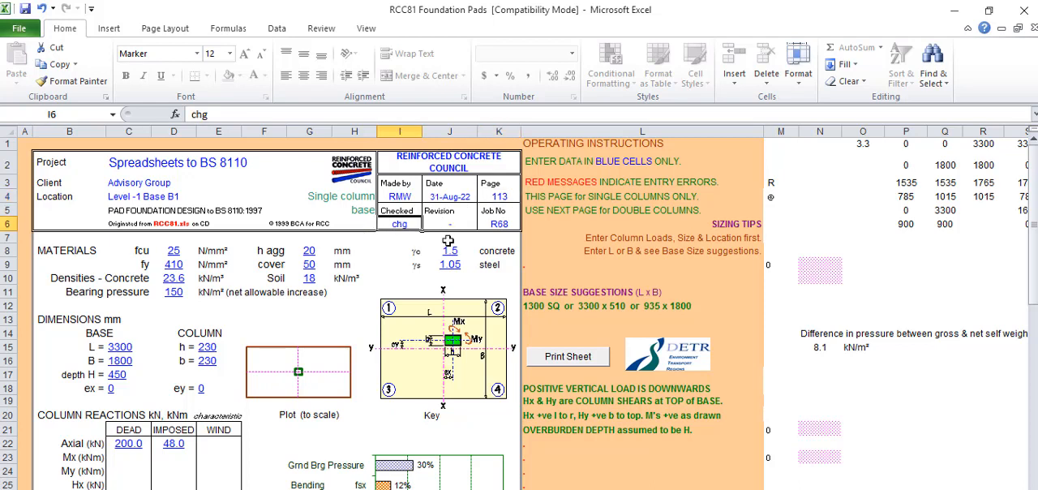
{"action": "left_click", "coordinate": [498, 224]}
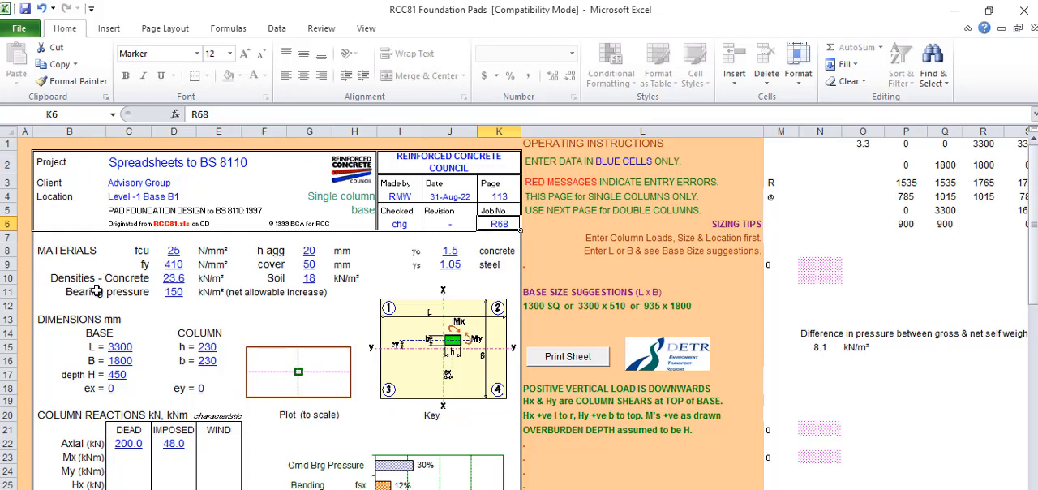
{"action": "mouse_move", "coordinate": [186, 299]}
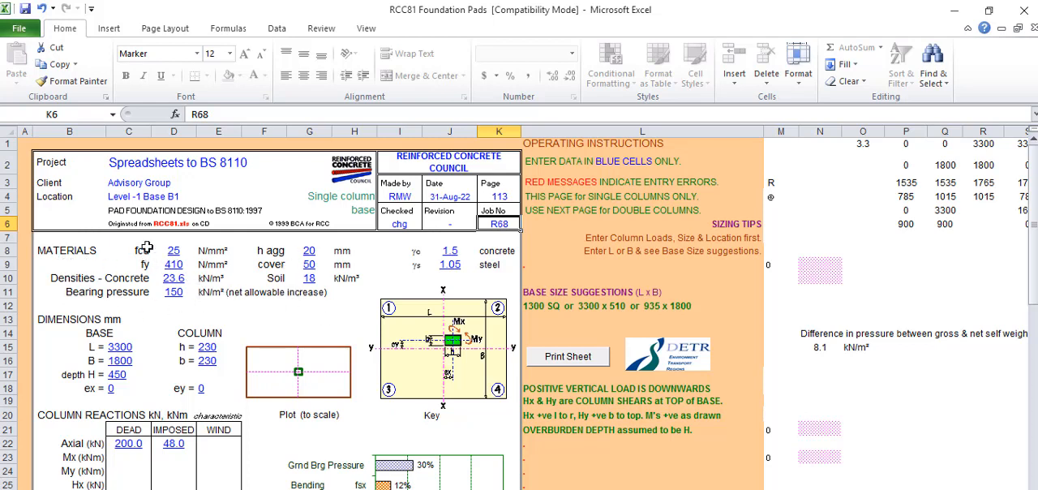
Check fcu and fy, enter concrete density 24 kN/m³, then check soil density
{"action": "left_click", "coordinate": [172, 250]}
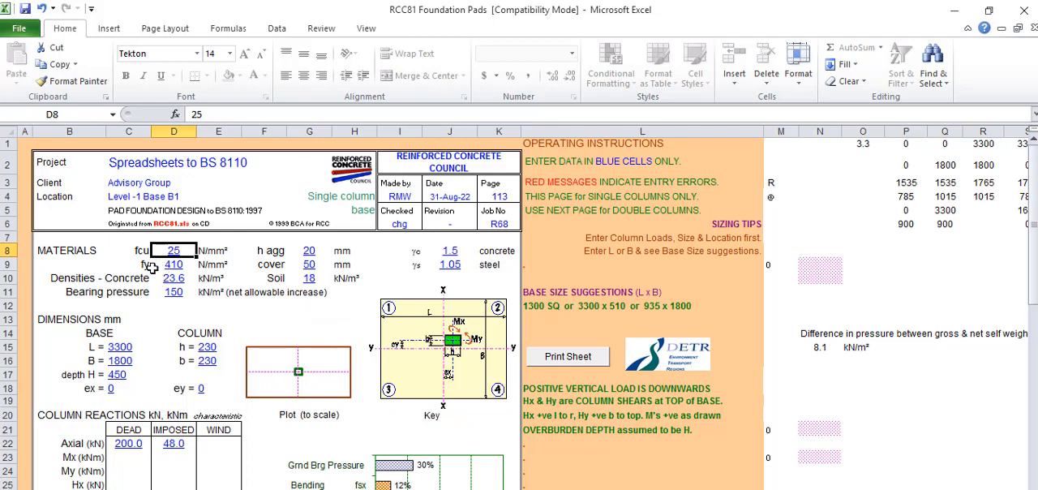
{"action": "left_click", "coordinate": [174, 264]}
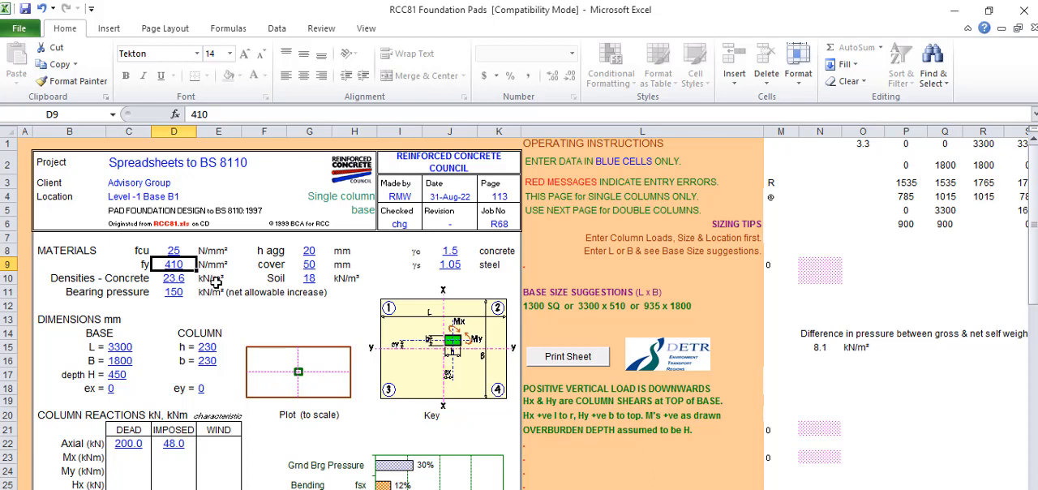
{"action": "mouse_move", "coordinate": [170, 279]}
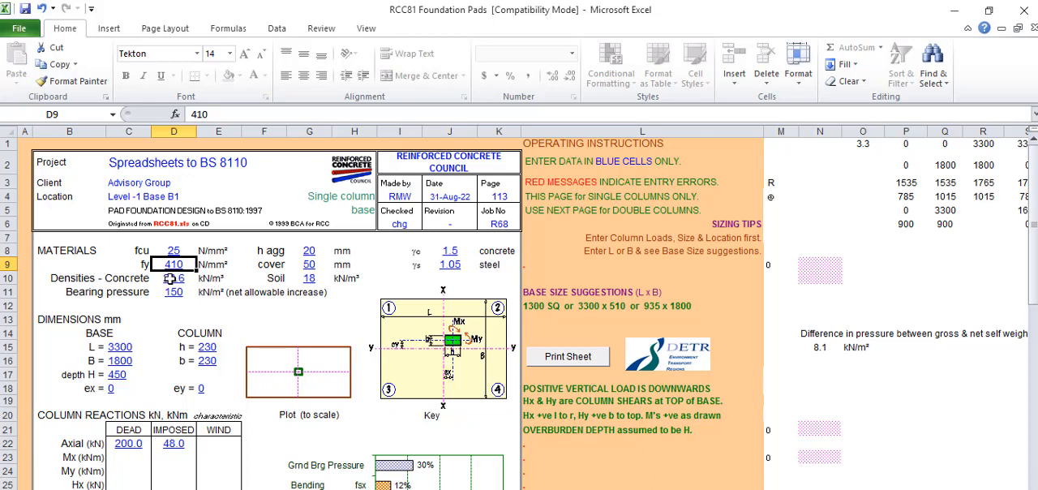
{"action": "left_click", "coordinate": [173, 277]}
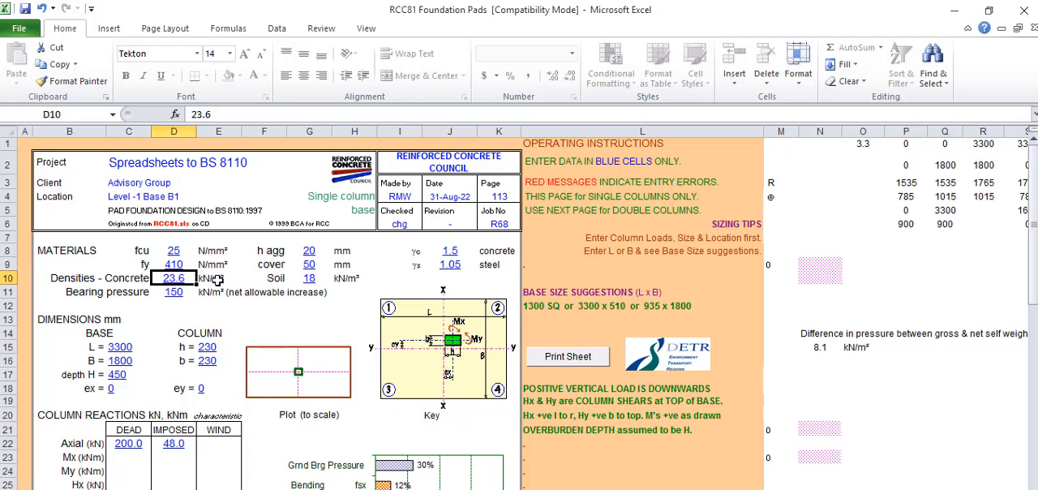
{"action": "type", "text": "24"}
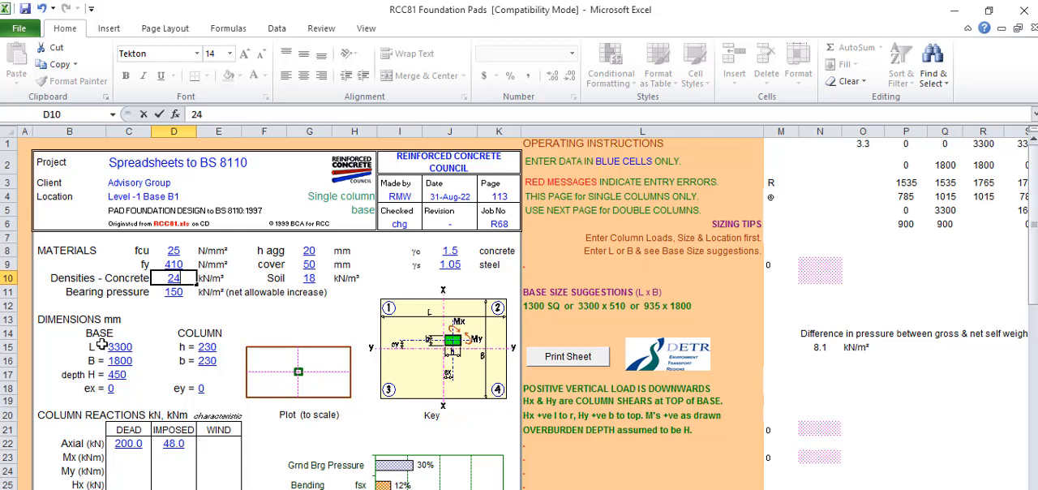
{"action": "mouse_move", "coordinate": [174, 292]}
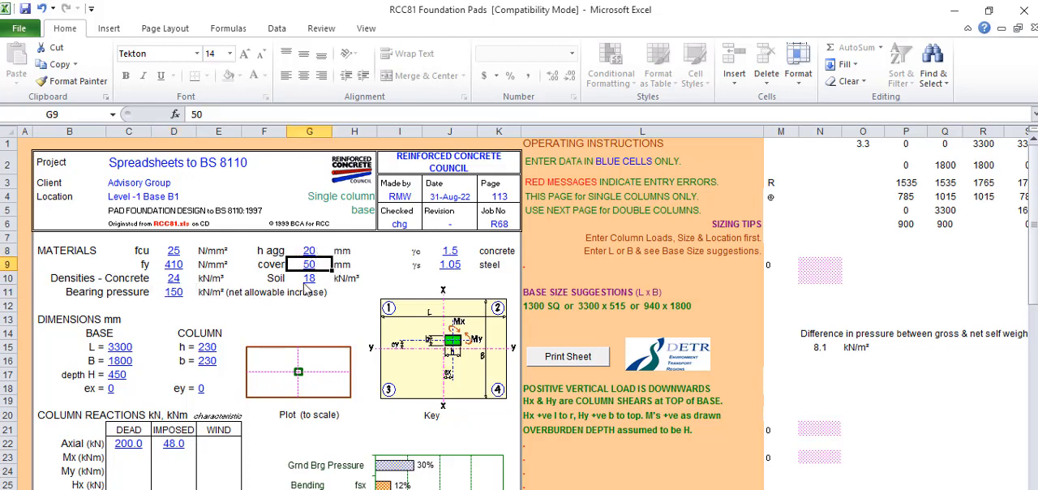
{"action": "left_click", "coordinate": [309, 277]}
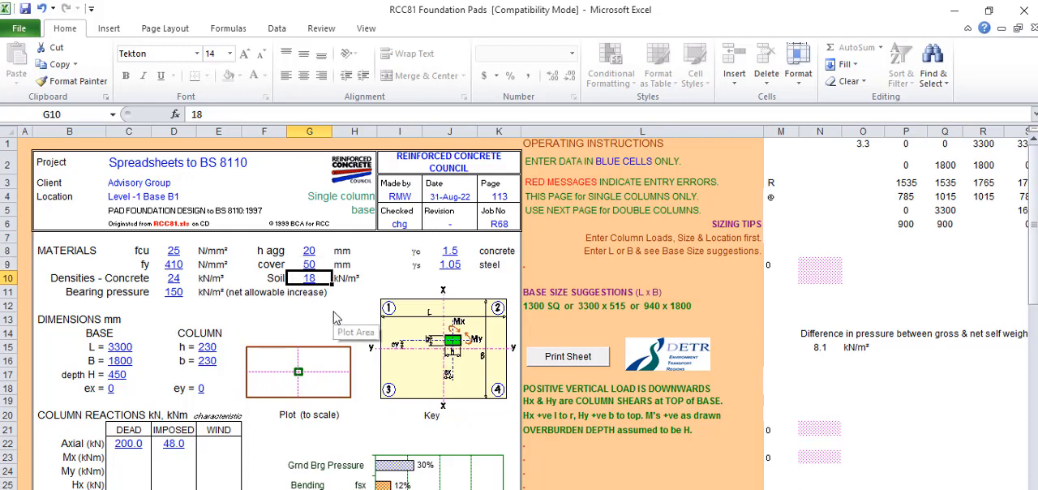
{"action": "mouse_move", "coordinate": [338, 311]}
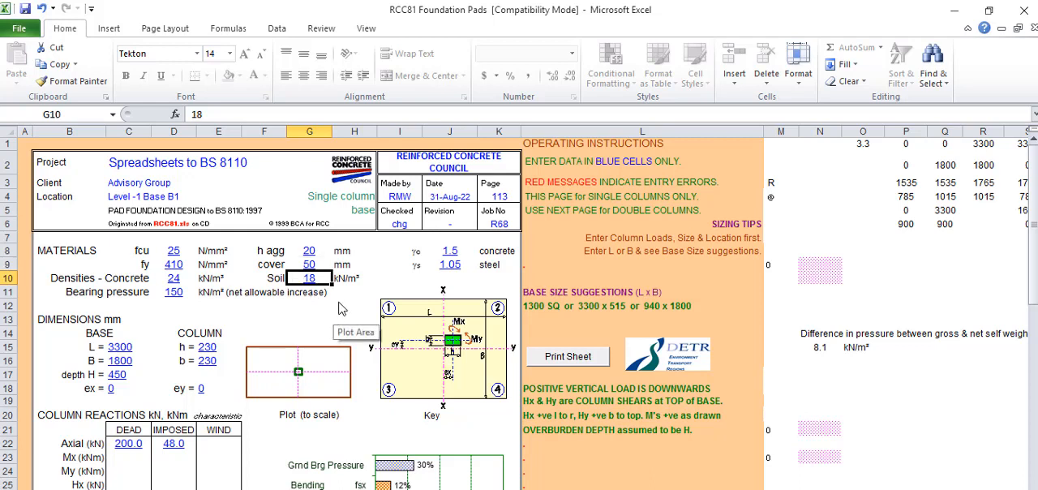
{"action": "mouse_move", "coordinate": [389, 211]}
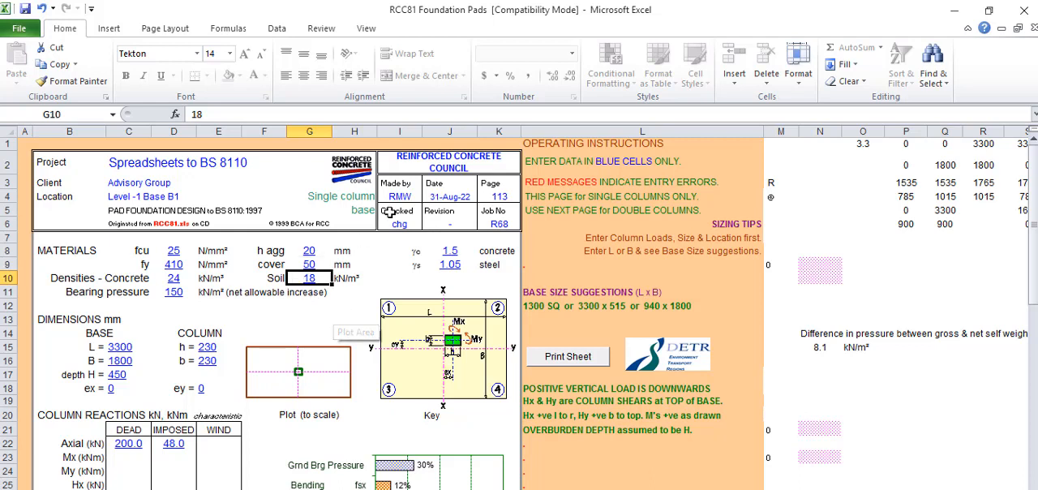
{"action": "mouse_move", "coordinate": [451, 268]}
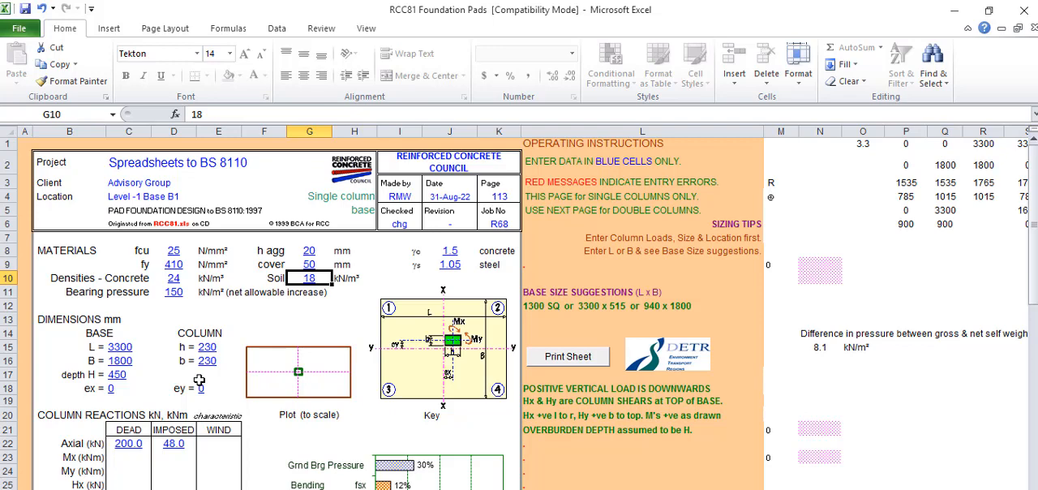
{"action": "scroll", "scroll_direction": "down", "scroll_amount": 3}
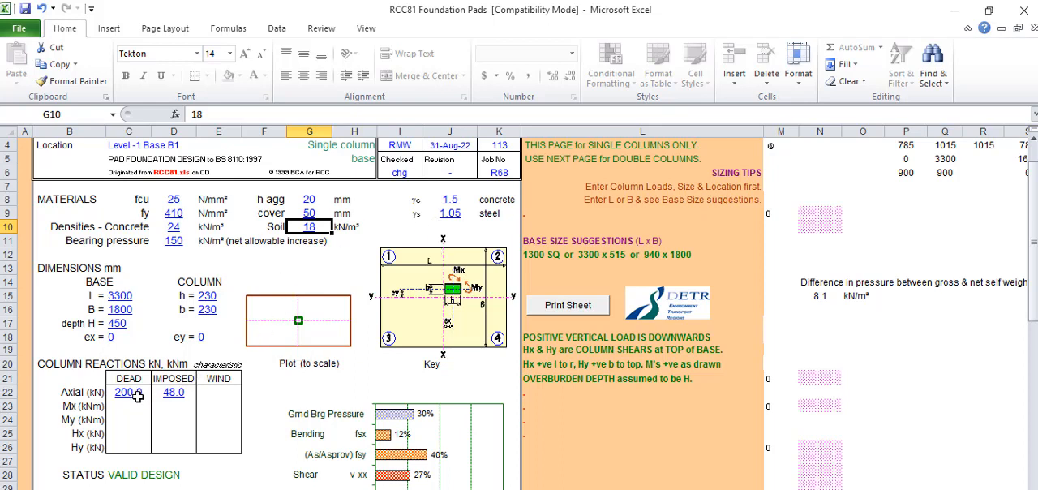
{"action": "left_click", "coordinate": [174, 392]}
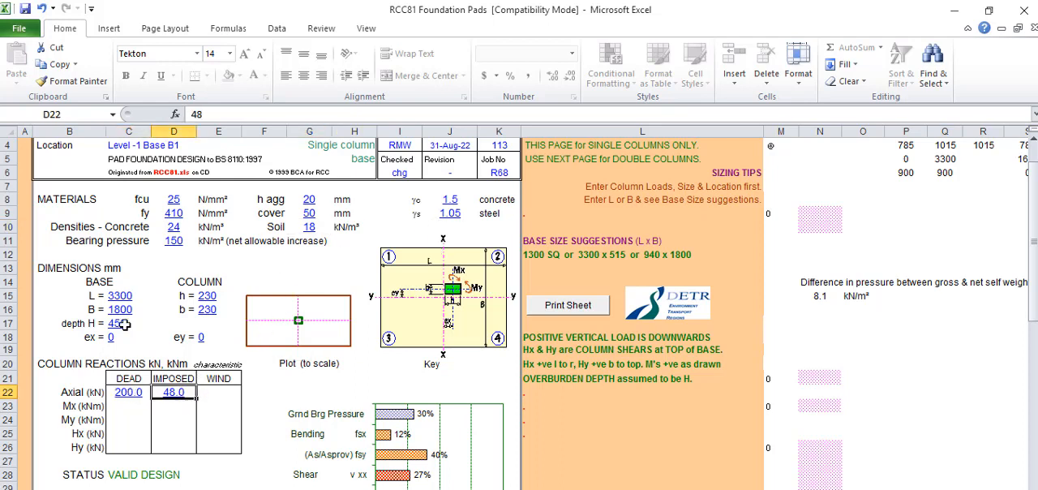
{"action": "left_click", "coordinate": [118, 309]}
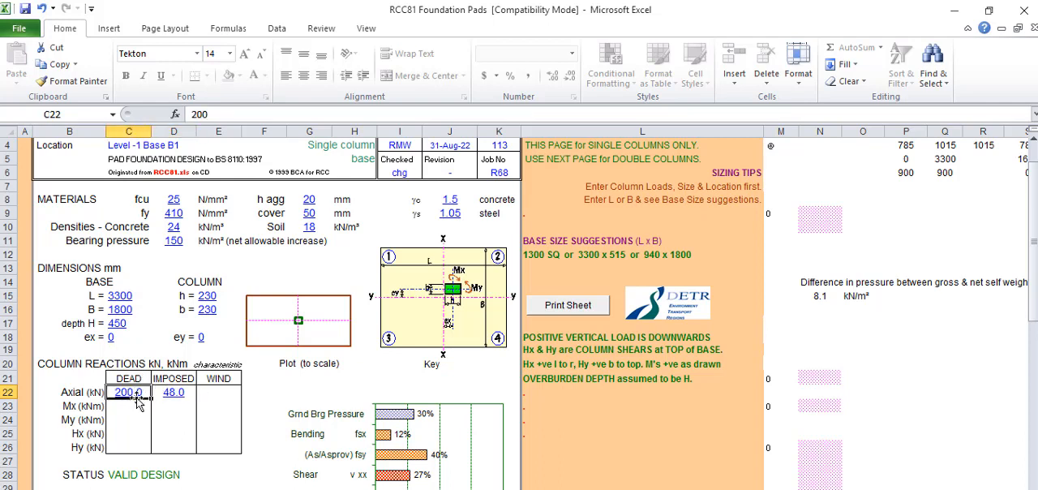
{"action": "left_click", "coordinate": [172, 392]}
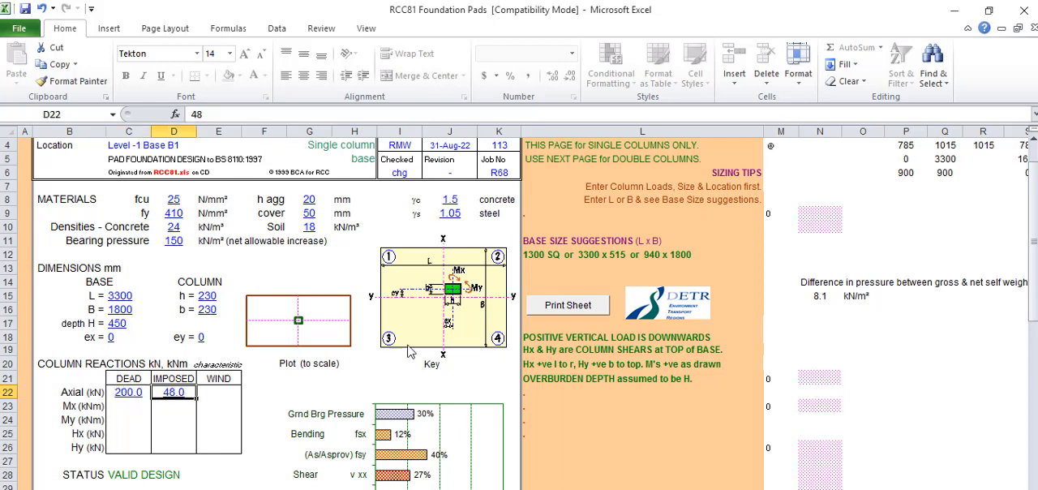
{"action": "left_click", "coordinate": [642, 254]}
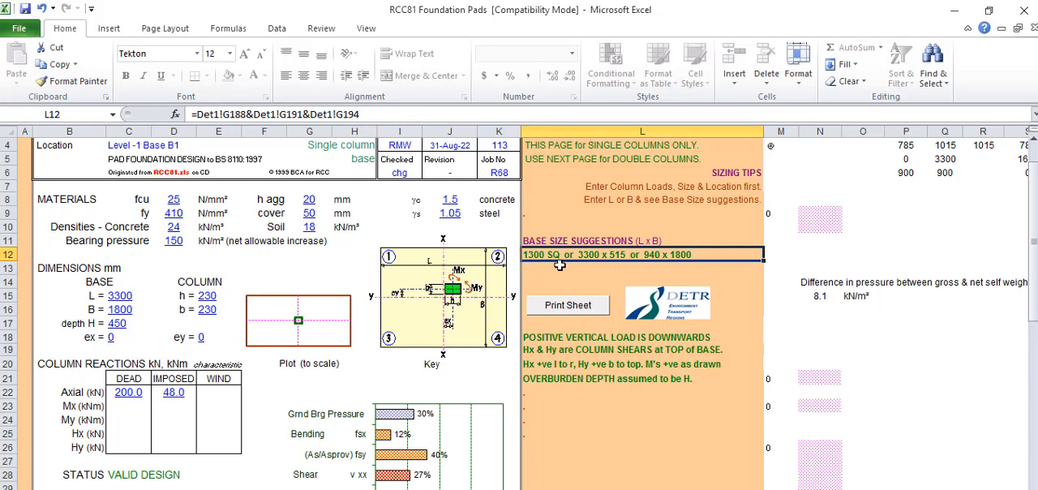
Edit base length L, then enter 1300 for base width B
{"action": "left_click", "coordinate": [120, 295]}
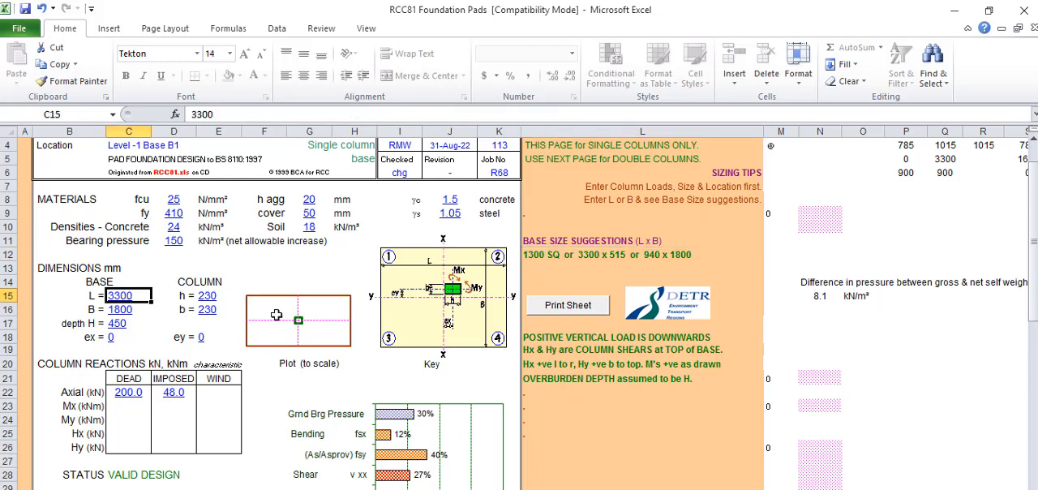
{"action": "type", "text": "1"}
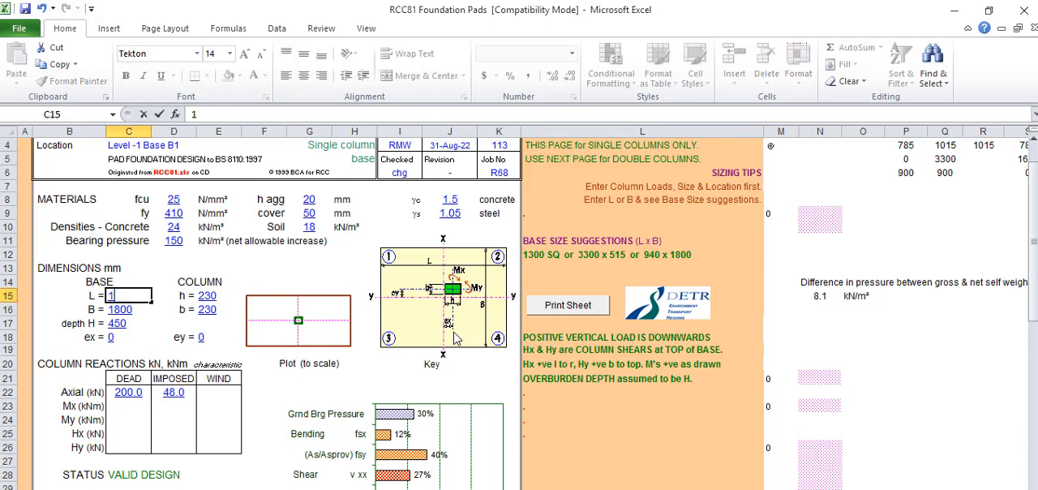
{"action": "type", "text": "300"}
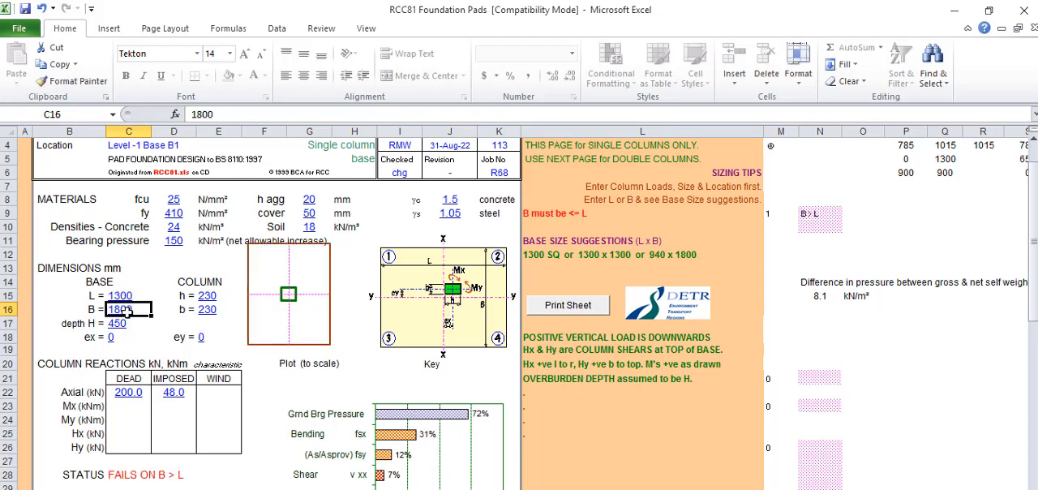
{"action": "type", "text": "1130"}
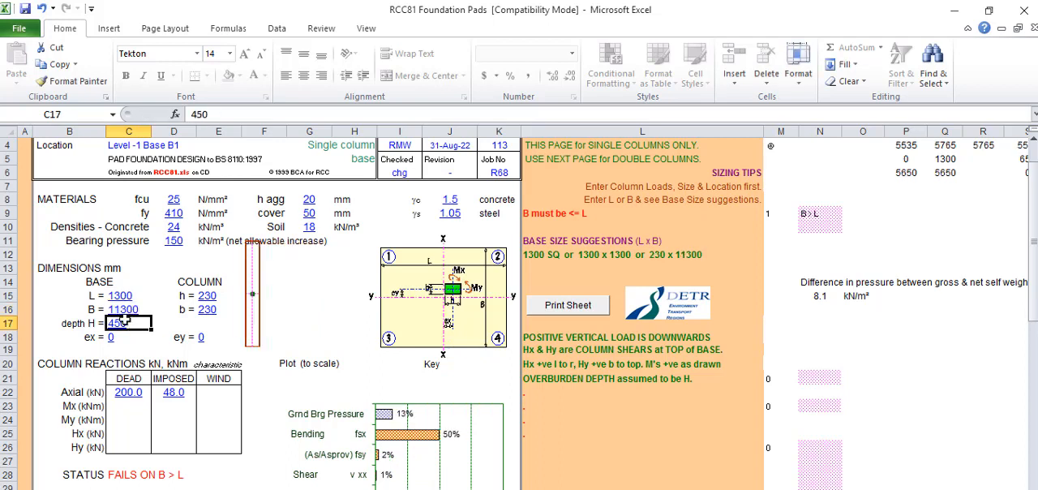
{"action": "left_click", "coordinate": [123, 309]}
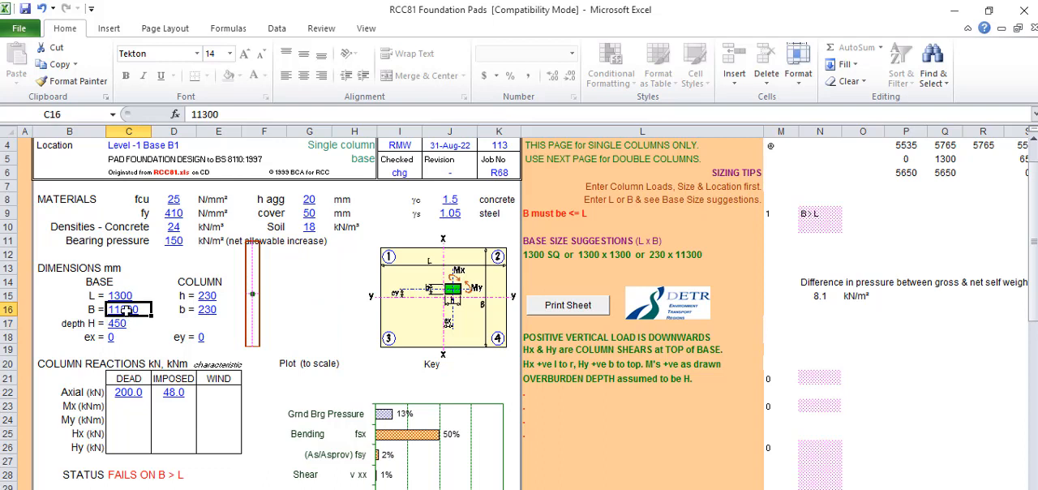
{"action": "type", "text": "130"}
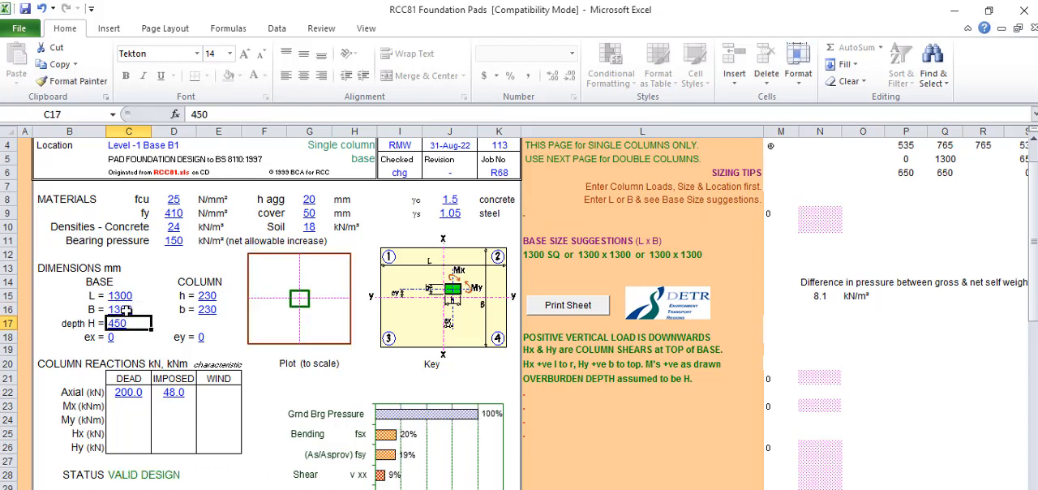
{"action": "mouse_move", "coordinate": [405, 300]}
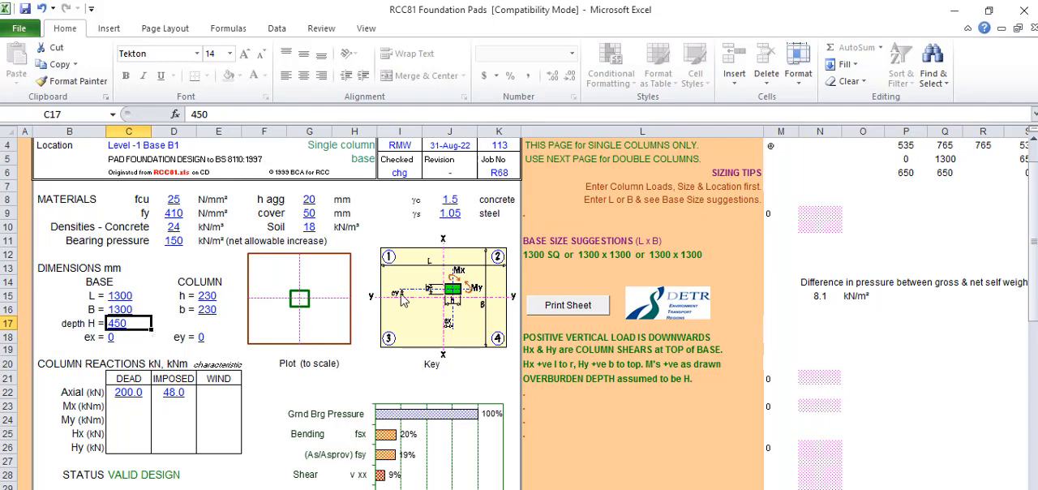
{"action": "mouse_move", "coordinate": [303, 345]}
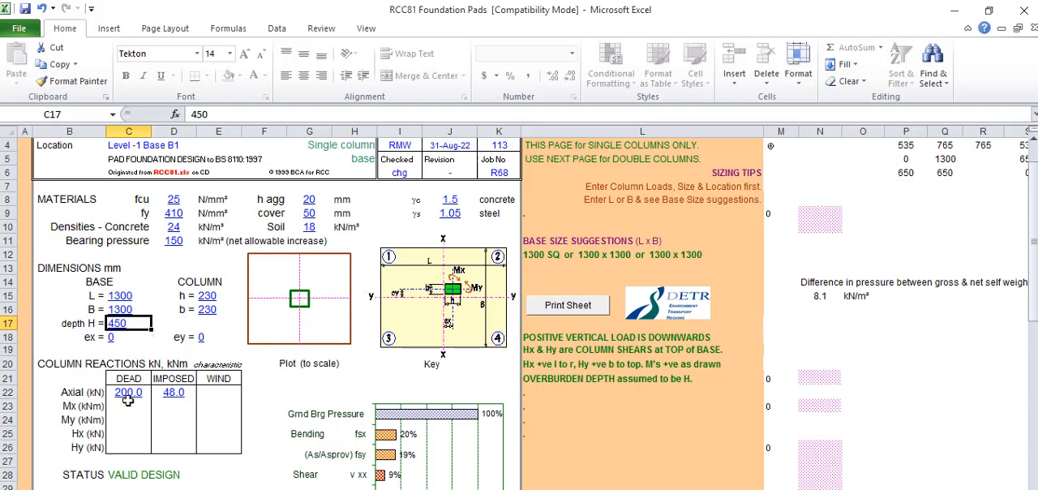
{"action": "mouse_move", "coordinate": [565, 238]}
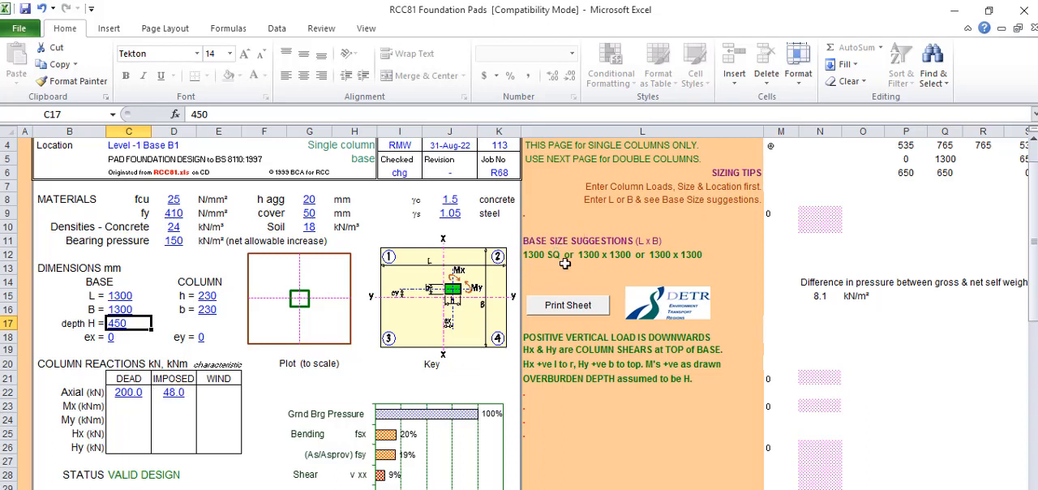
{"action": "mouse_move", "coordinate": [140, 274]}
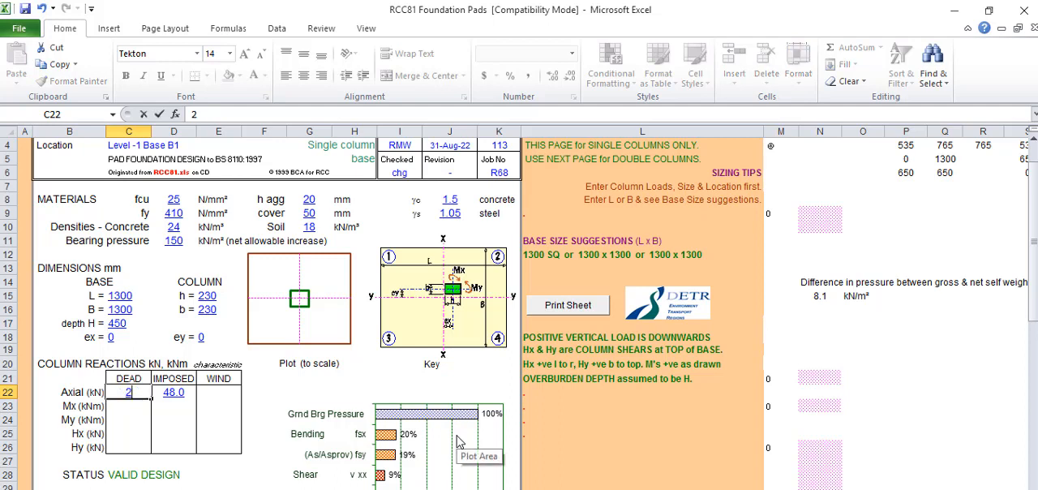
Enter 250.0 kN as the dead axial load in C22, giving FAILS ON GBP
{"action": "type", "text": "250.0"}
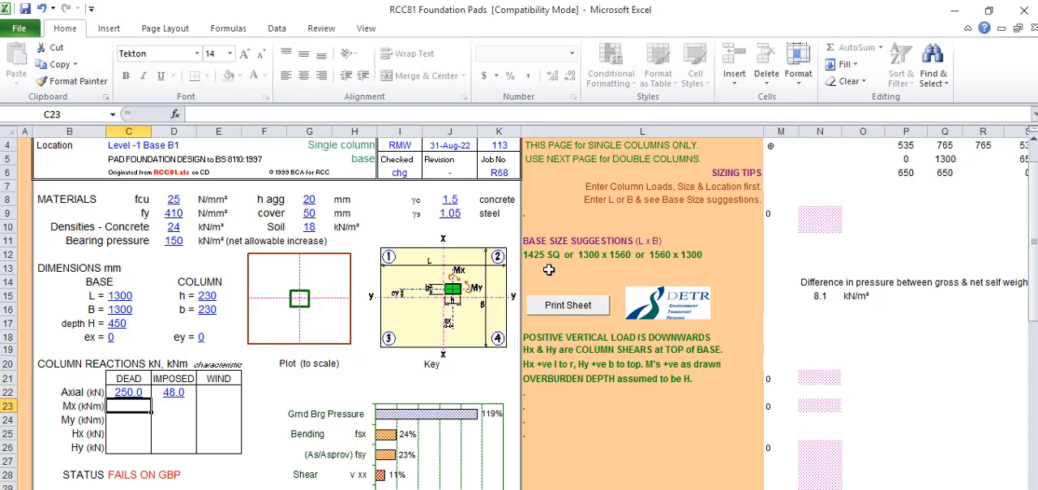
{"action": "mouse_move", "coordinate": [541, 258]}
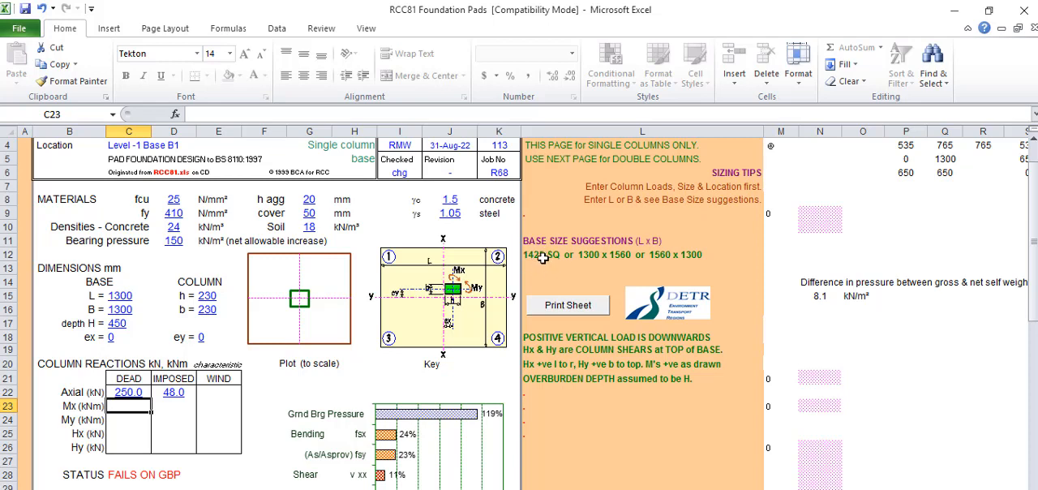
Enter 1500 for base length L and width B, then check column dimension h
{"action": "left_click", "coordinate": [120, 294]}
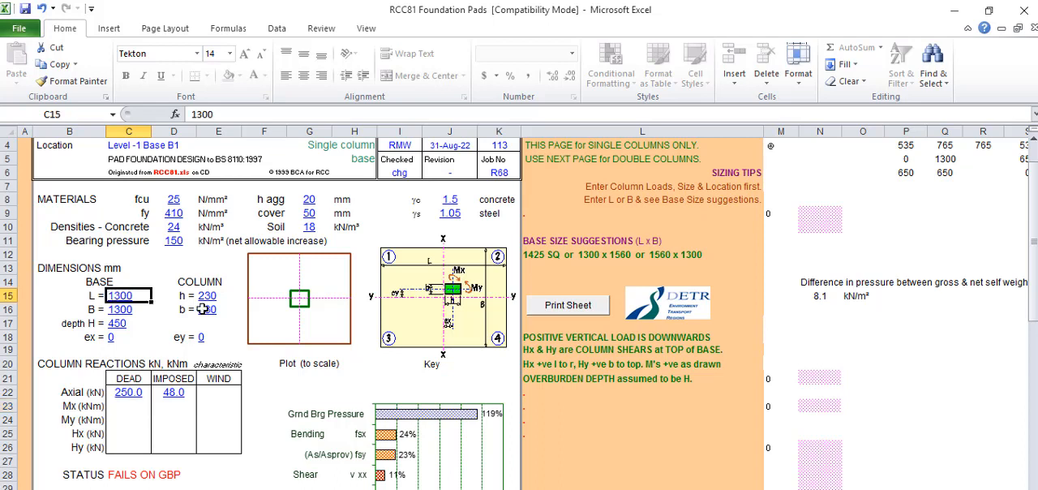
{"action": "type", "text": "15"}
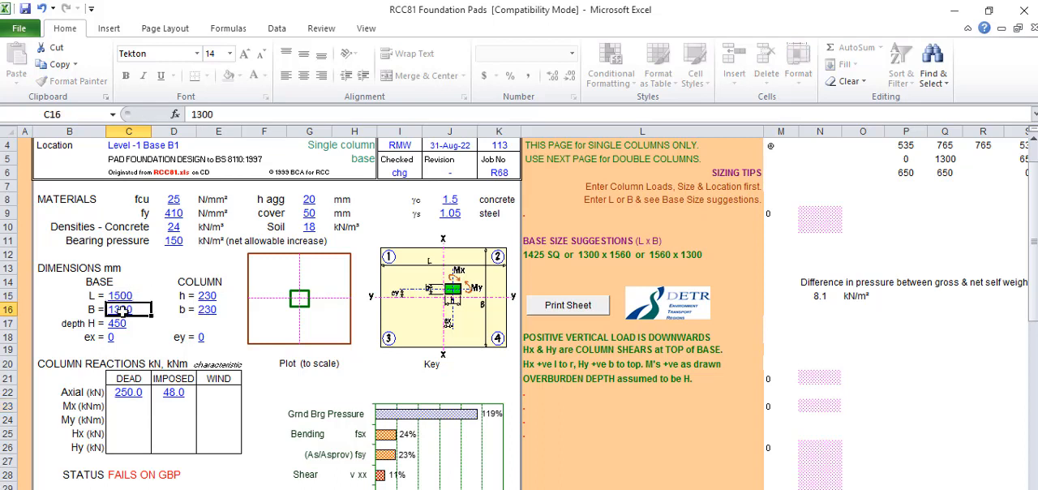
{"action": "type", "text": "15"}
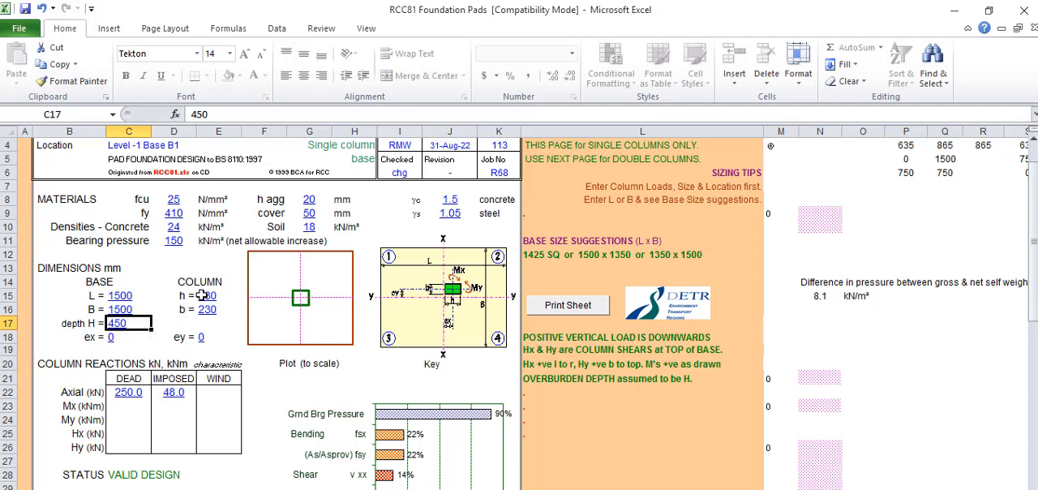
{"action": "left_click", "coordinate": [207, 294]}
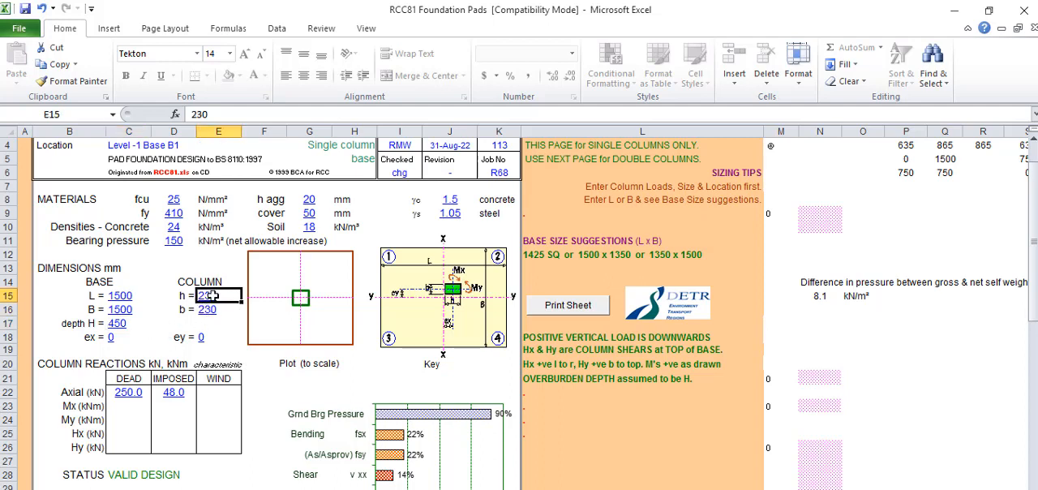
{"action": "key", "text": "Enter"}
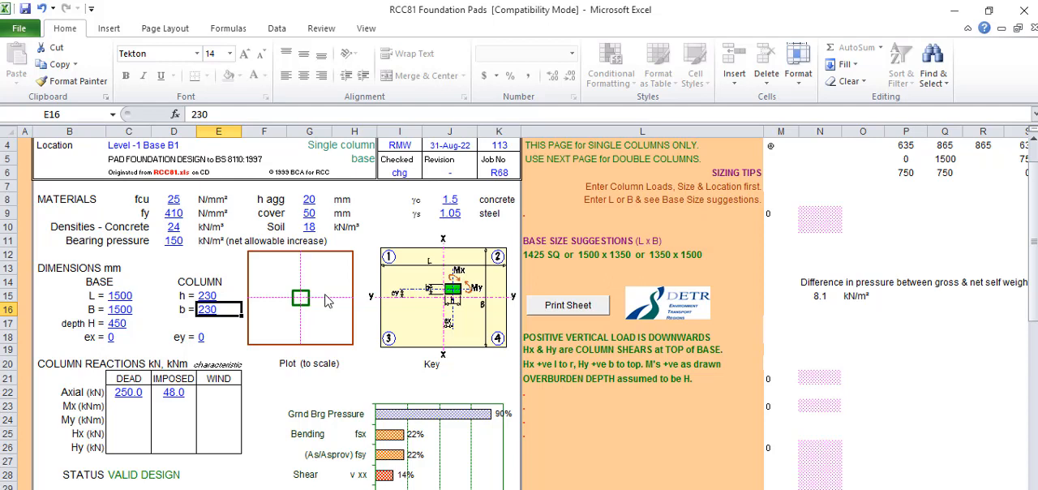
{"action": "mouse_move", "coordinate": [336, 304]}
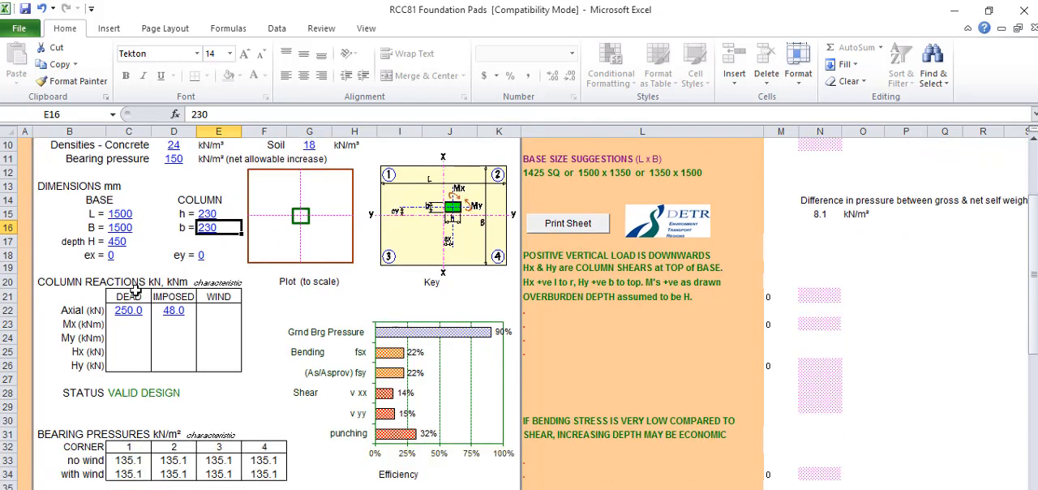
{"action": "mouse_move", "coordinate": [389, 305]}
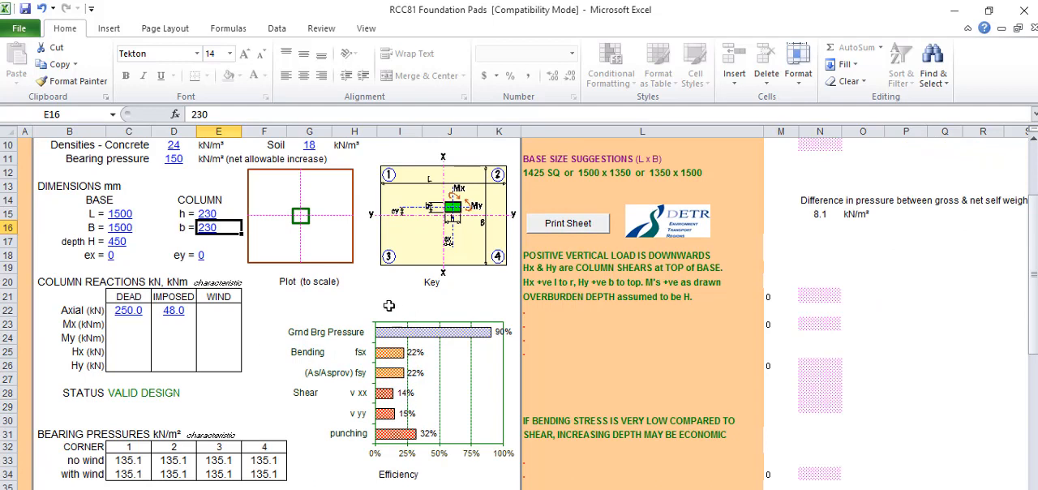
{"action": "mouse_move", "coordinate": [339, 344]}
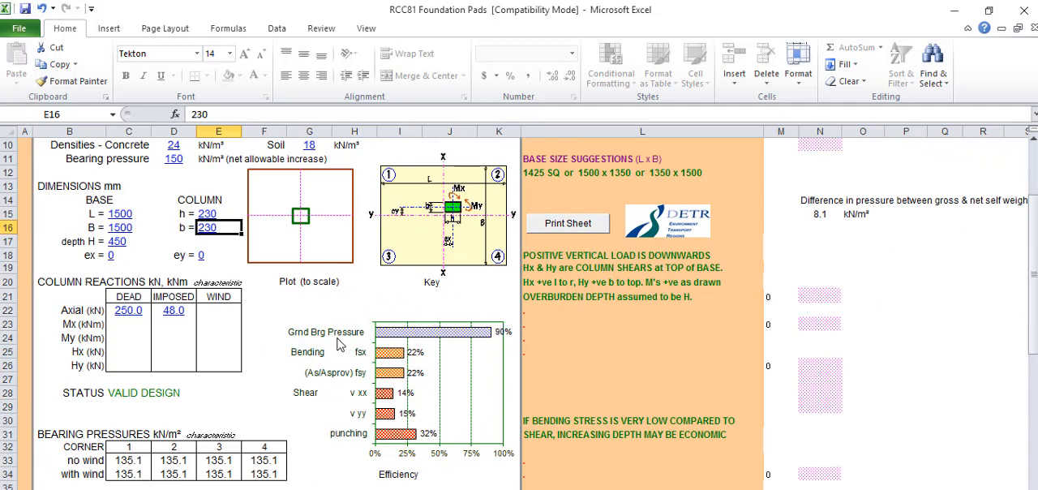
{"action": "mouse_move", "coordinate": [374, 336]}
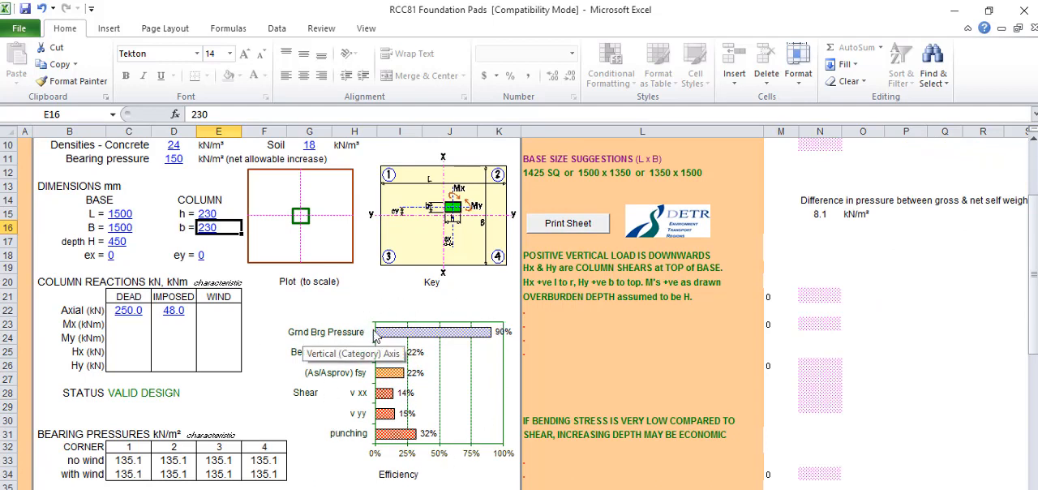
{"action": "mouse_move", "coordinate": [494, 341]}
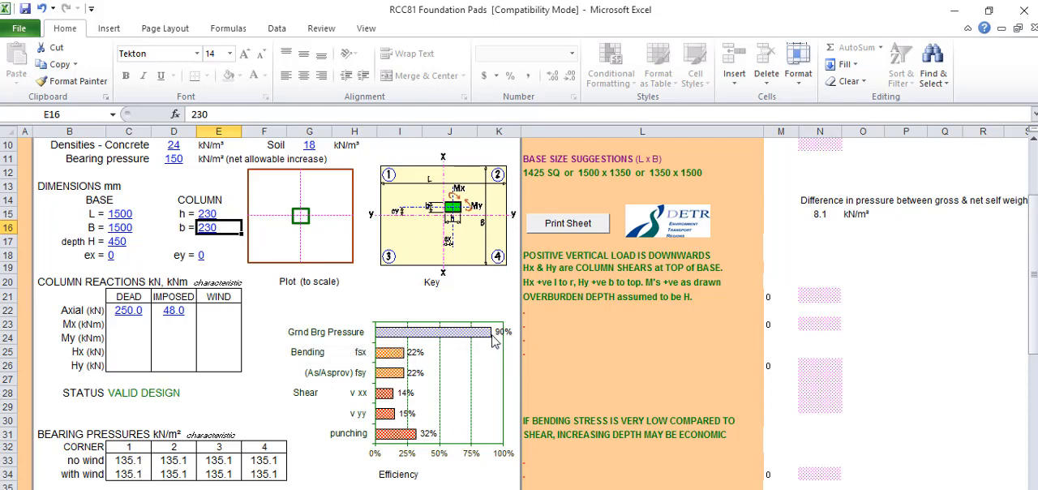
{"action": "mouse_move", "coordinate": [495, 334]}
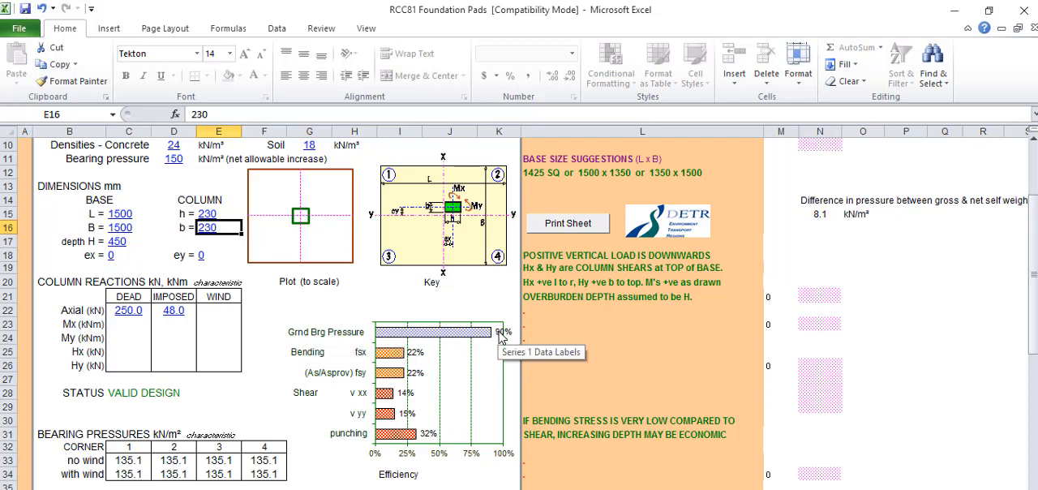
{"action": "left_click", "coordinate": [127, 392]}
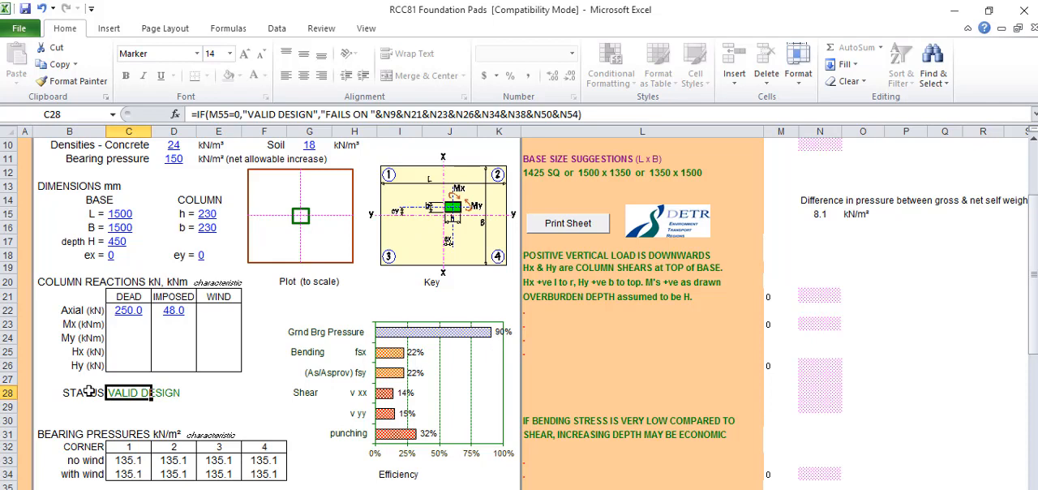
{"action": "left_click", "coordinate": [173, 392]}
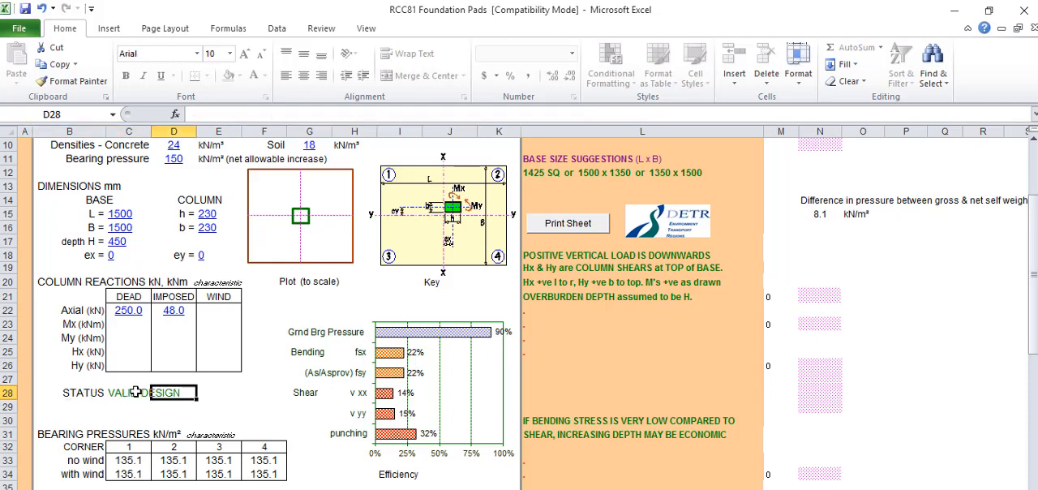
{"action": "left_click", "coordinate": [127, 391]}
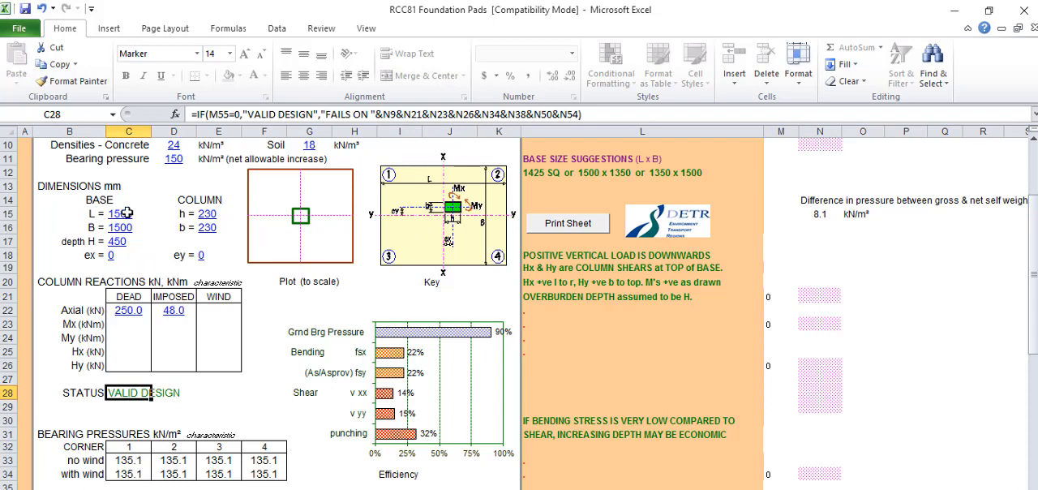
Type 1400 for base length L and width B, giving FAILS ON GBP at 103%
{"action": "left_click", "coordinate": [127, 213]}
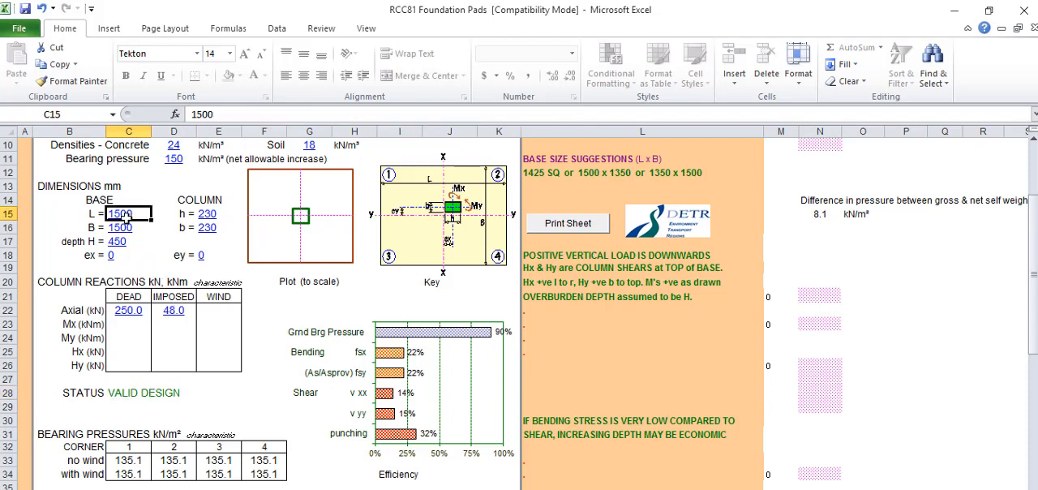
{"action": "type", "text": "14"}
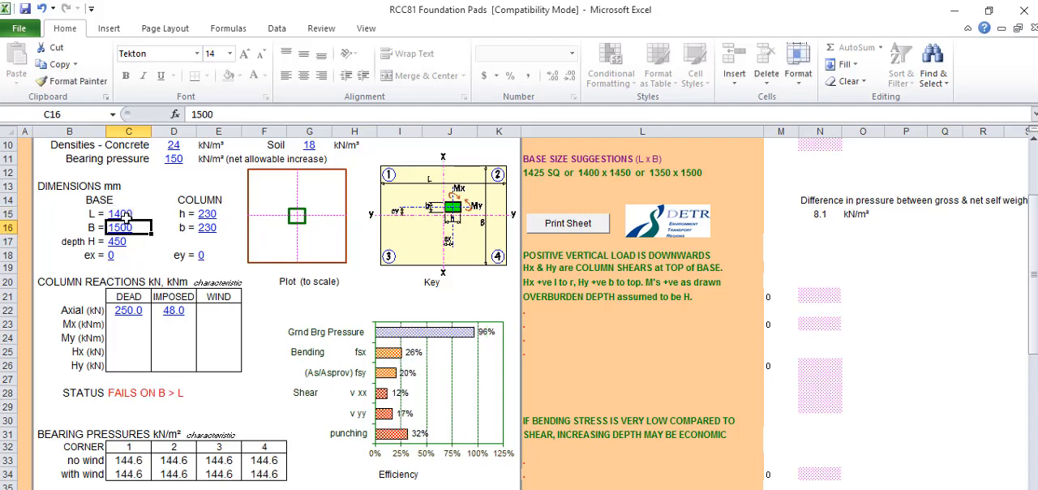
{"action": "type", "text": "1"}
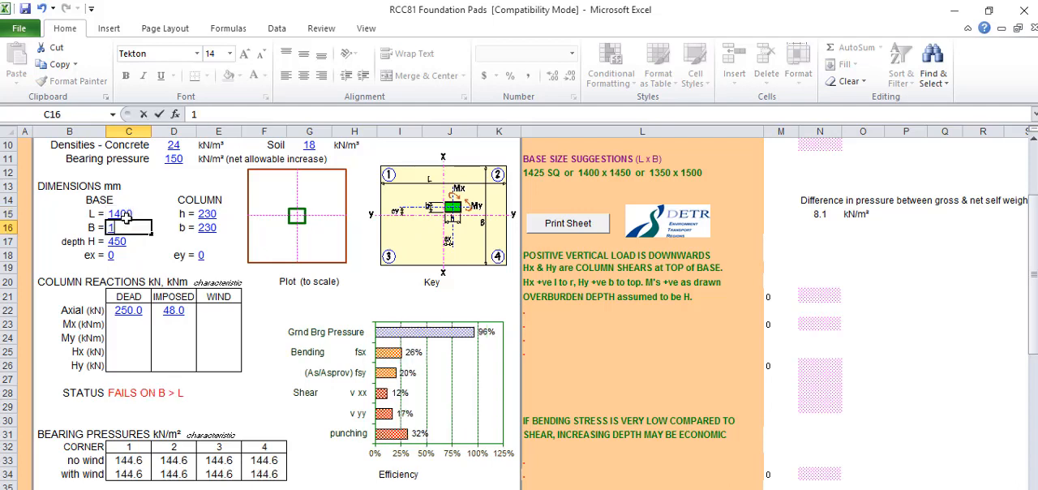
{"action": "type", "text": "1400"}
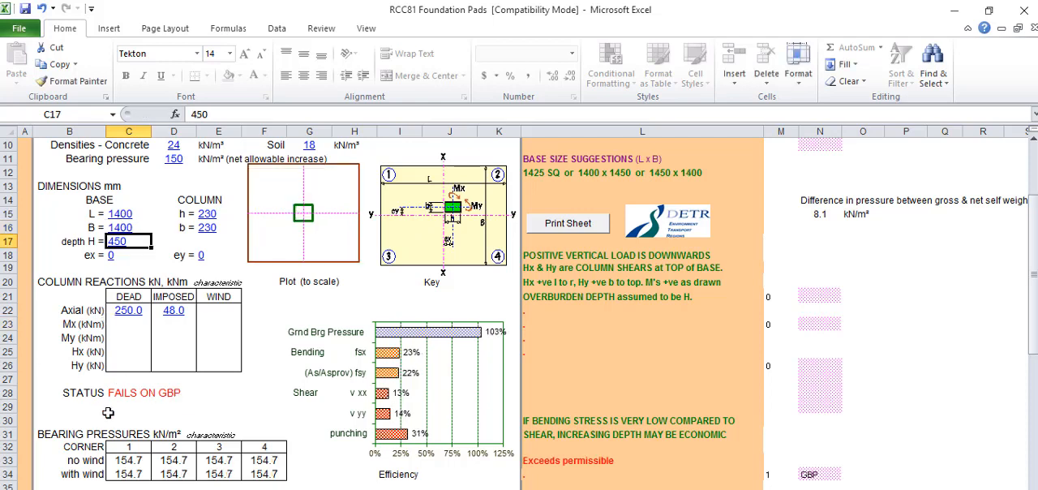
{"action": "mouse_move", "coordinate": [164, 398]}
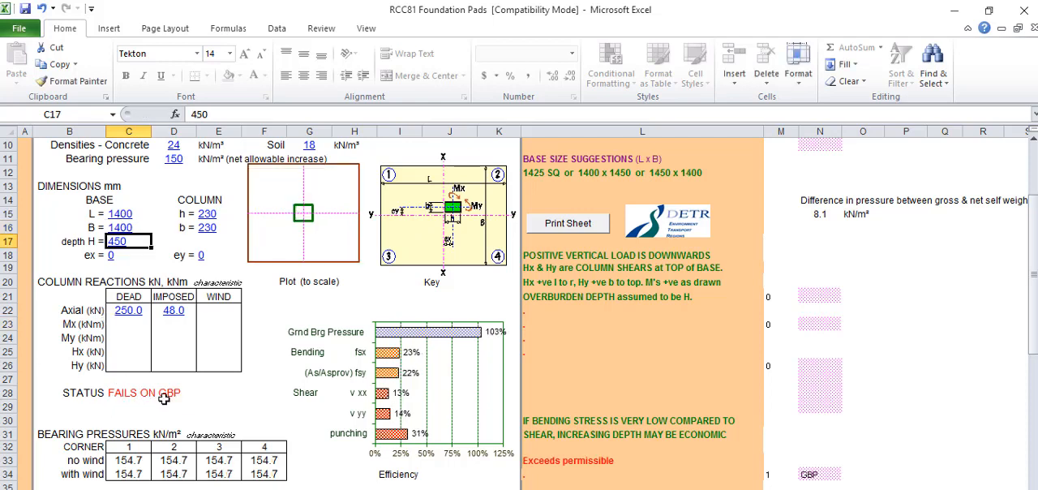
{"action": "mouse_move", "coordinate": [501, 328]}
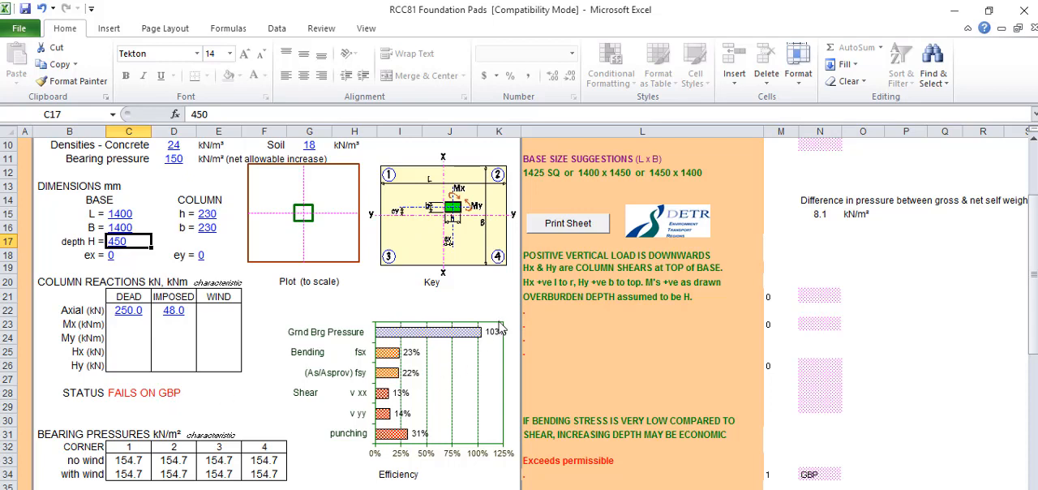
{"action": "mouse_move", "coordinate": [512, 350]}
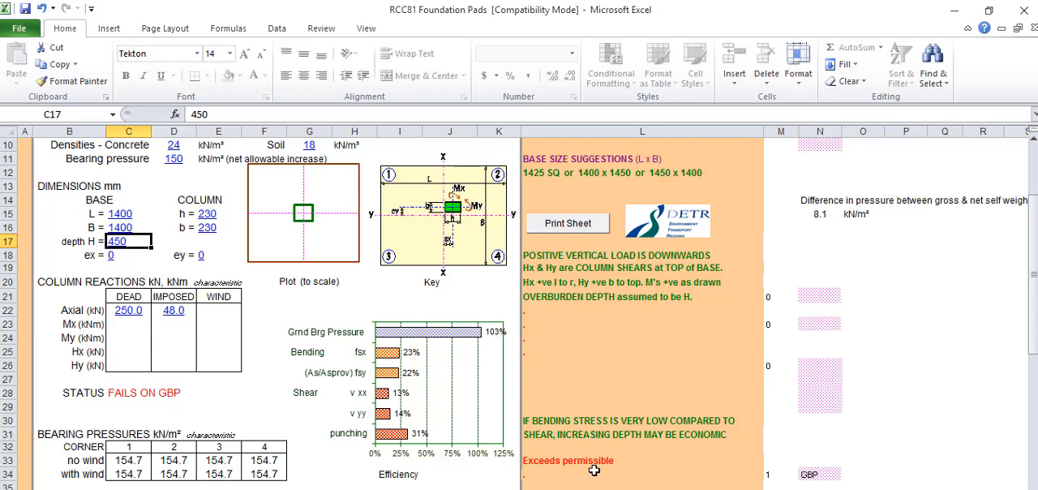
{"action": "mouse_move", "coordinate": [588, 464]}
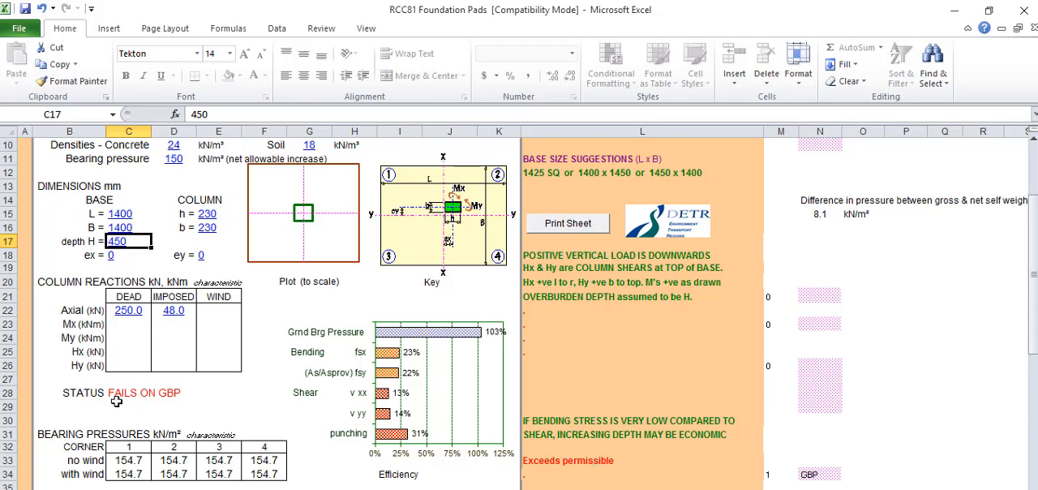
{"action": "mouse_move", "coordinate": [120, 201]}
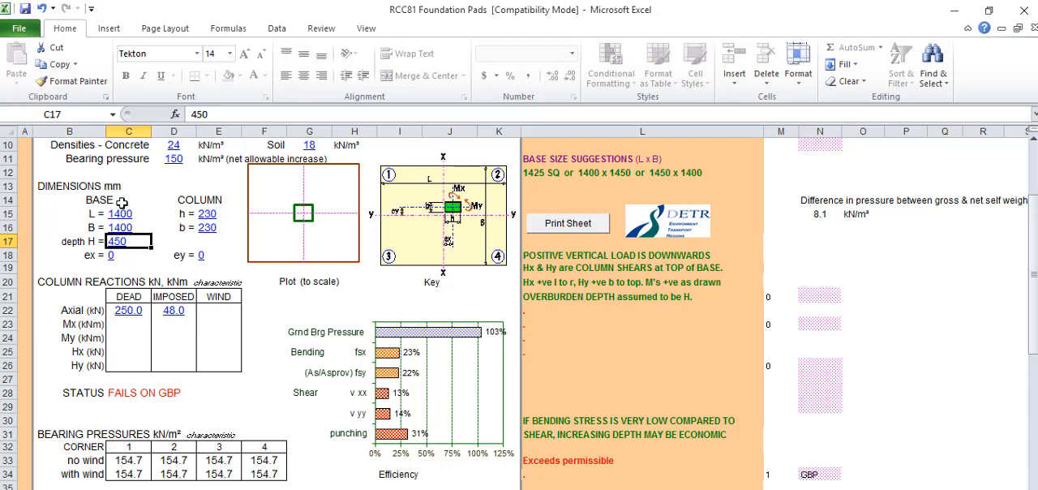
Type 1500 into C15 for length L and C16 for width B
{"action": "left_click", "coordinate": [129, 213]}
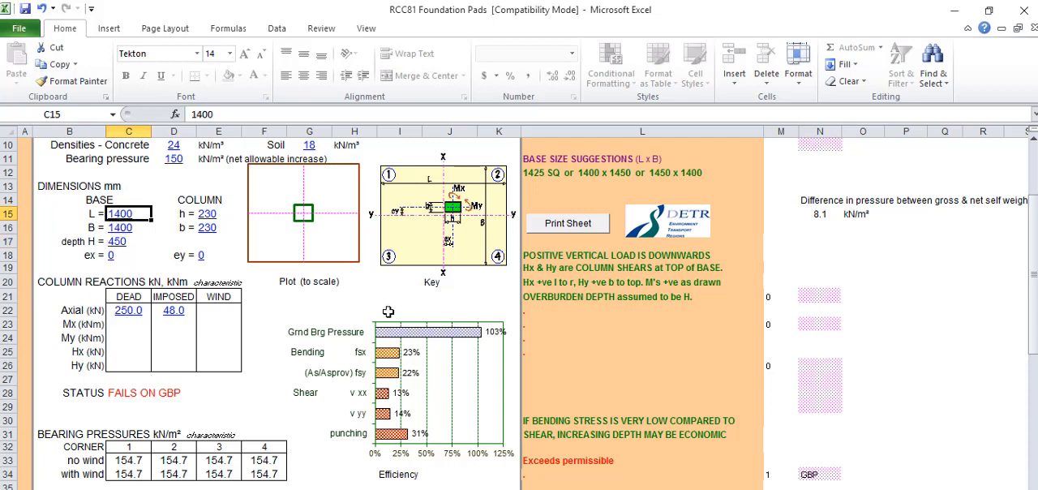
{"action": "type", "text": "15"}
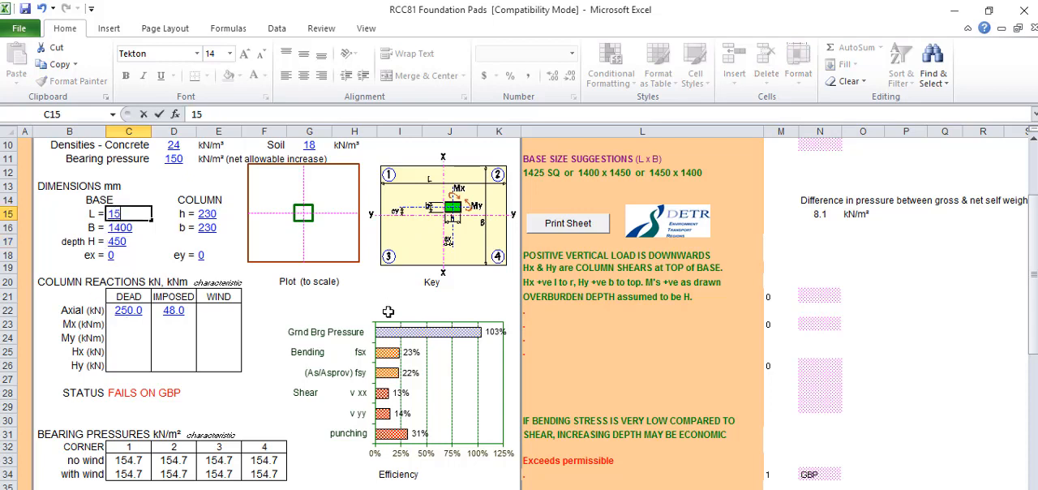
{"action": "type", "text": "1500"}
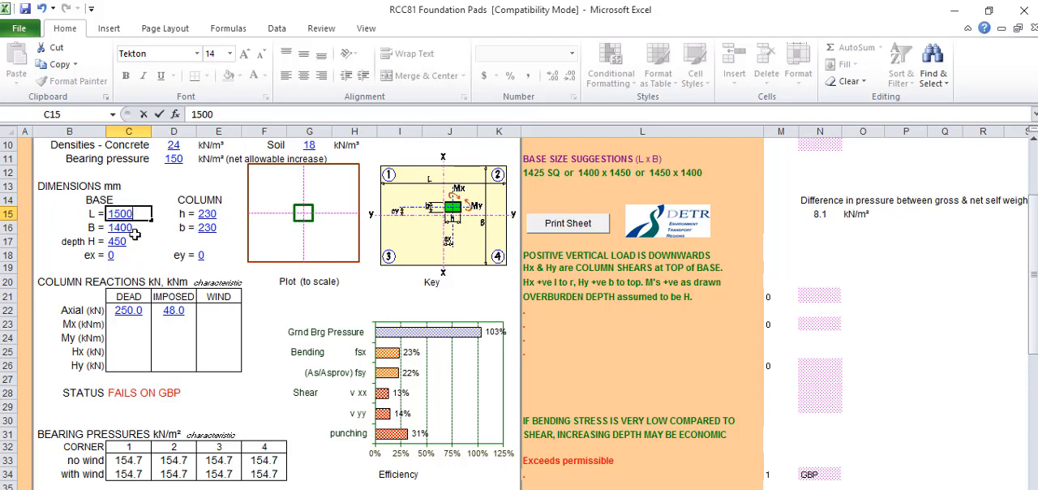
{"action": "type", "text": "1"}
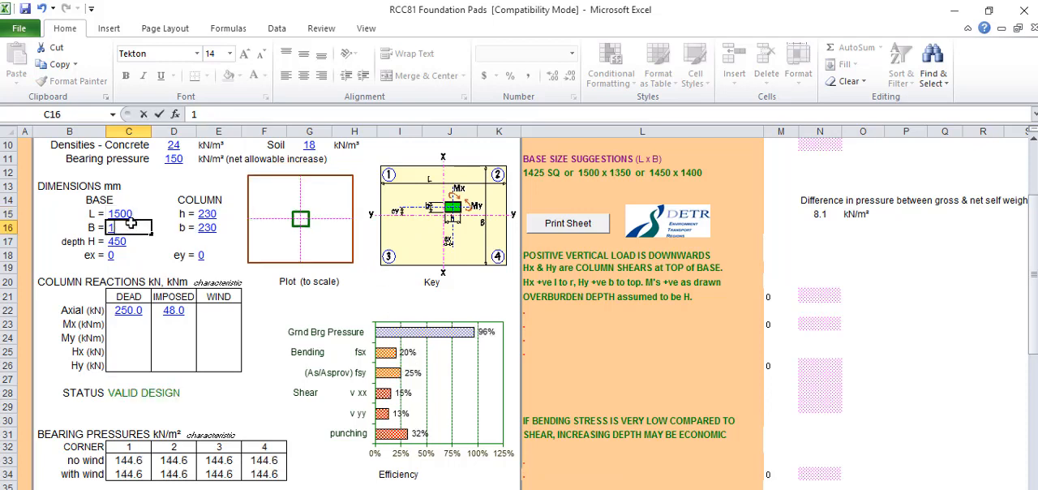
{"action": "type", "text": "15"}
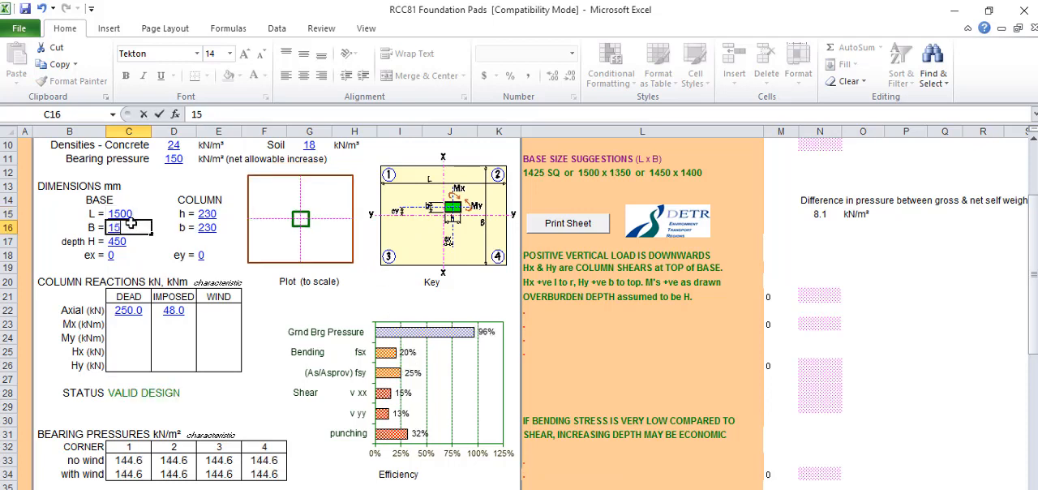
{"action": "type", "text": "1500"}
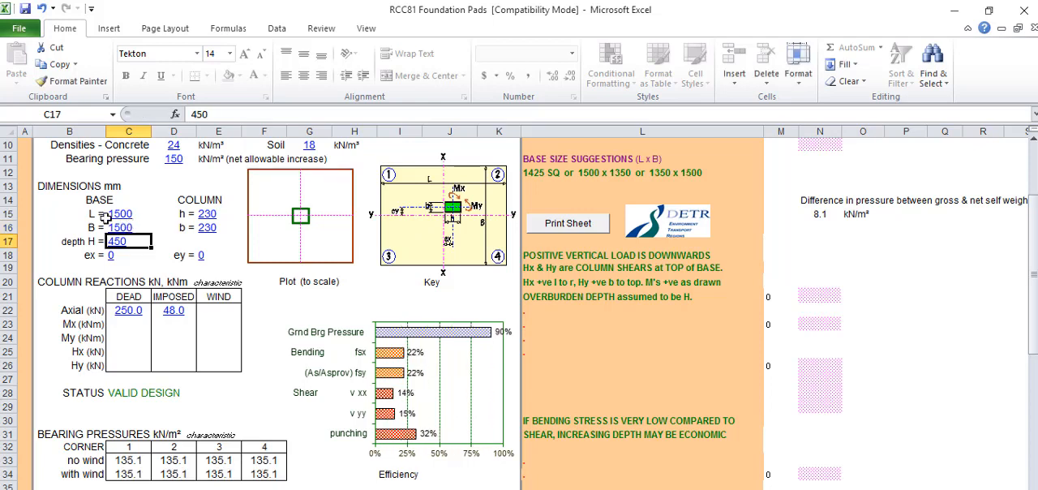
{"action": "mouse_move", "coordinate": [172, 352]}
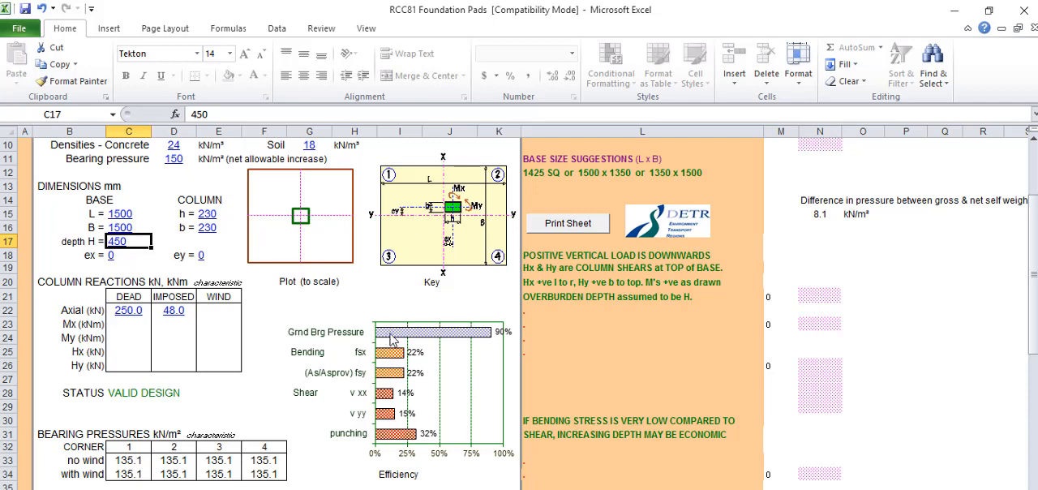
{"action": "mouse_move", "coordinate": [450, 339]}
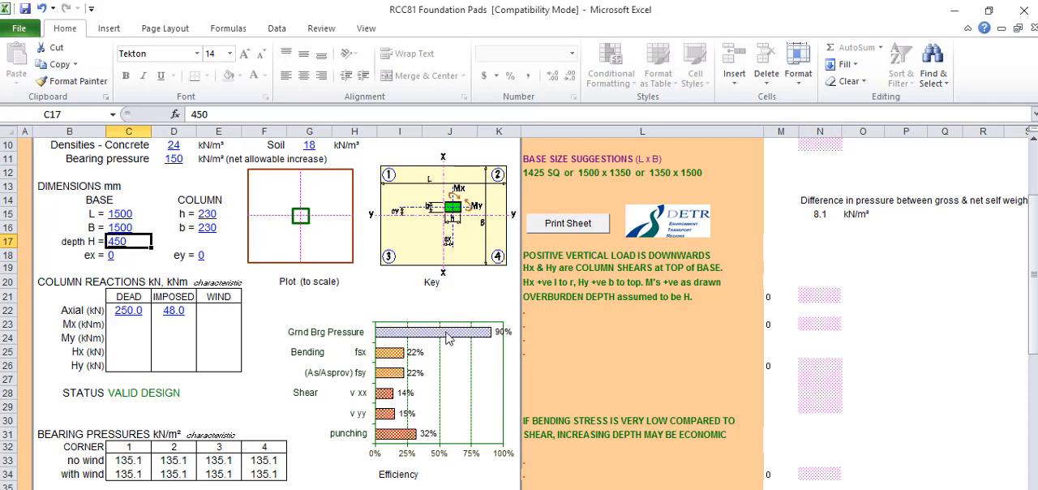
{"action": "mouse_move", "coordinate": [427, 358]}
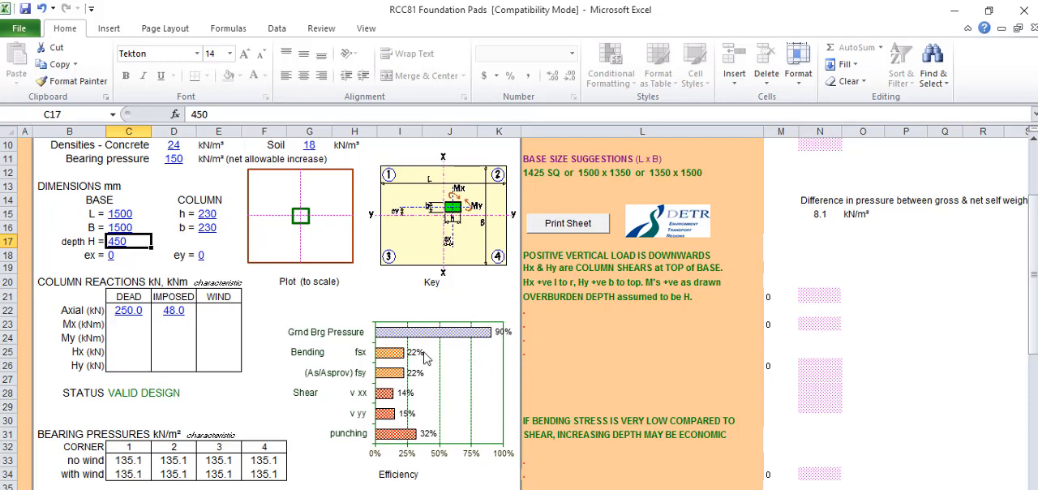
{"action": "mouse_move", "coordinate": [505, 466]}
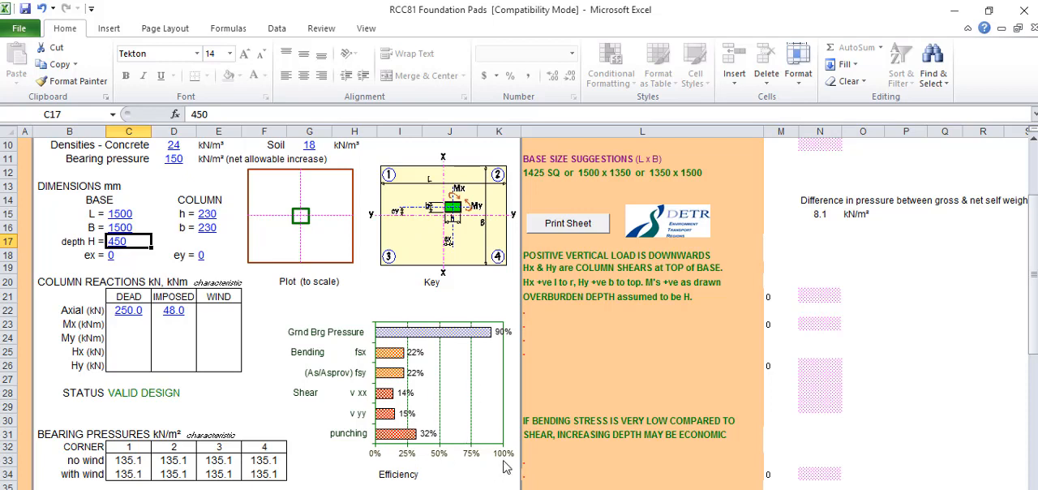
{"action": "mouse_move", "coordinate": [374, 334]}
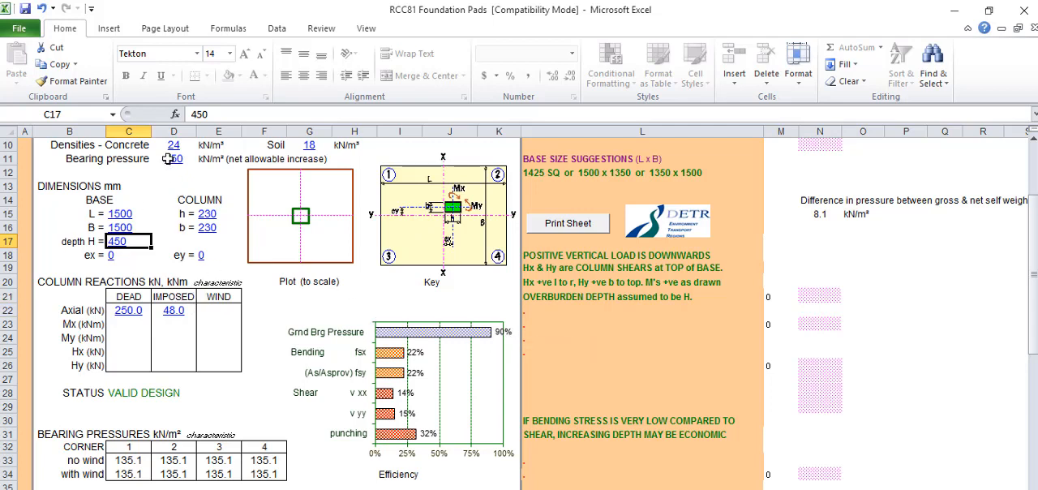
{"action": "left_click", "coordinate": [173, 158]}
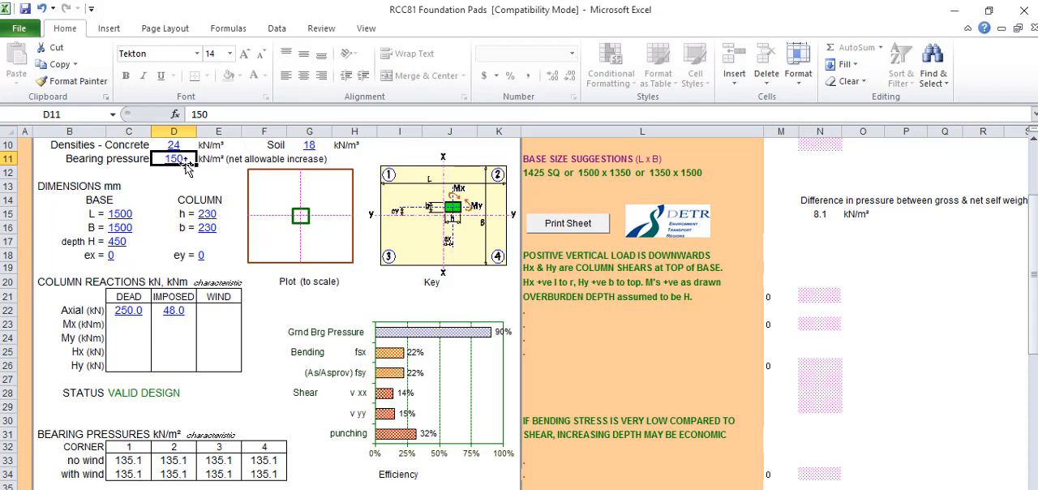
{"action": "mouse_move", "coordinate": [389, 353]}
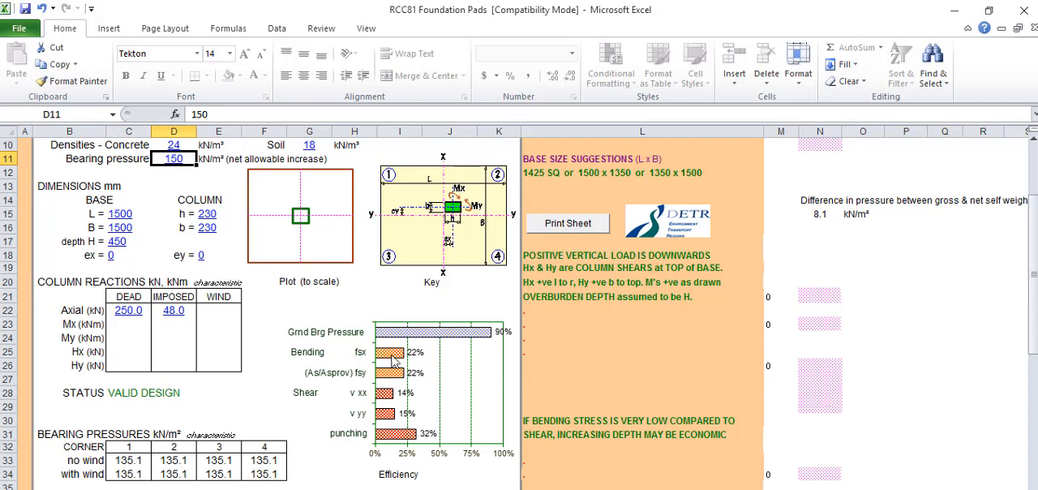
{"action": "mouse_move", "coordinate": [207, 316]}
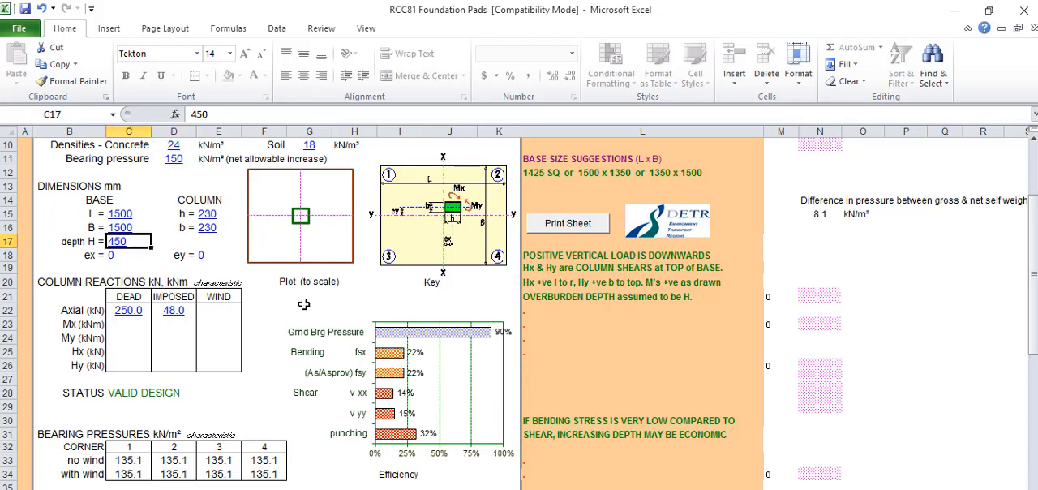
Enter 350 mm in depth cell C17, raising bending to 40% and punching to 42%
{"action": "type", "text": "35"}
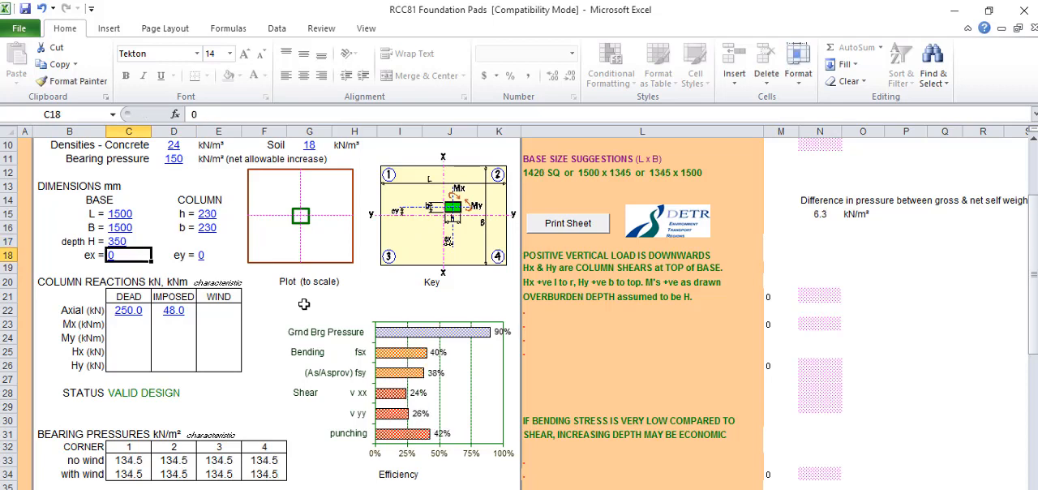
{"action": "mouse_move", "coordinate": [34, 234]}
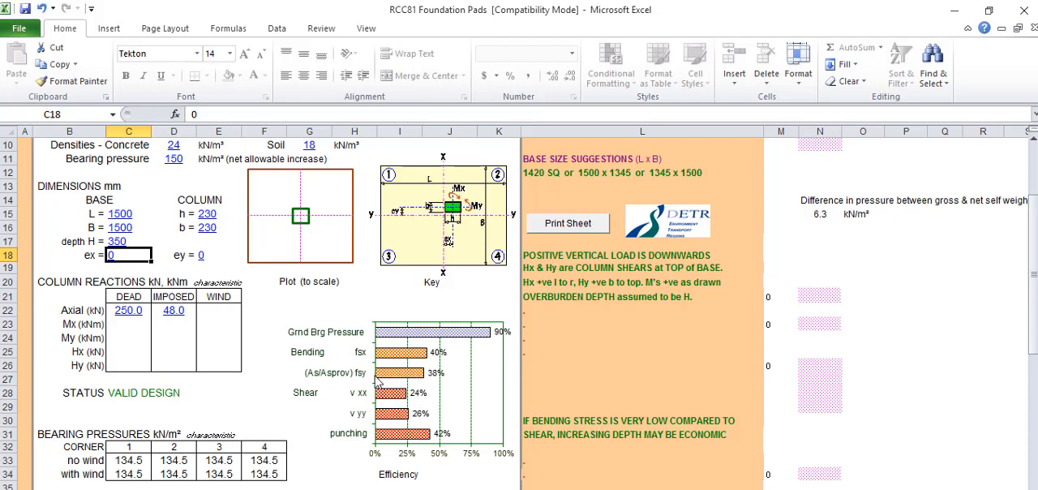
{"action": "mouse_move", "coordinate": [381, 443]}
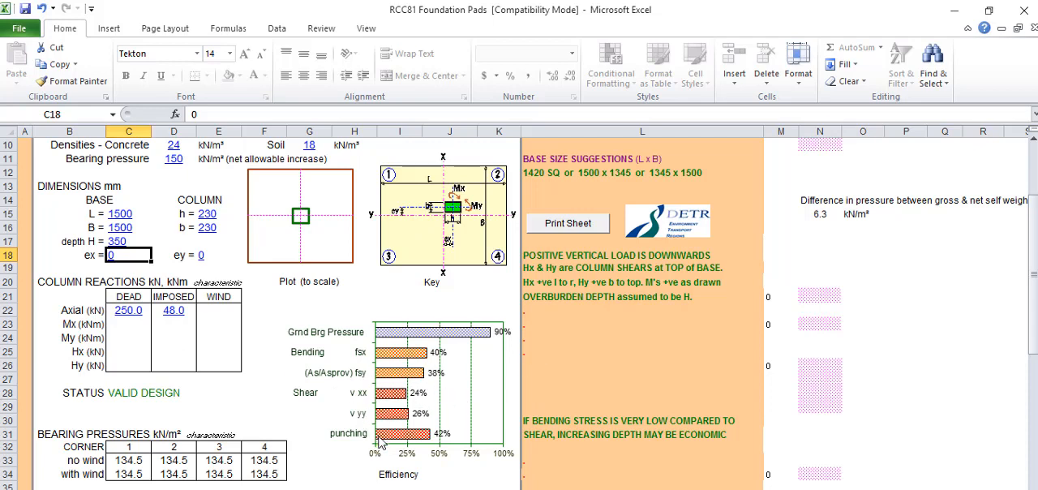
{"action": "mouse_move", "coordinate": [381, 440]}
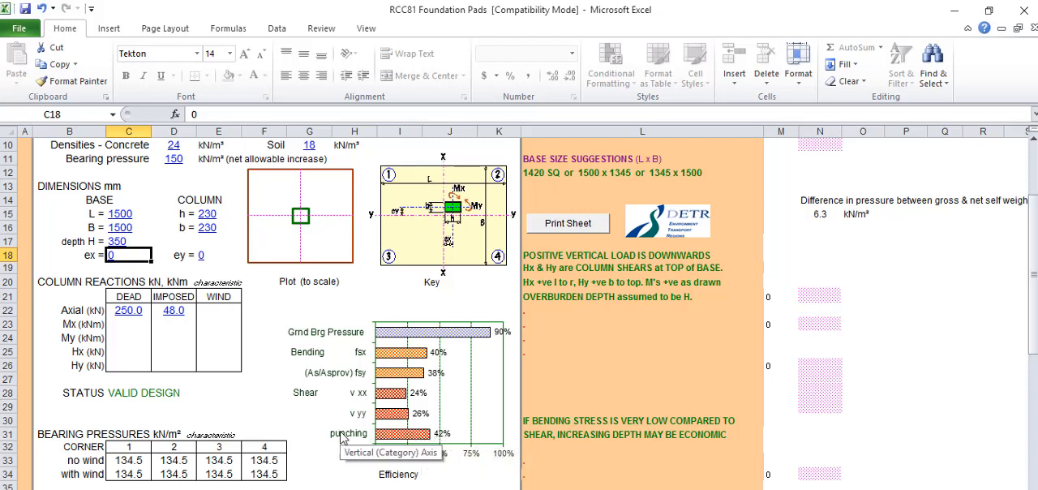
{"action": "mouse_move", "coordinate": [364, 363]}
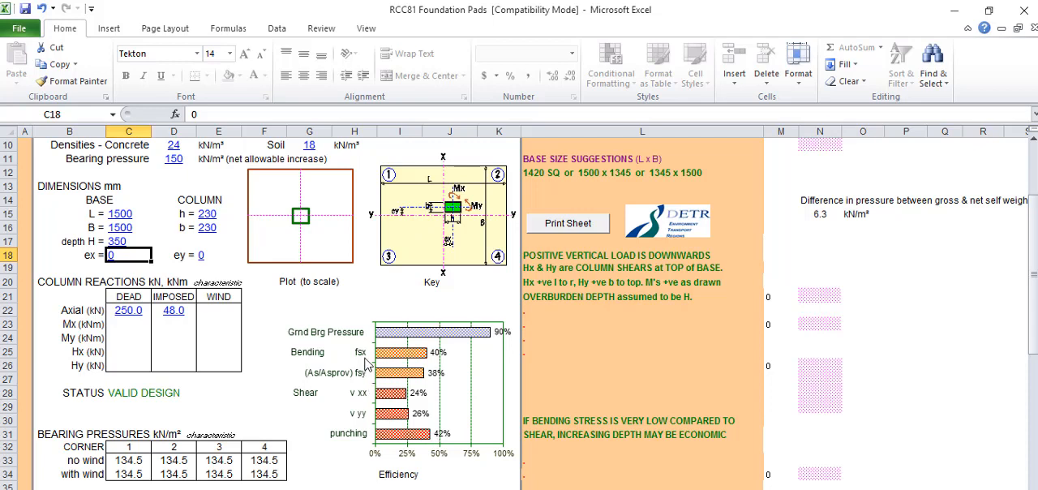
{"action": "mouse_move", "coordinate": [458, 446]}
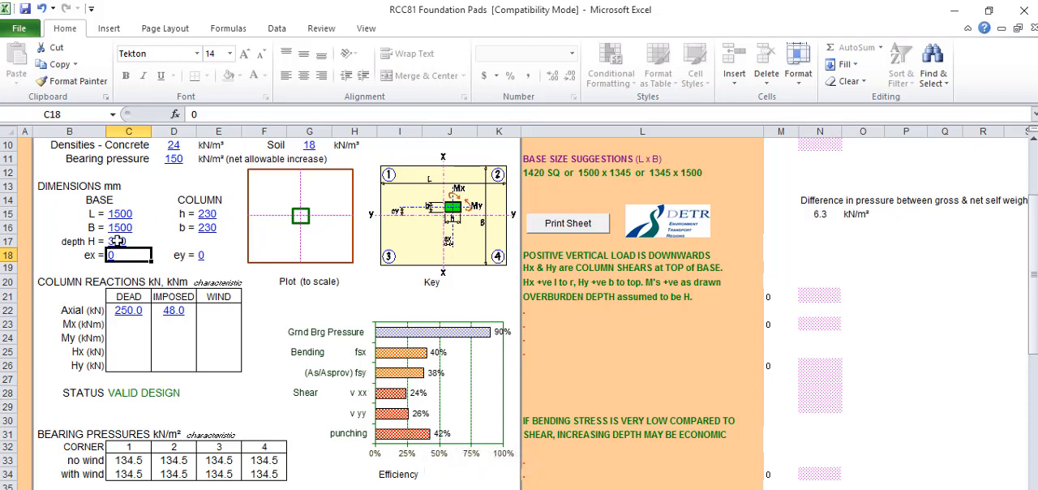
Type 200 into depth cell C17, giving FAILS ON Punching at 110%
{"action": "type", "text": "1"}
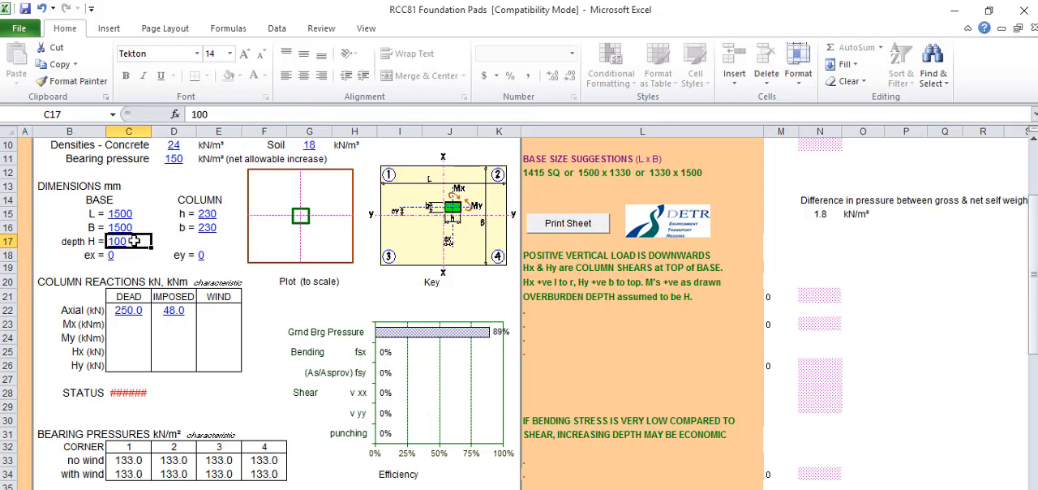
{"action": "type", "text": "2"}
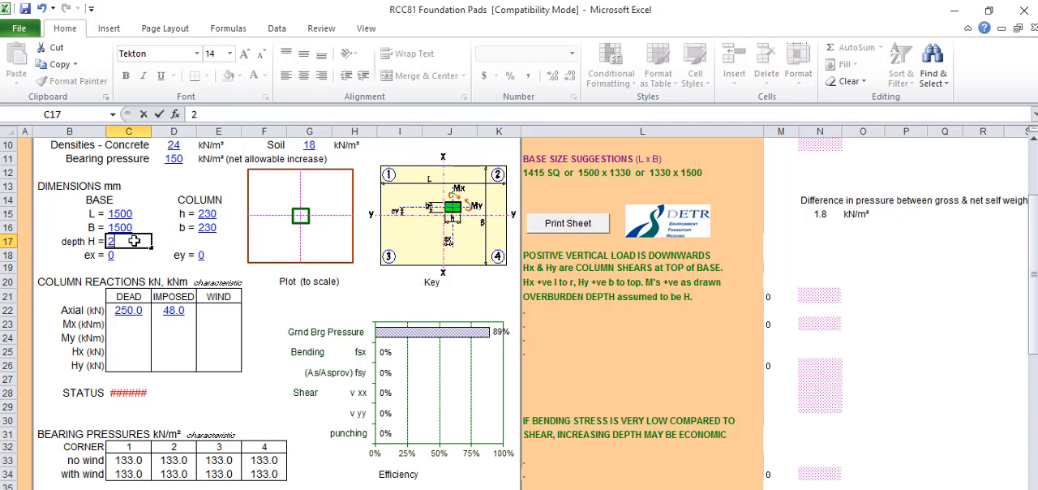
{"action": "type", "text": "0"}
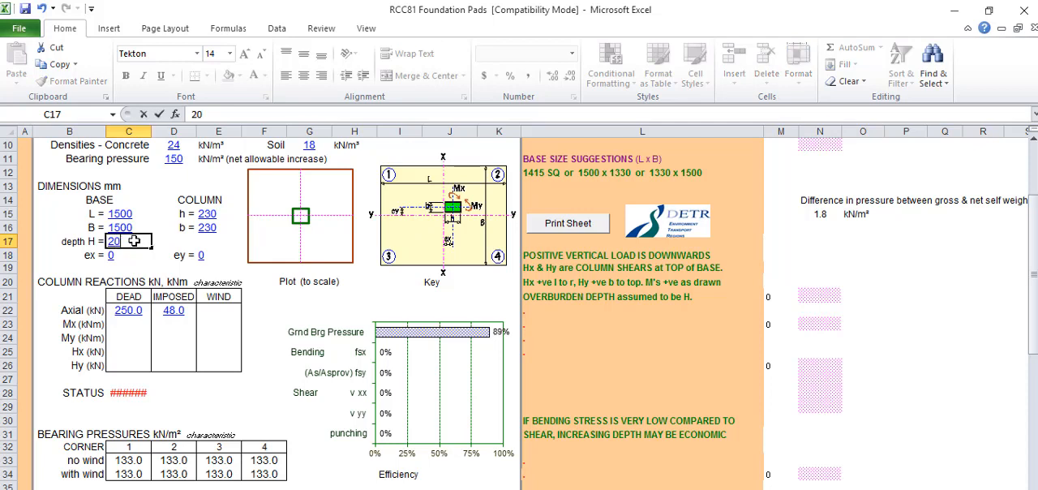
{"action": "type", "text": "200"}
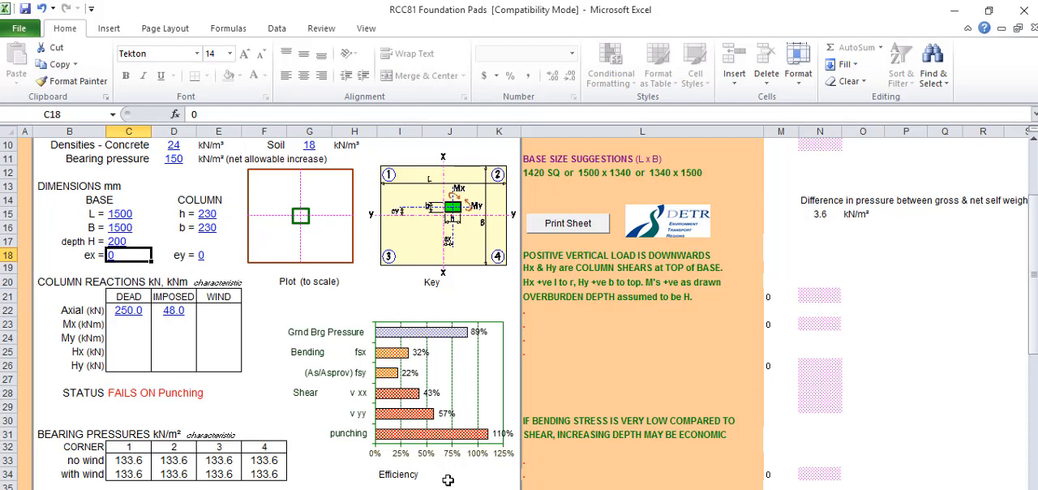
{"action": "mouse_move", "coordinate": [487, 445]}
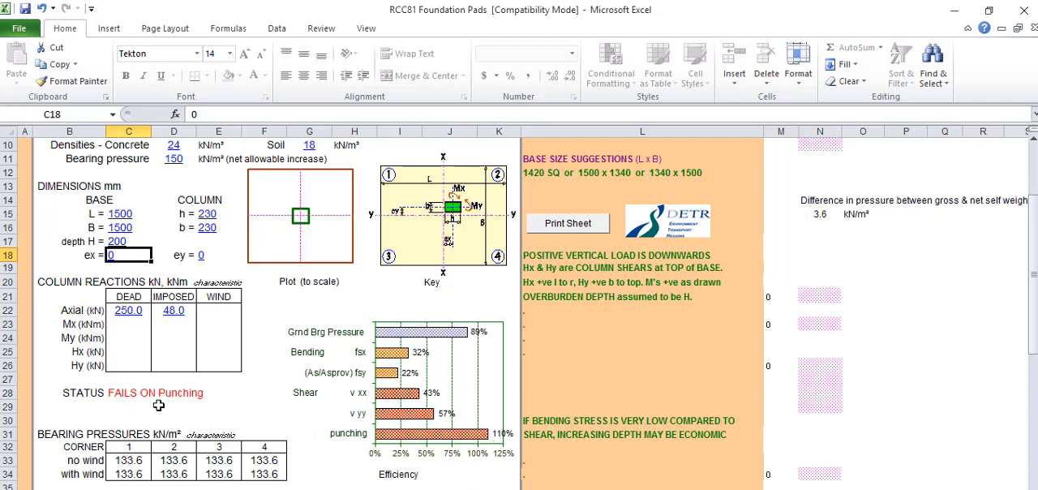
{"action": "left_click", "coordinate": [128, 240]}
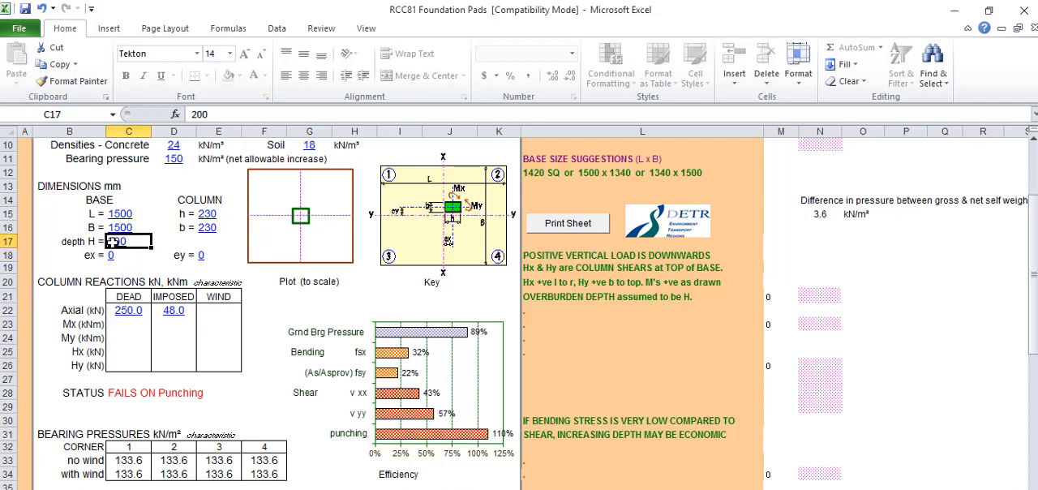
{"action": "type", "text": "3"}
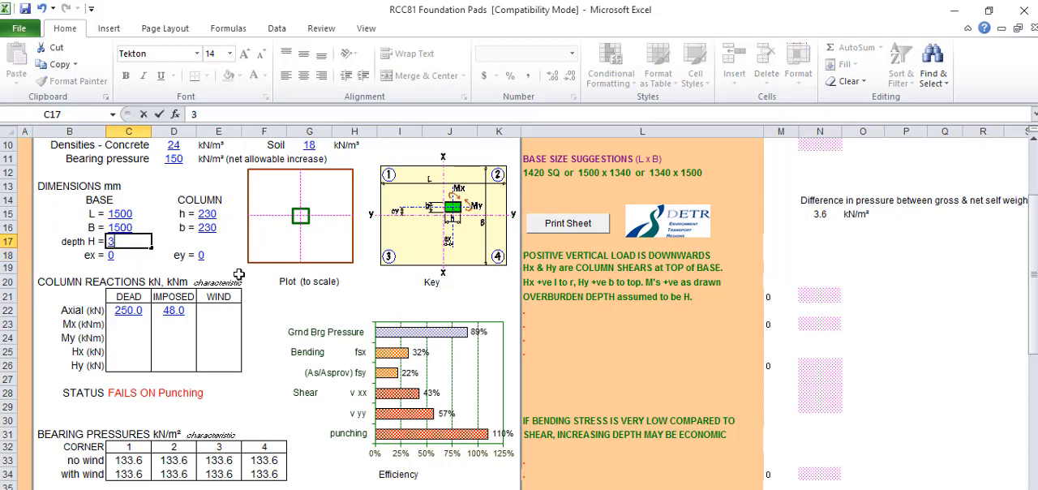
{"action": "type", "text": "59"}
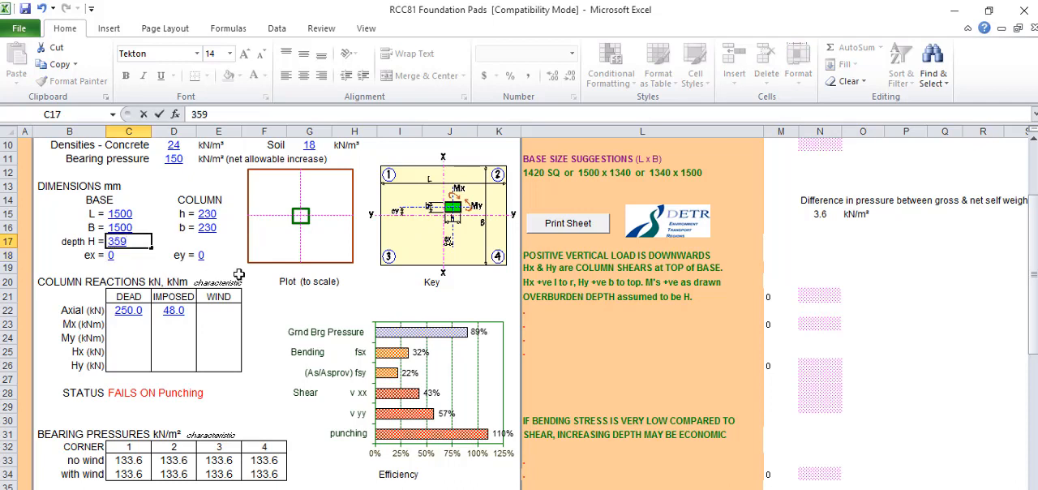
{"action": "type", "text": "350"}
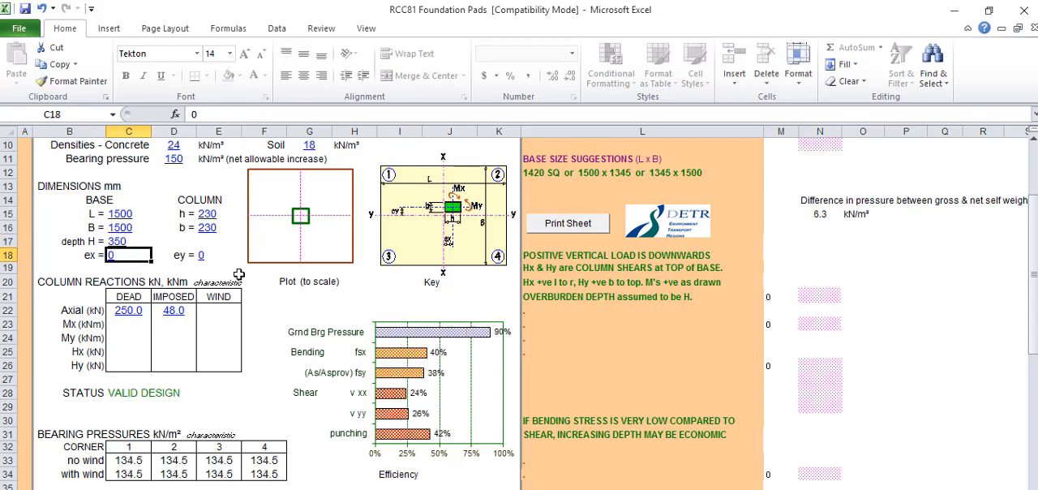
{"action": "mouse_move", "coordinate": [444, 437]}
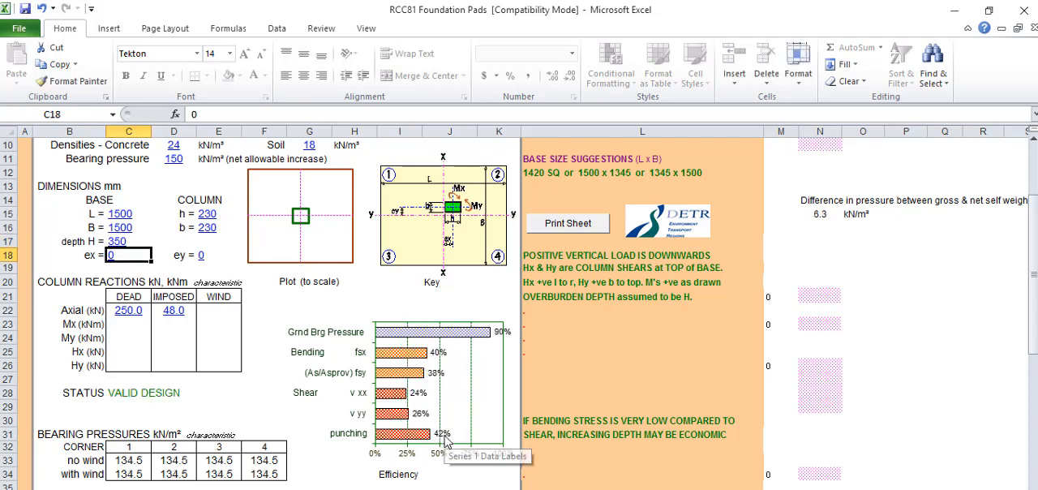
{"action": "left_click", "coordinate": [127, 241]}
{"action": "type", "text": "300"}
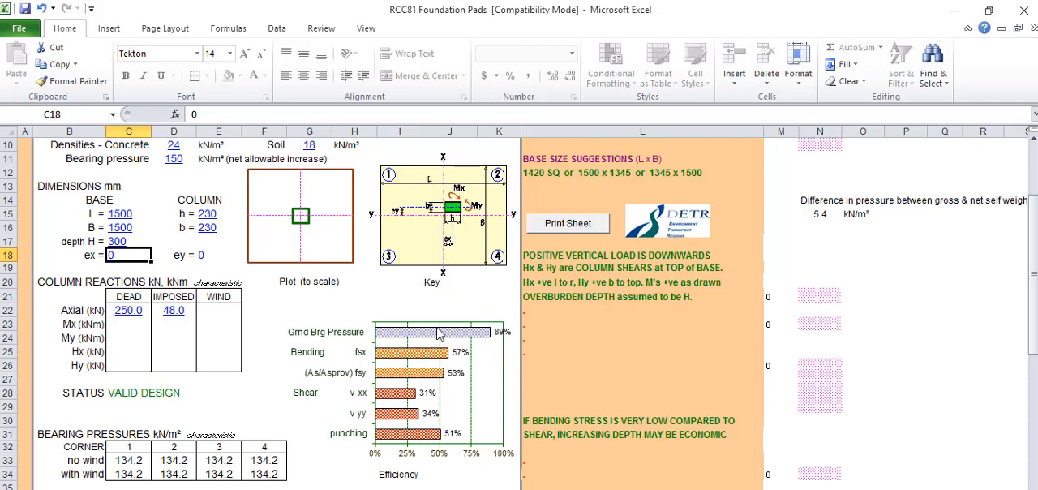
{"action": "mouse_move", "coordinate": [428, 373]}
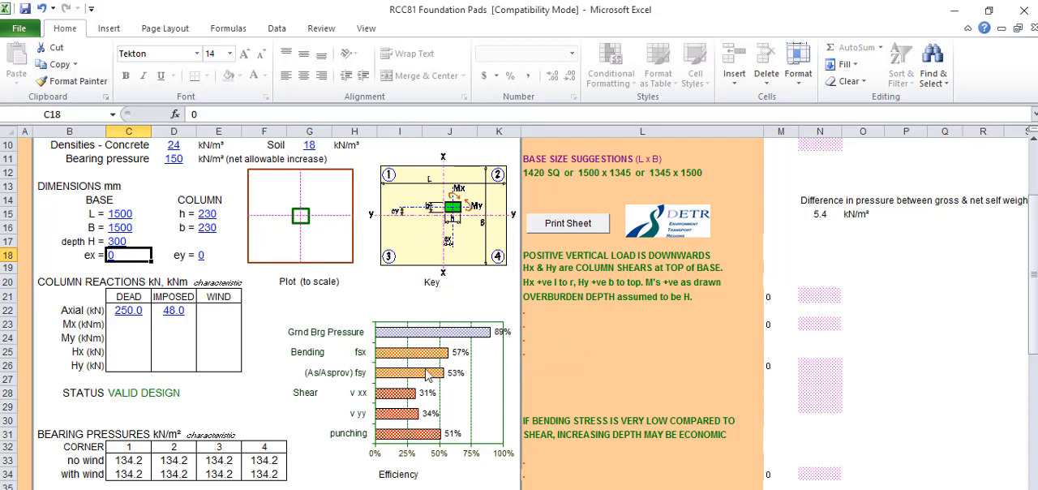
{"action": "mouse_move", "coordinate": [440, 363]}
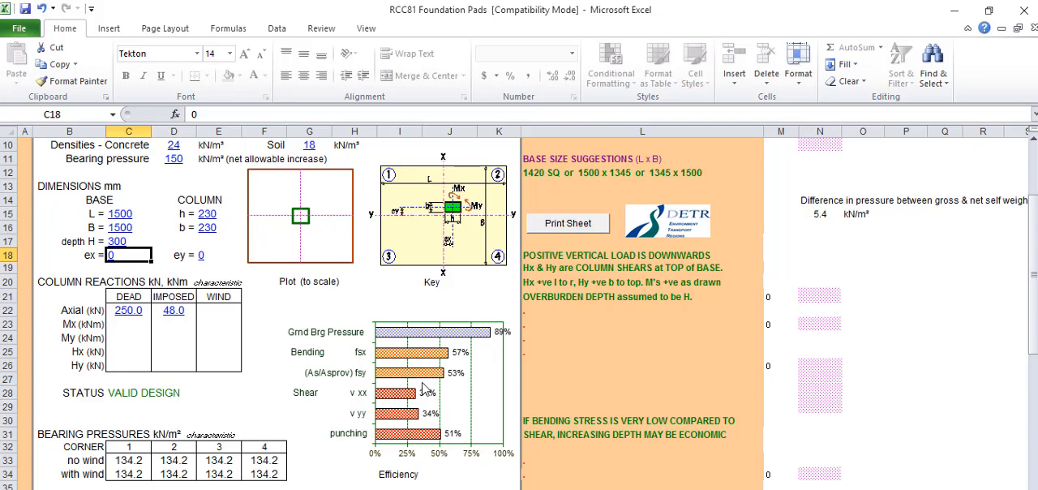
Scroll down to the REINFORCEMENT results showing 6 R16 bars each way
{"action": "scroll", "scroll_direction": "down", "scroll_amount": 3}
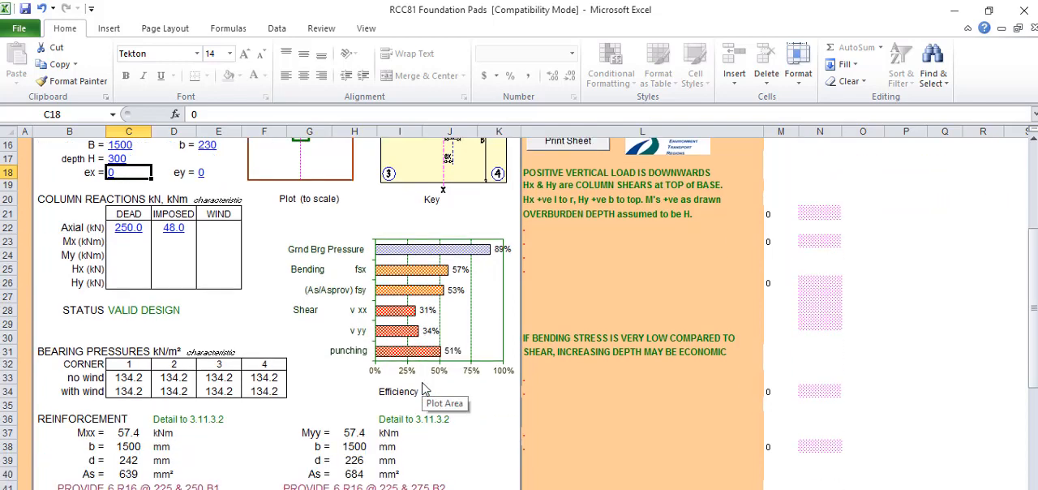
{"action": "scroll", "scroll_direction": "down", "scroll_amount": 3}
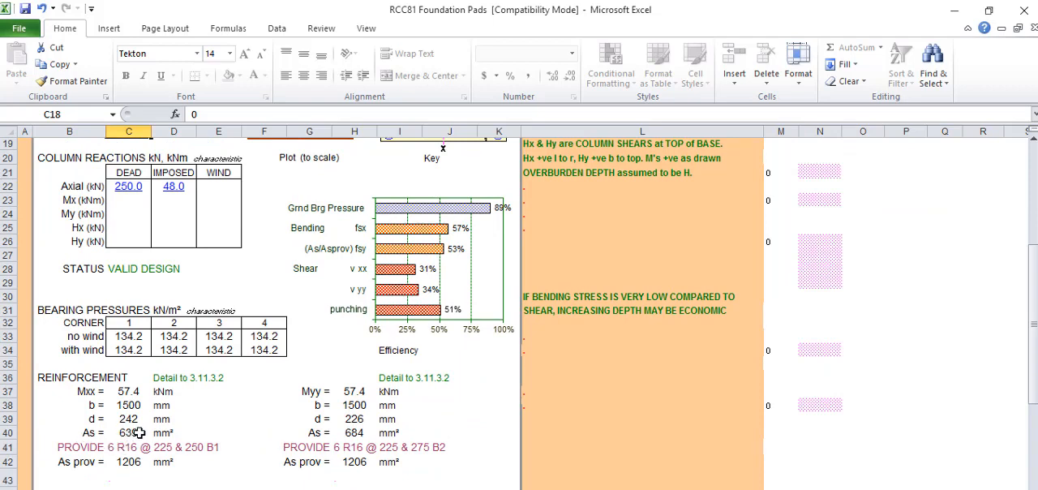
{"action": "mouse_move", "coordinate": [134, 435]}
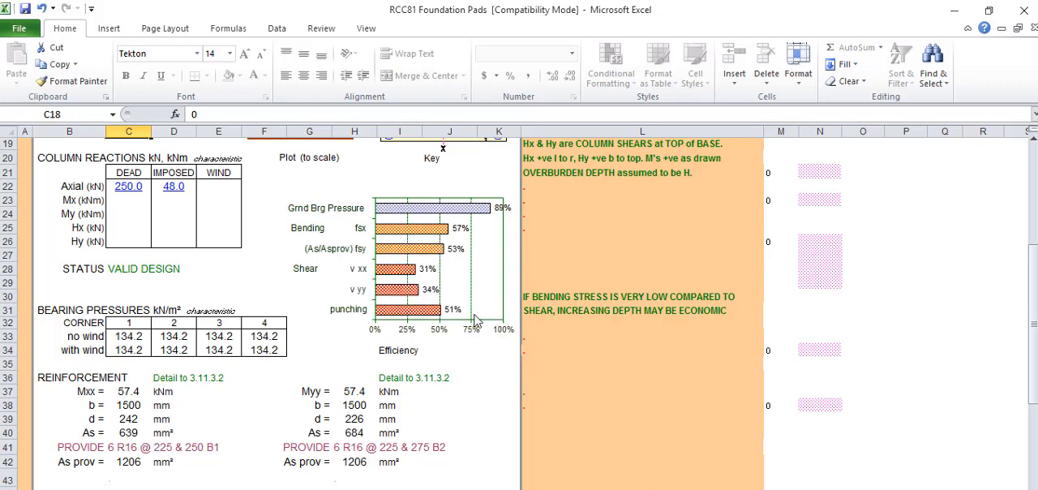
{"action": "mouse_move", "coordinate": [465, 398]}
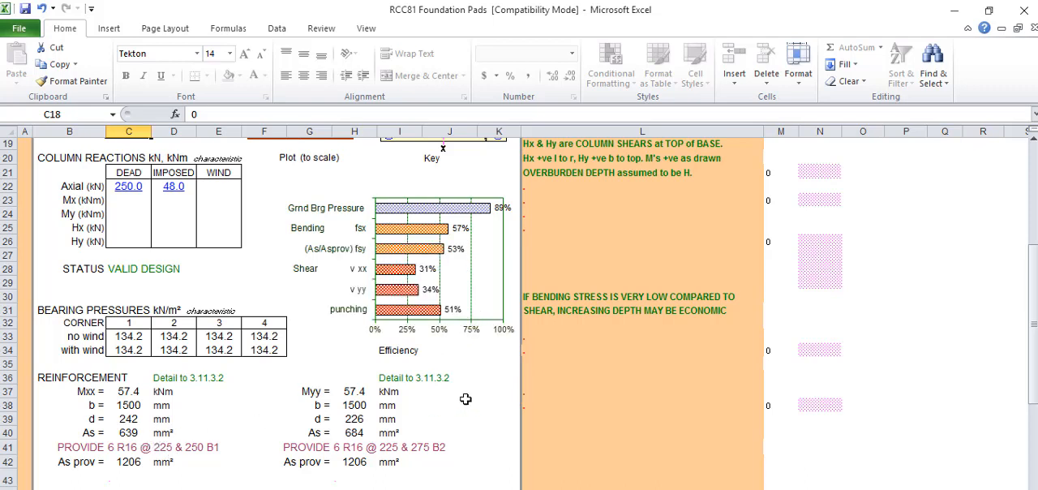
{"action": "mouse_move", "coordinate": [104, 458]}
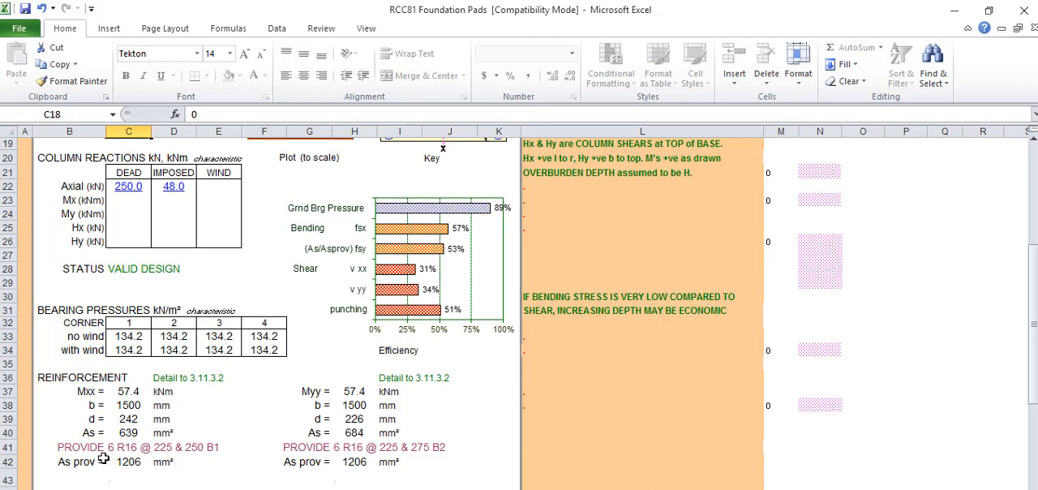
{"action": "mouse_move", "coordinate": [147, 432]}
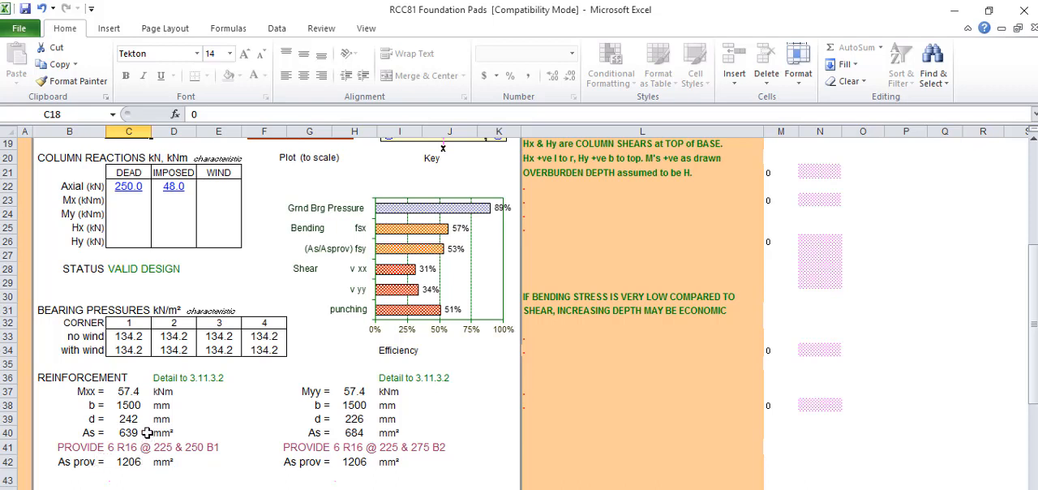
{"action": "mouse_move", "coordinate": [147, 435]}
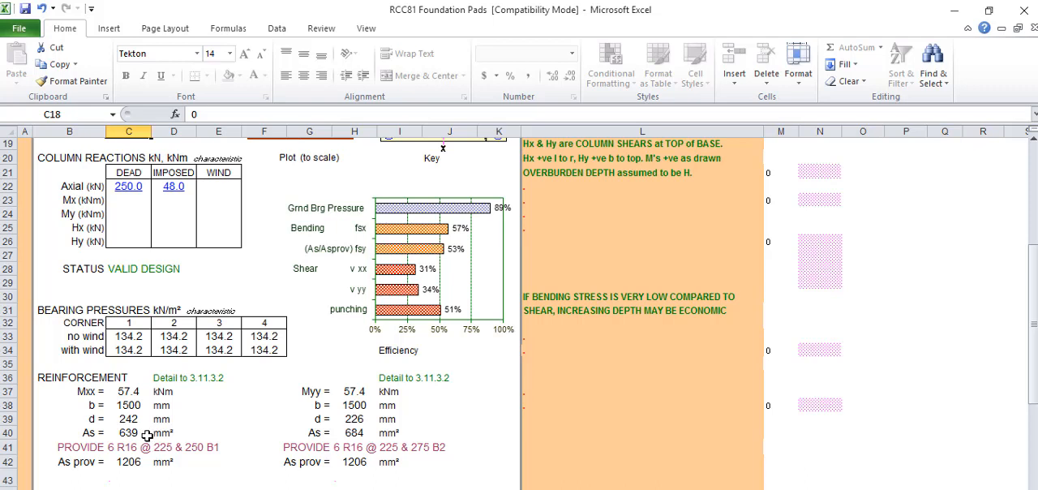
{"action": "mouse_move", "coordinate": [131, 434]}
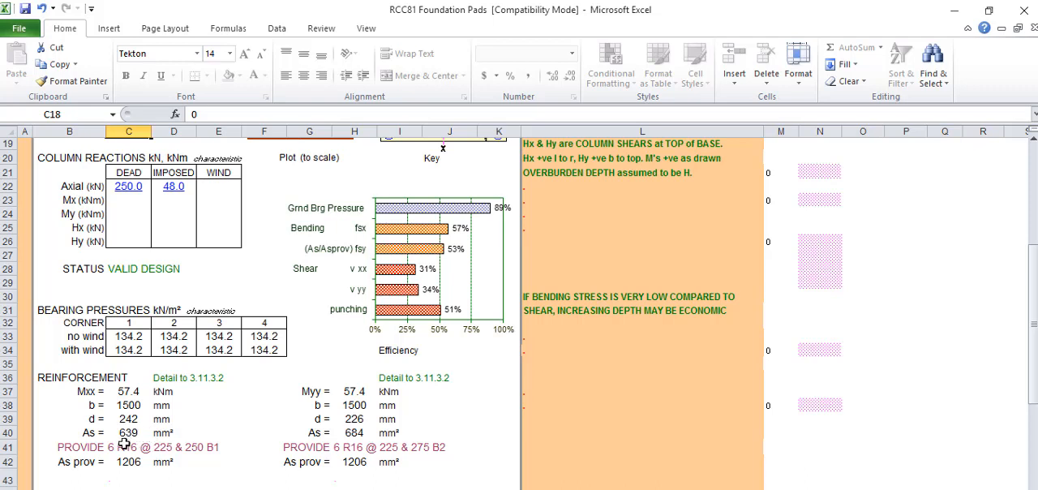
{"action": "mouse_move", "coordinate": [109, 437]}
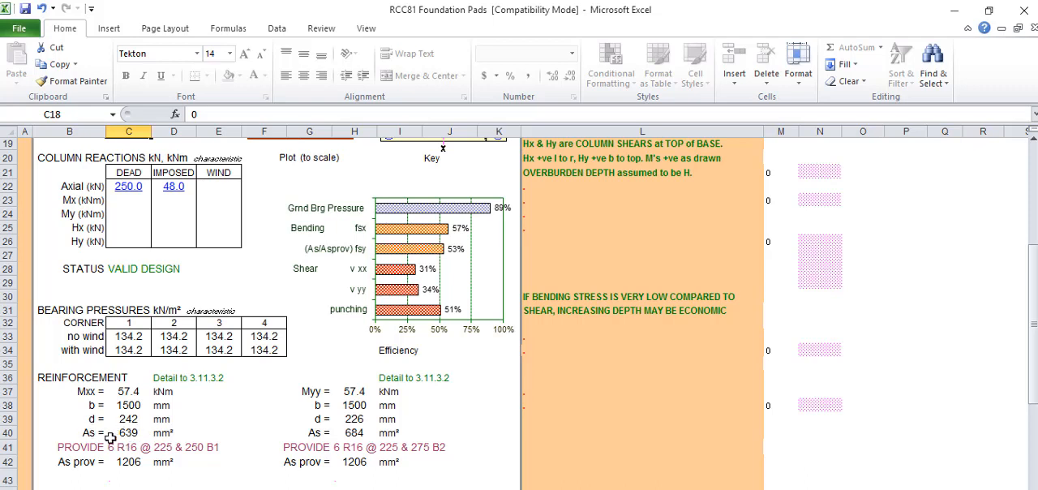
{"action": "mouse_move", "coordinate": [154, 439]}
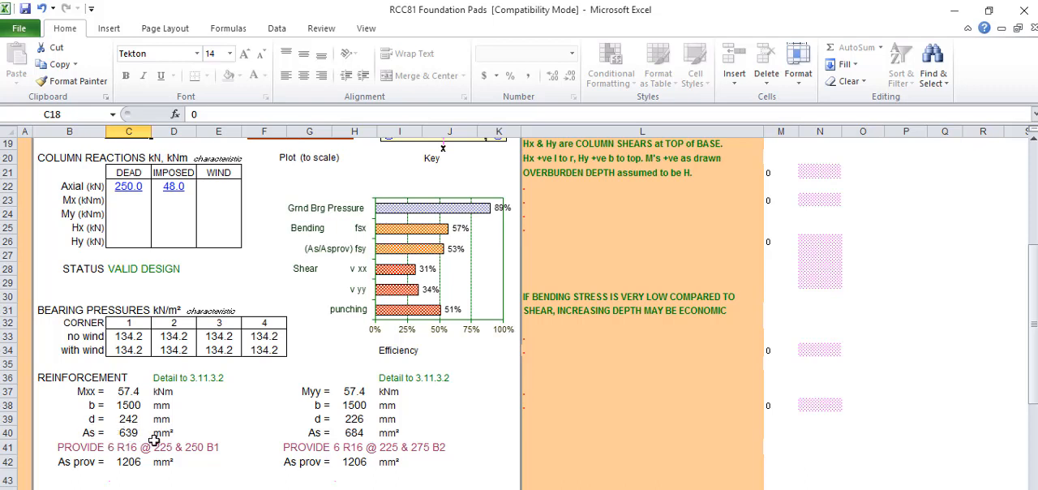
{"action": "mouse_move", "coordinate": [149, 436]}
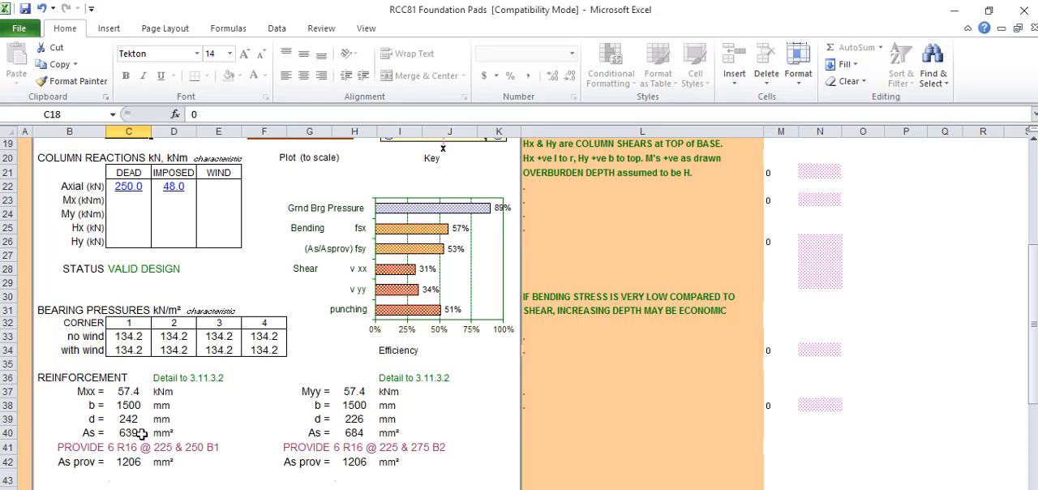
{"action": "mouse_move", "coordinate": [147, 430]}
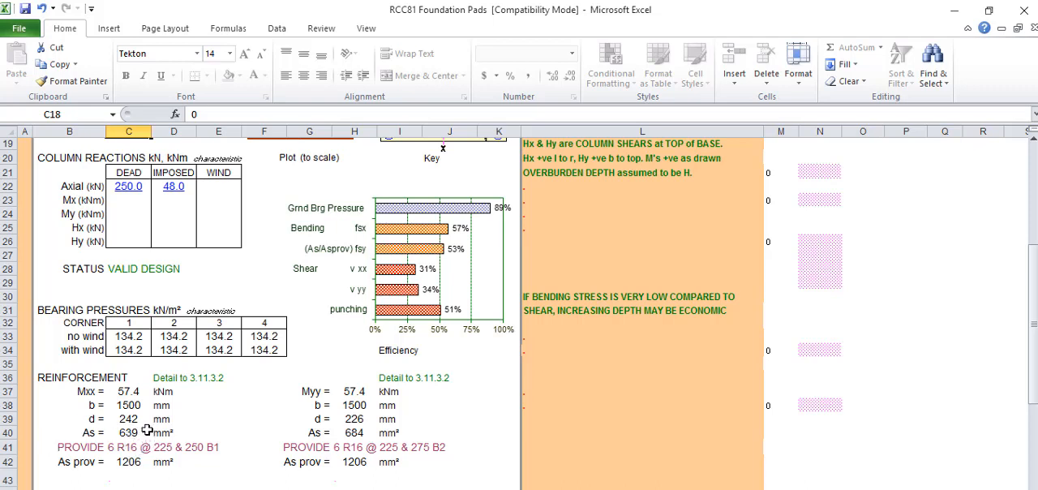
{"action": "mouse_move", "coordinate": [147, 428]}
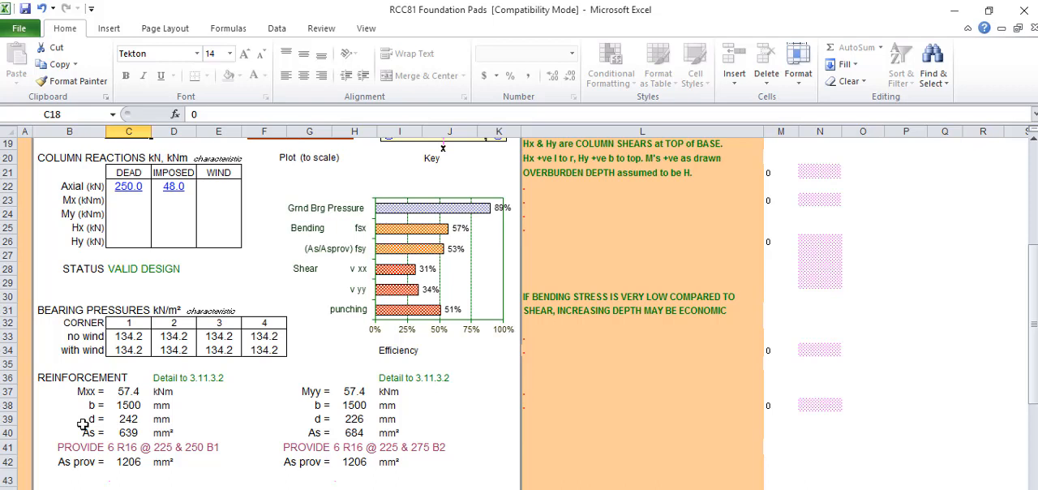
{"action": "mouse_move", "coordinate": [102, 430]}
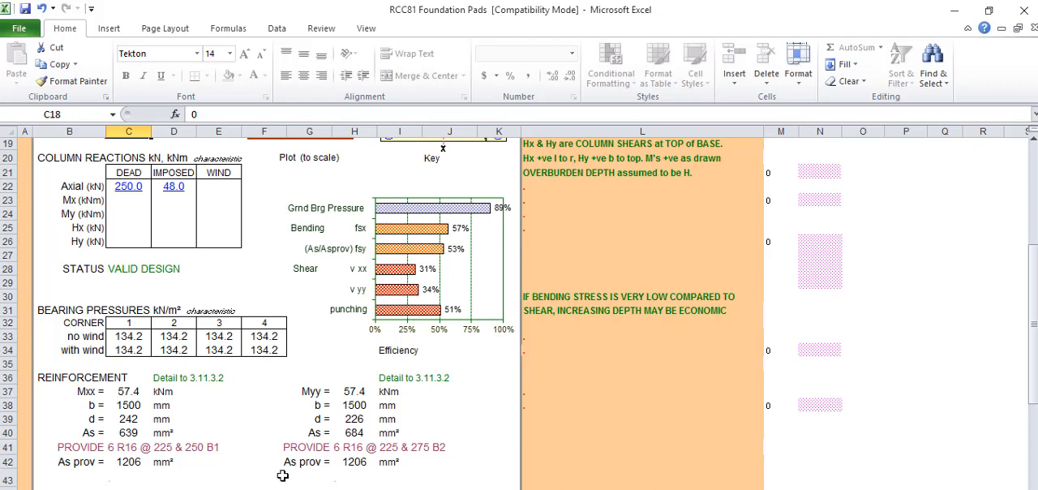
{"action": "mouse_move", "coordinate": [96, 425]}
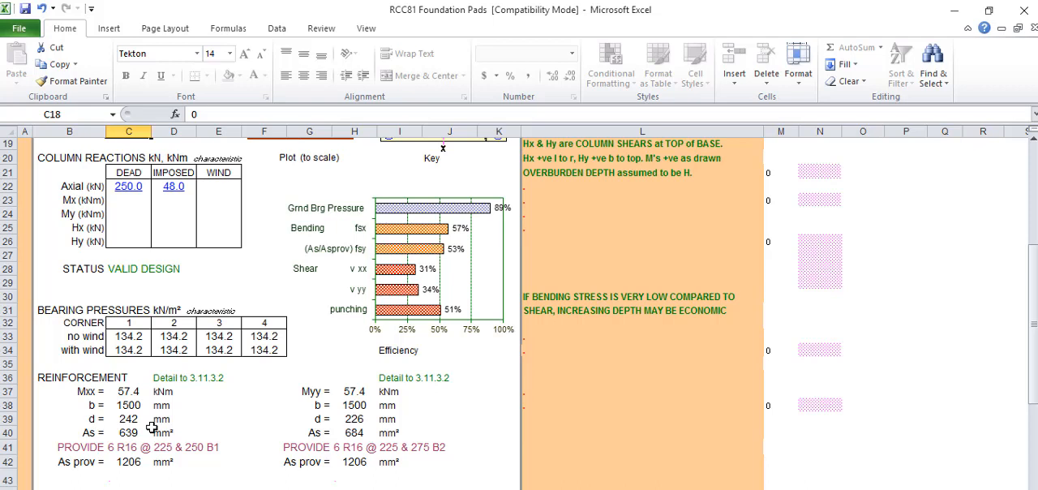
{"action": "mouse_move", "coordinate": [131, 447]}
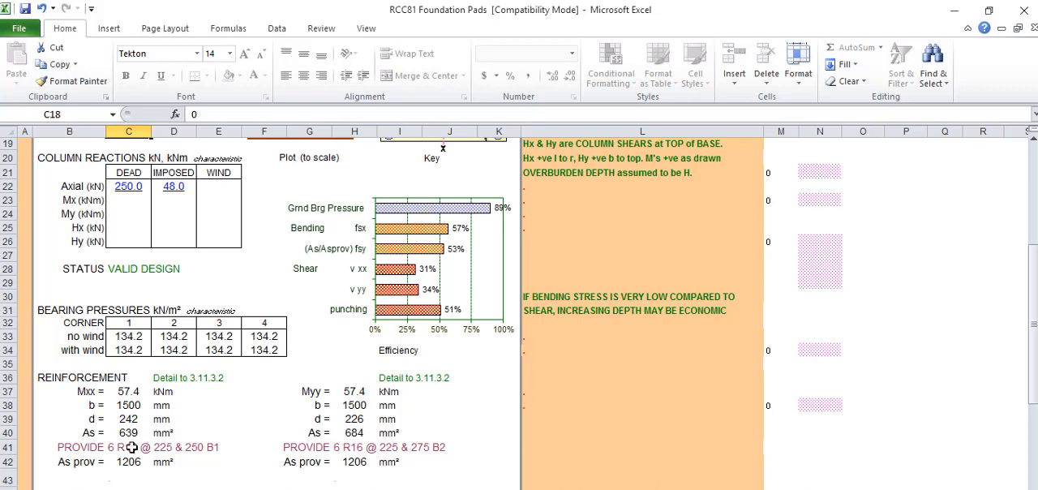
{"action": "mouse_move", "coordinate": [132, 442]}
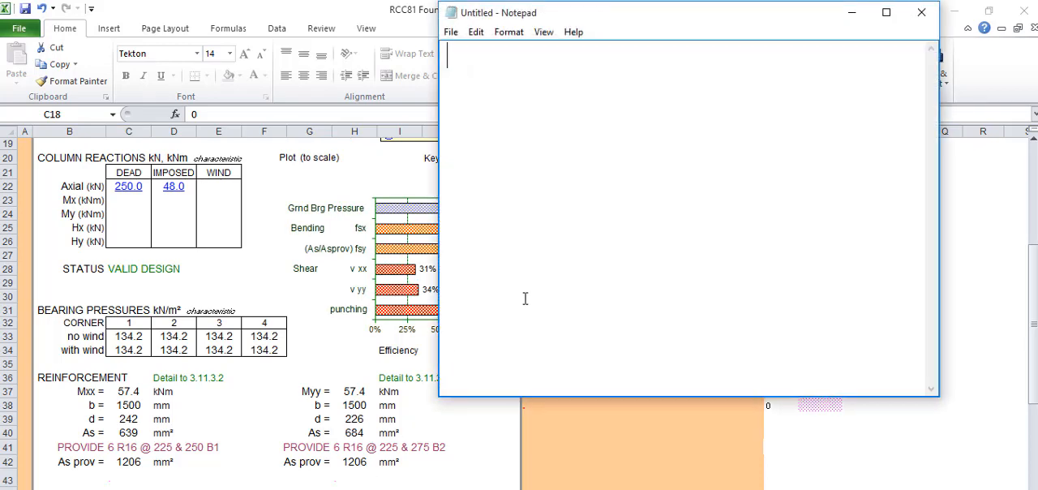
Type the minimum steel formula 'ASmin = 1.56bh' into Notepad
{"action": "type", "text": "A"}
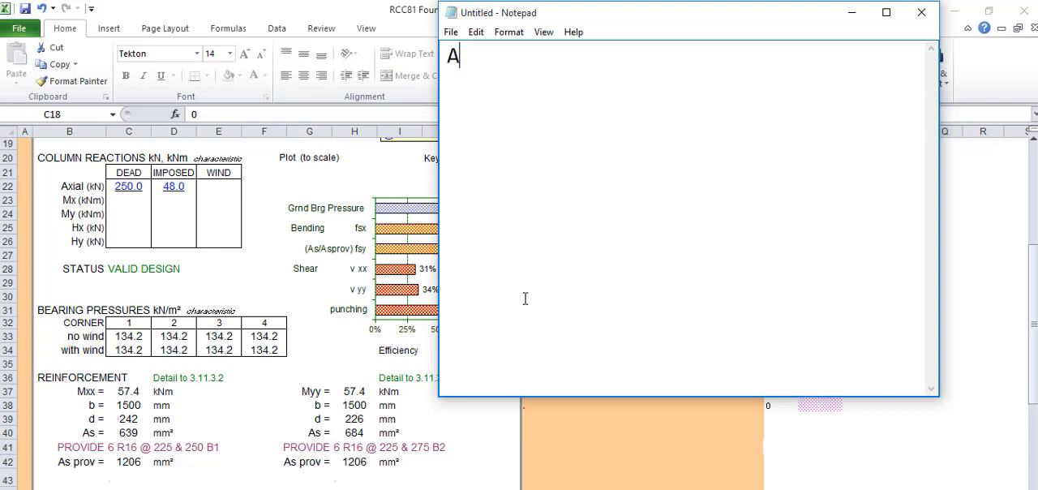
{"action": "type", "text": "s"}
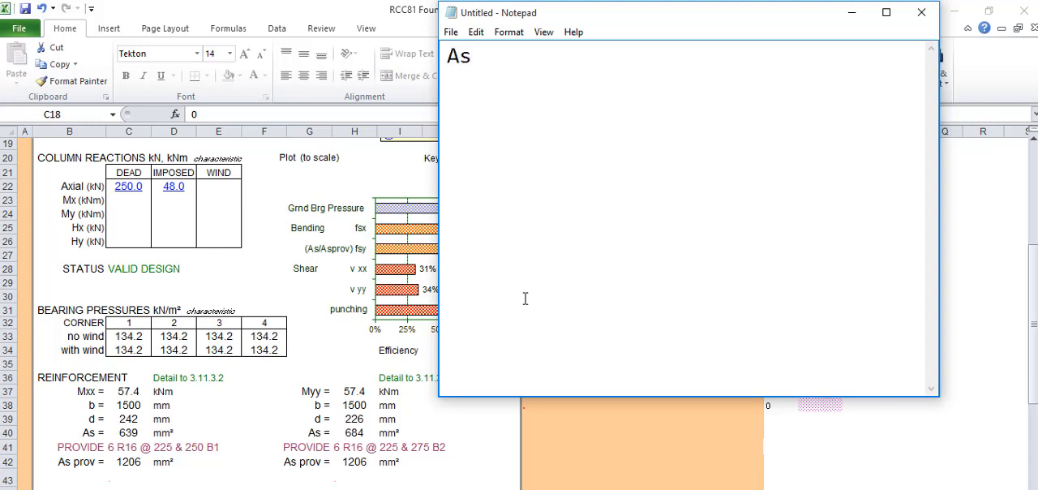
{"action": "type", "text": "S"}
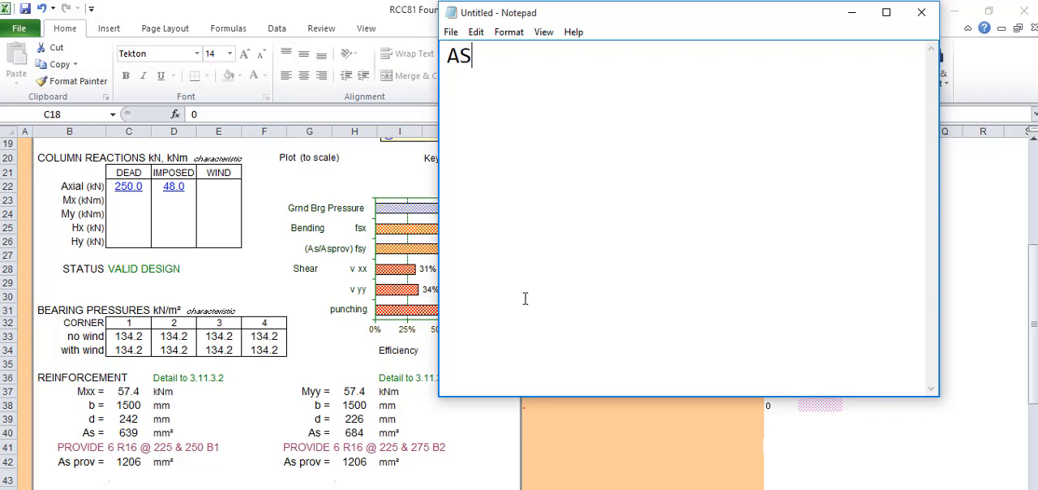
{"action": "type", "text": "min"}
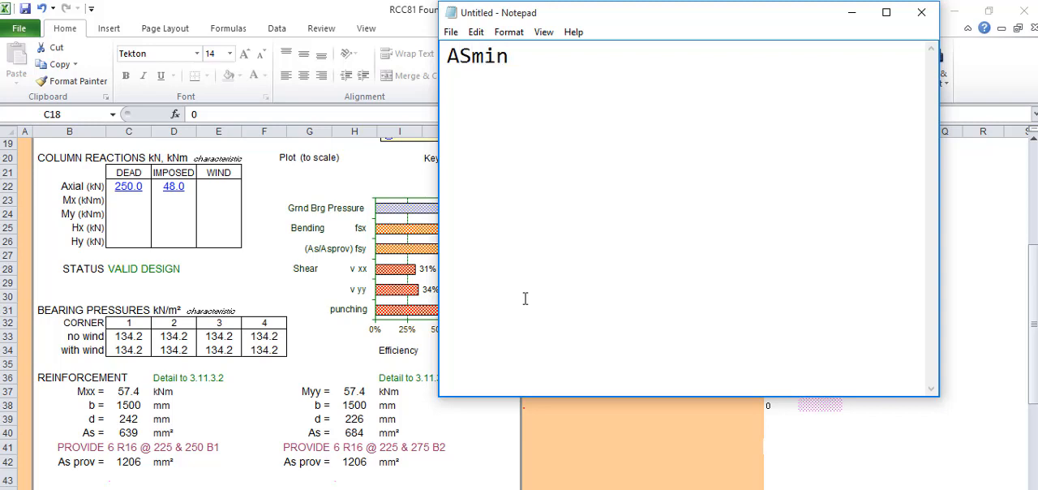
{"action": "type", "text": "="}
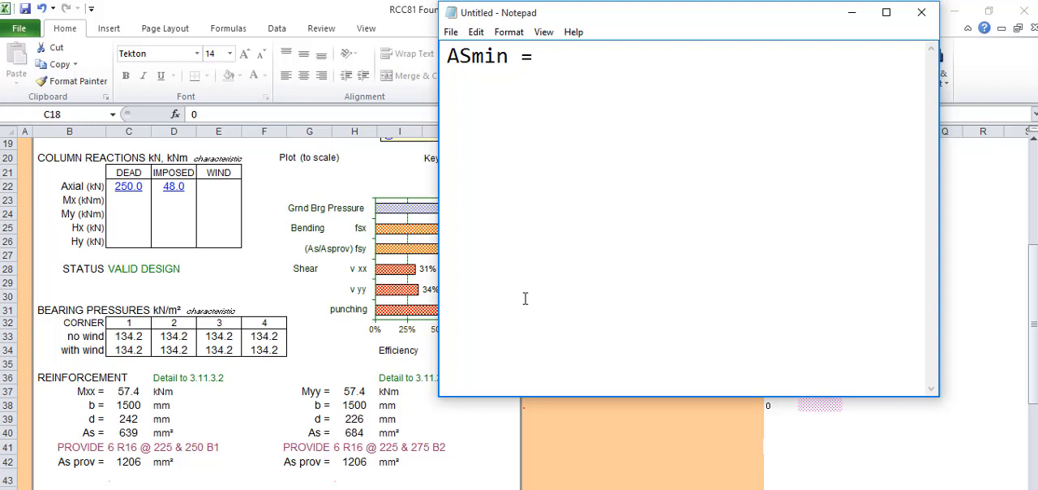
{"action": "type", "text": "1.5"}
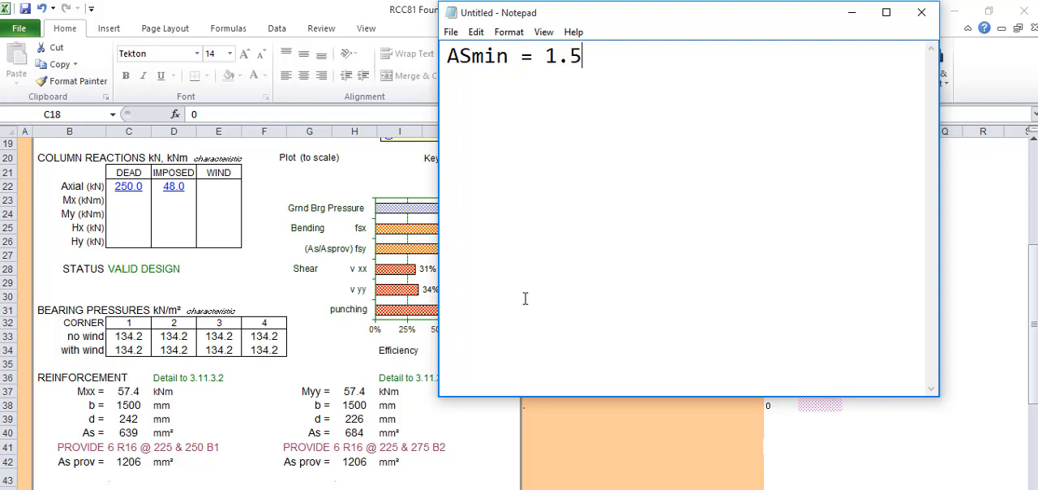
{"action": "type", "text": "6"}
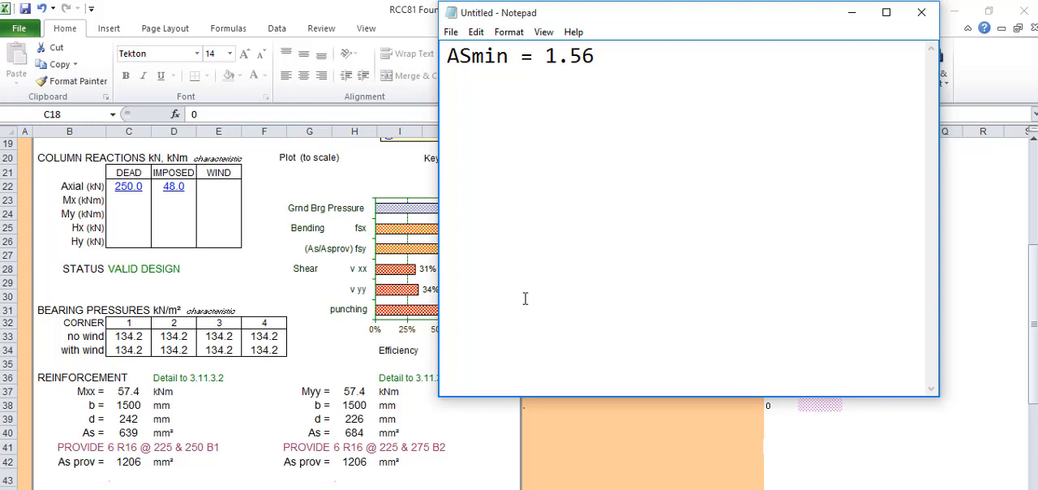
{"action": "type", "text": "bh"}
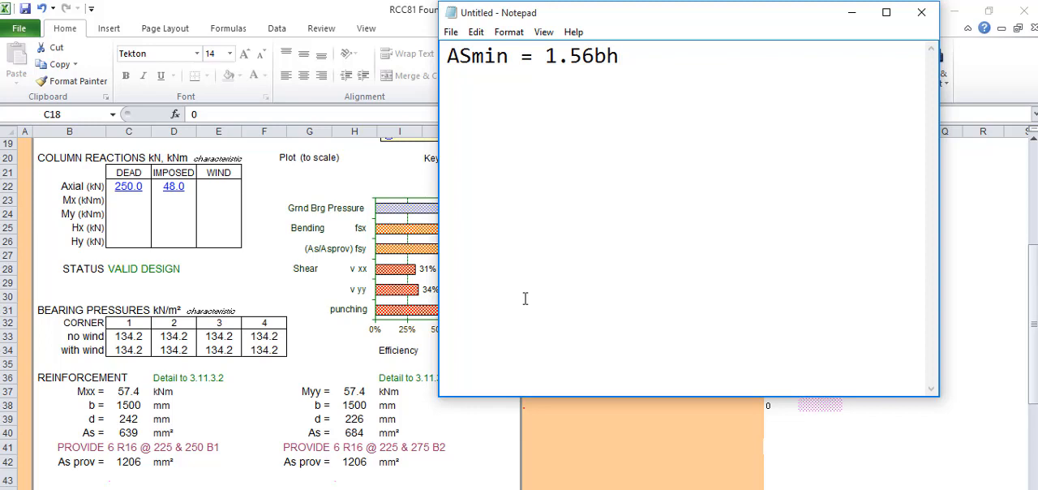
{"action": "left_click", "coordinate": [618, 55]}
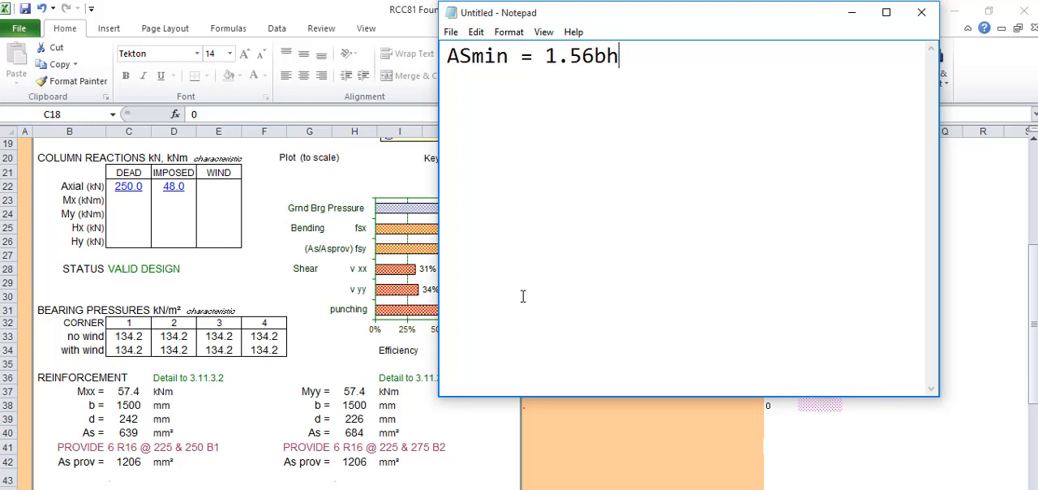
{"action": "mouse_move", "coordinate": [535, 243]}
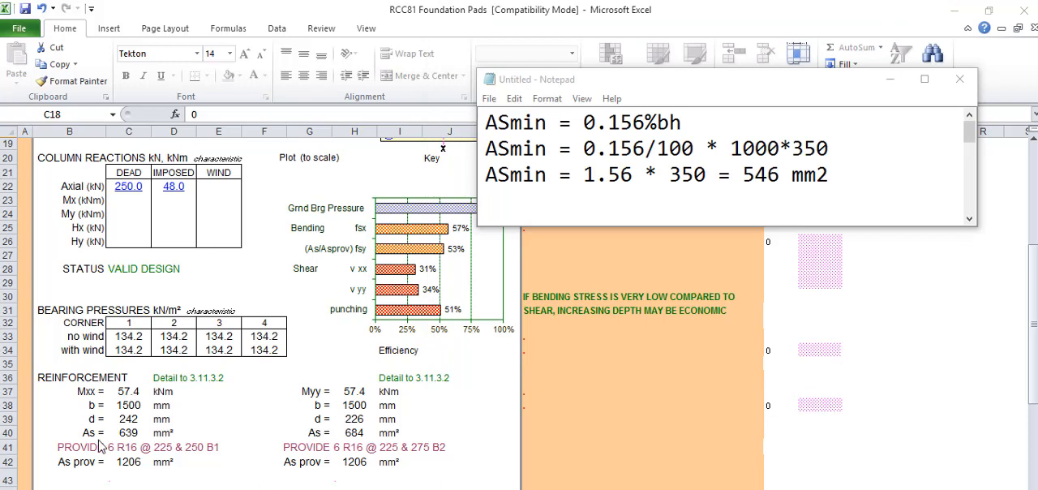
{"action": "mouse_move", "coordinate": [127, 468]}
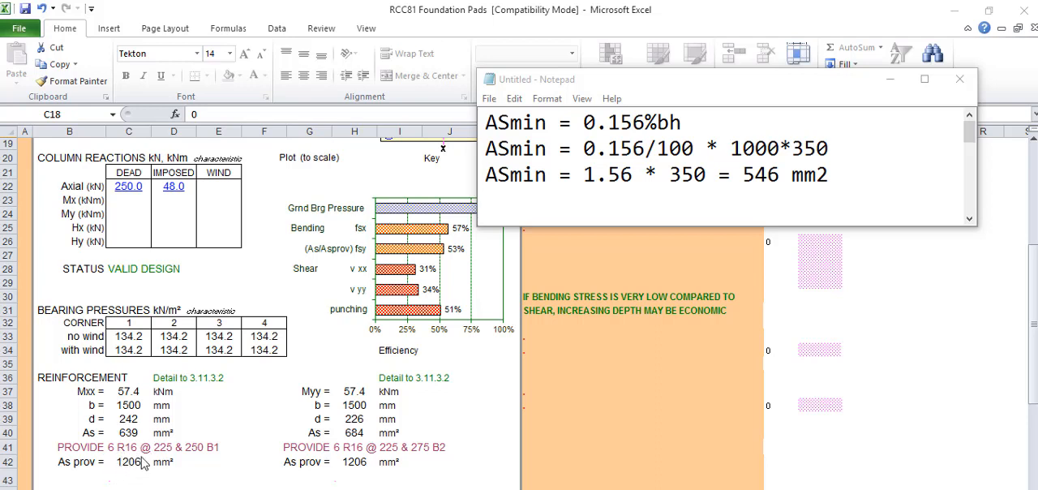
{"action": "mouse_move", "coordinate": [150, 475]}
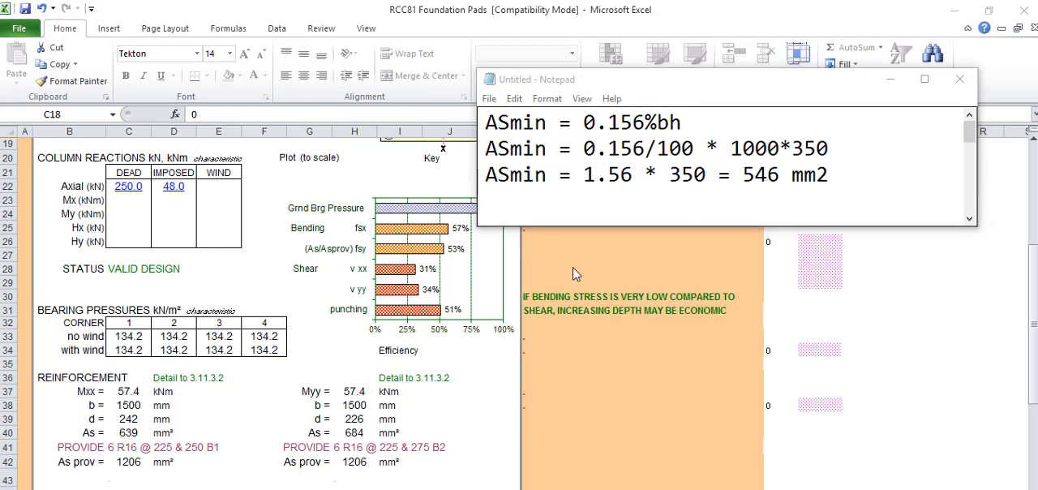
{"action": "mouse_move", "coordinate": [739, 304]}
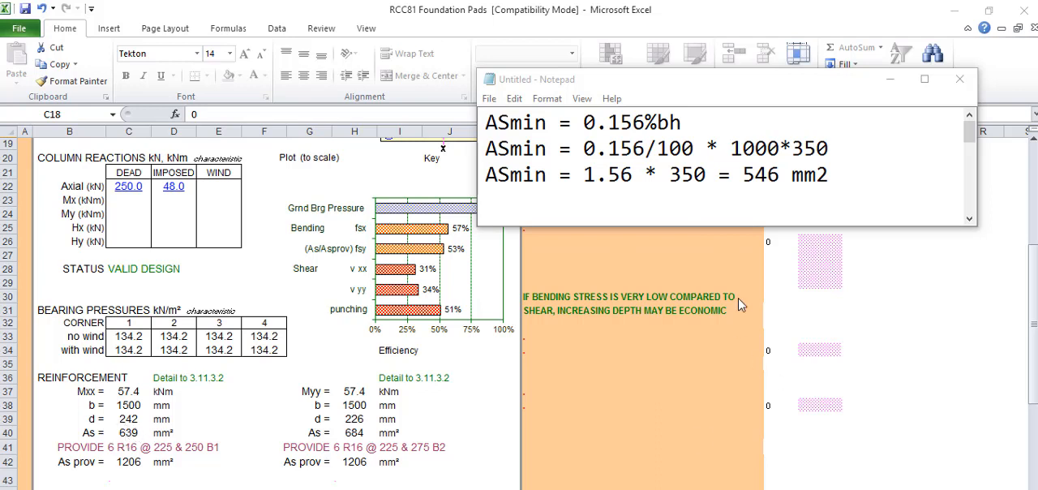
{"action": "mouse_move", "coordinate": [913, 367]}
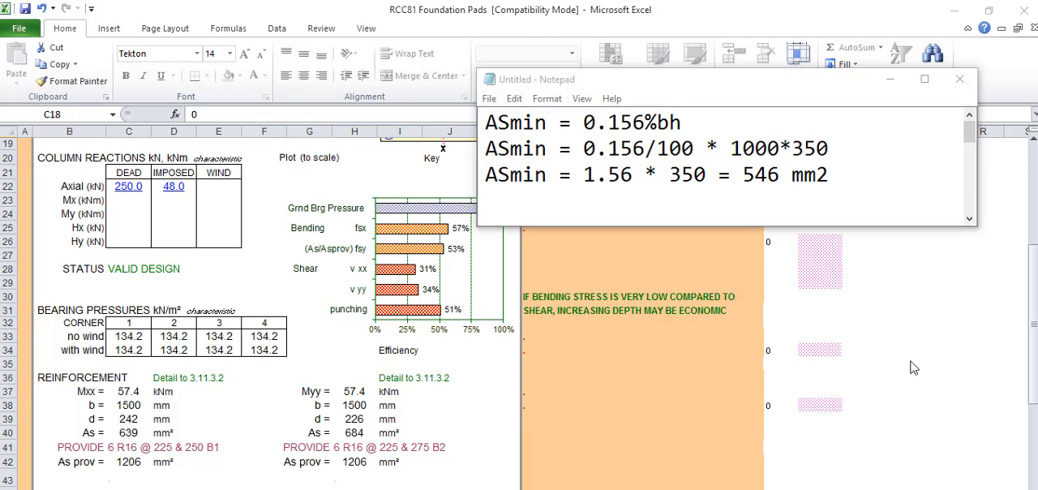
{"action": "mouse_move", "coordinate": [118, 438]}
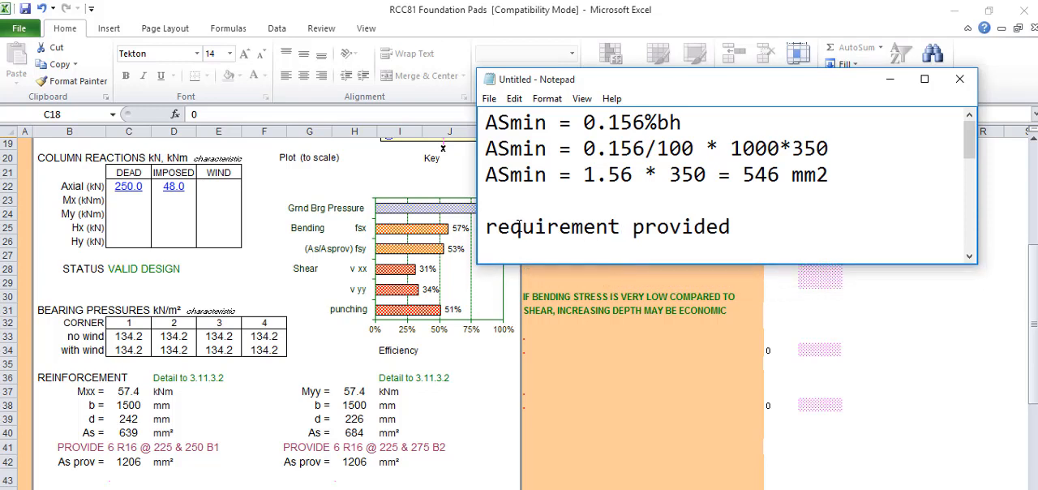
Retitle the heading to 'reinforcement provided' and note the 12 mm bar area as 113mm2
{"action": "double_click", "coordinate": [539, 226]}
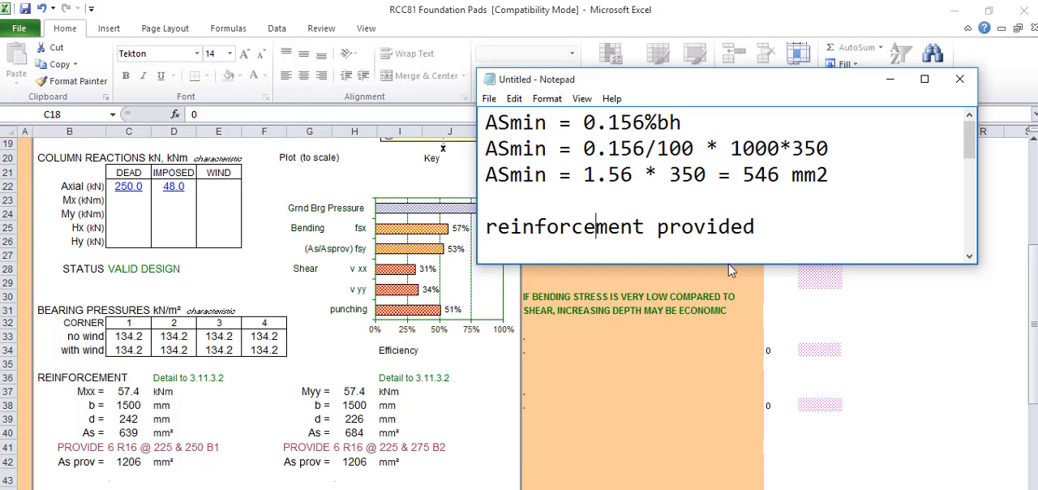
{"action": "type", "text": "cross sectional area of diameter 12 ="}
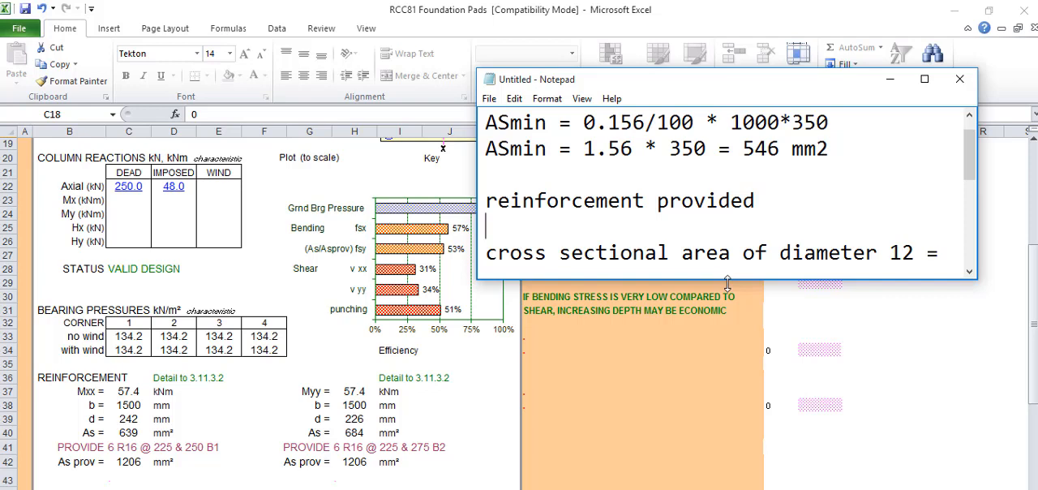
{"action": "mouse_move", "coordinate": [720, 284]}
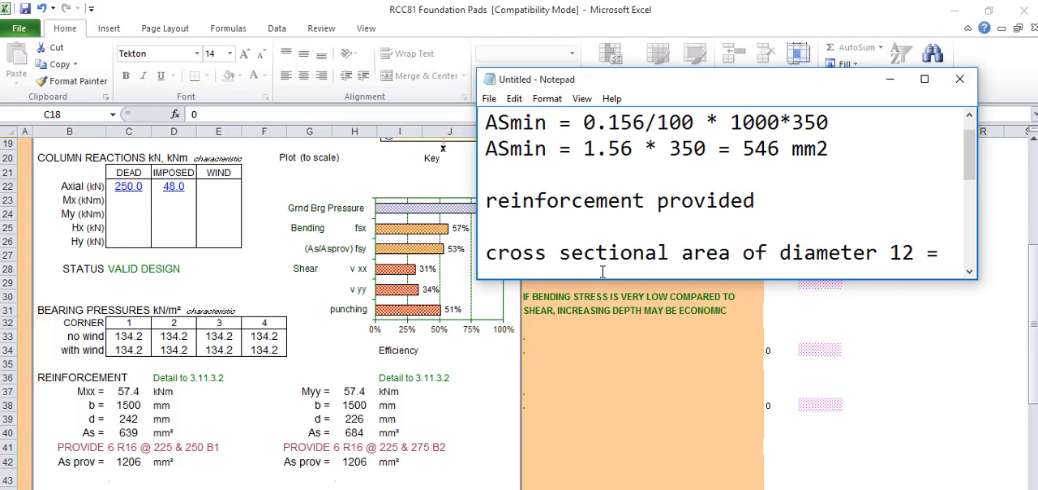
{"action": "mouse_move", "coordinate": [360, 389]}
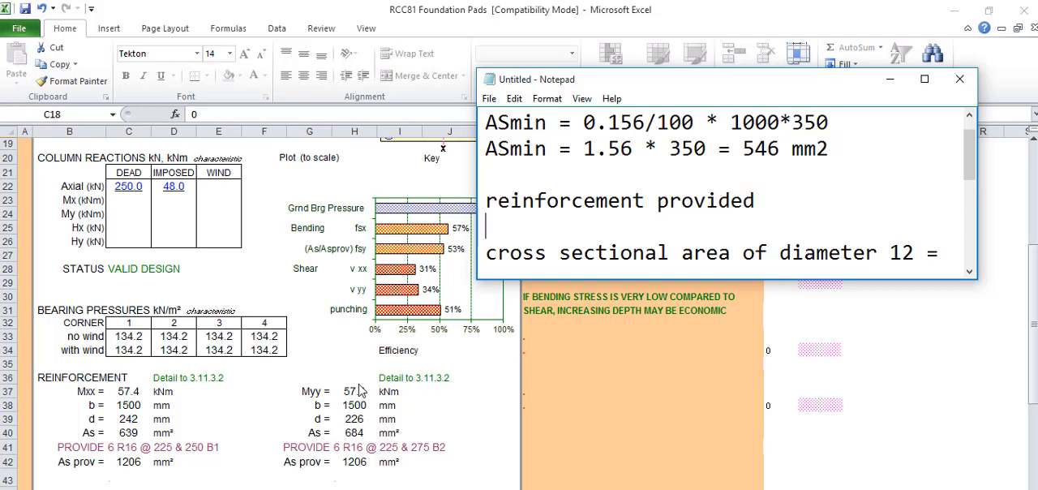
{"action": "mouse_move", "coordinate": [512, 371]}
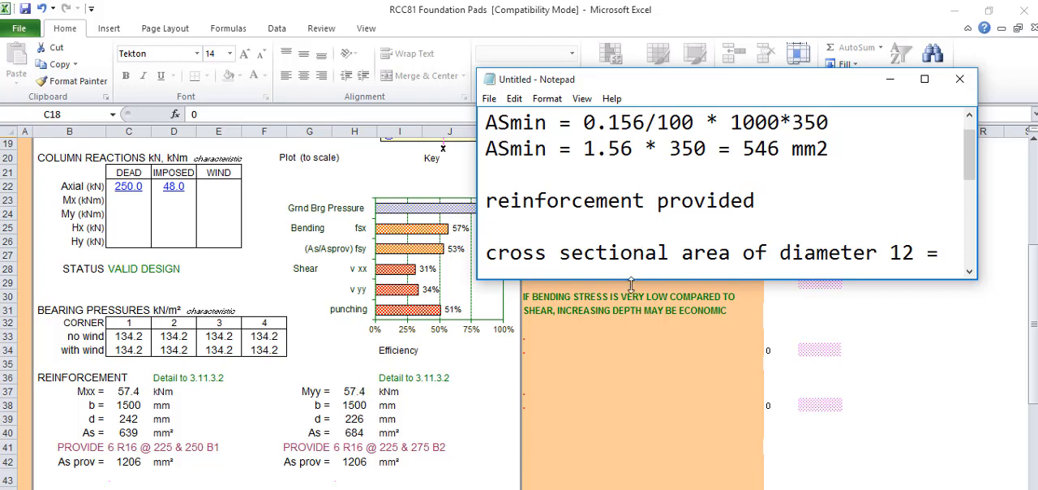
{"action": "type", "text": "113mm2"}
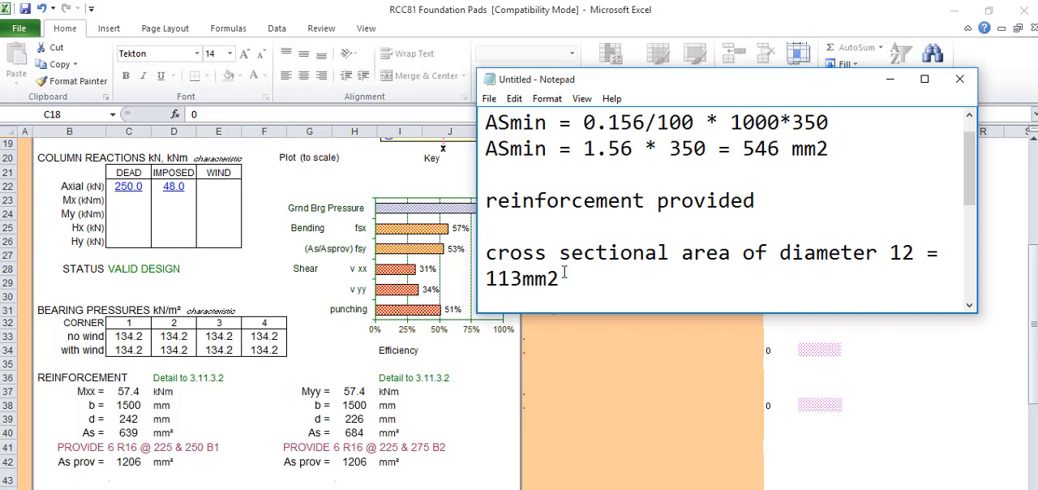
{"action": "mouse_move", "coordinate": [138, 436]}
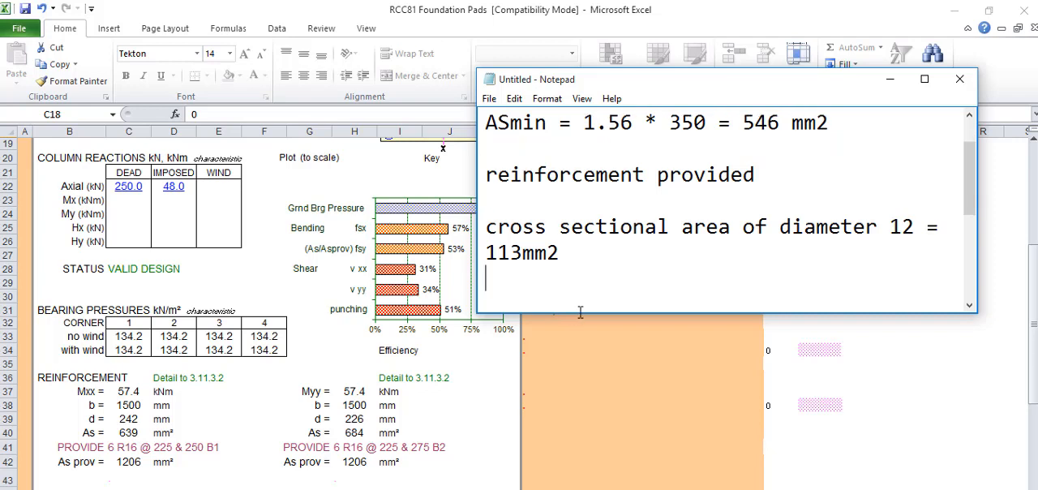
{"action": "mouse_move", "coordinate": [590, 303]}
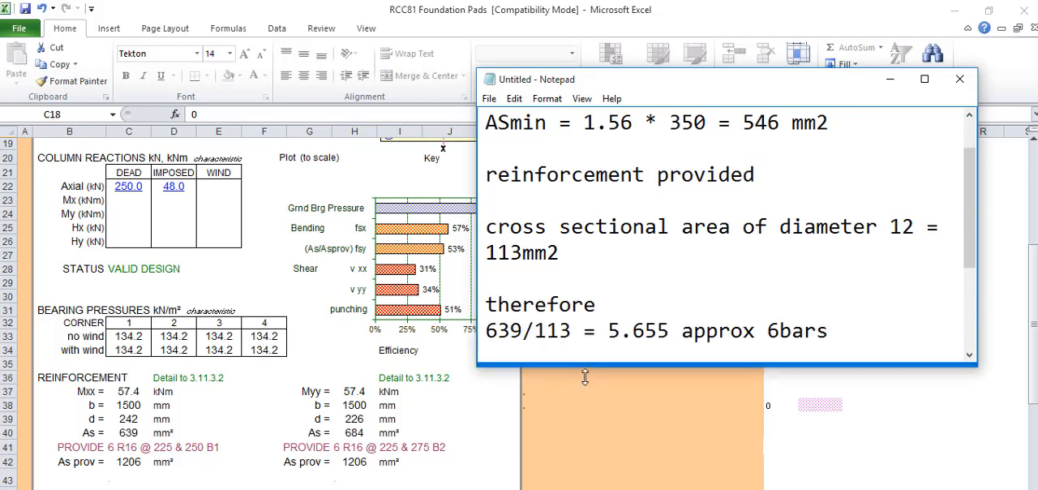
Add the spacing heading and '1000/no of bars', concluding 150mm c/c as Y12@150 c/c
{"action": "type", "text": "spacing"}
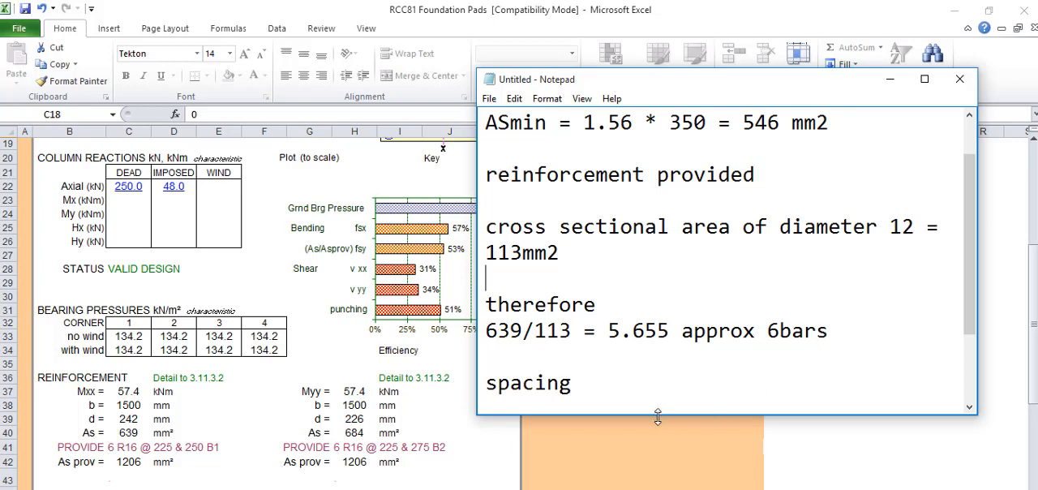
{"action": "type", "text": "1000/no of bars"}
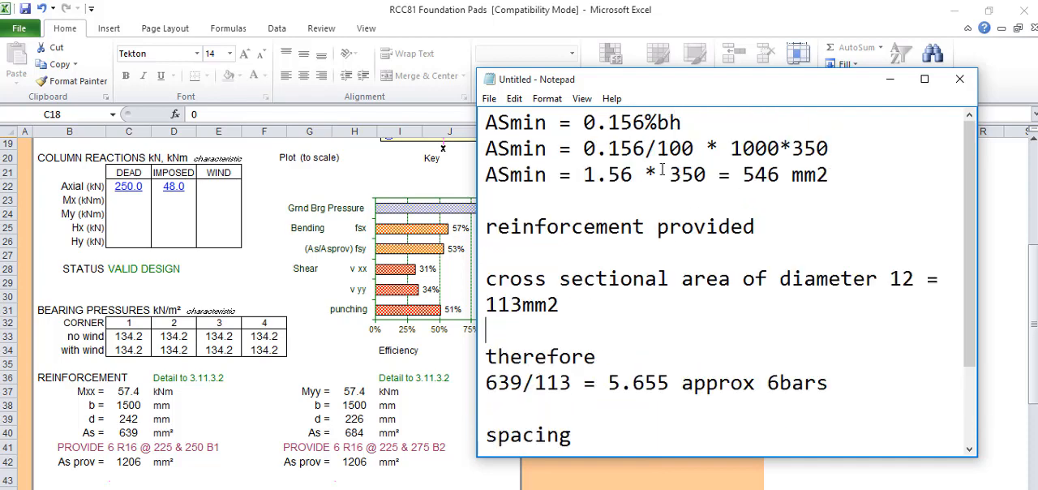
{"action": "scroll", "scroll_direction": "down", "scroll_amount": 3}
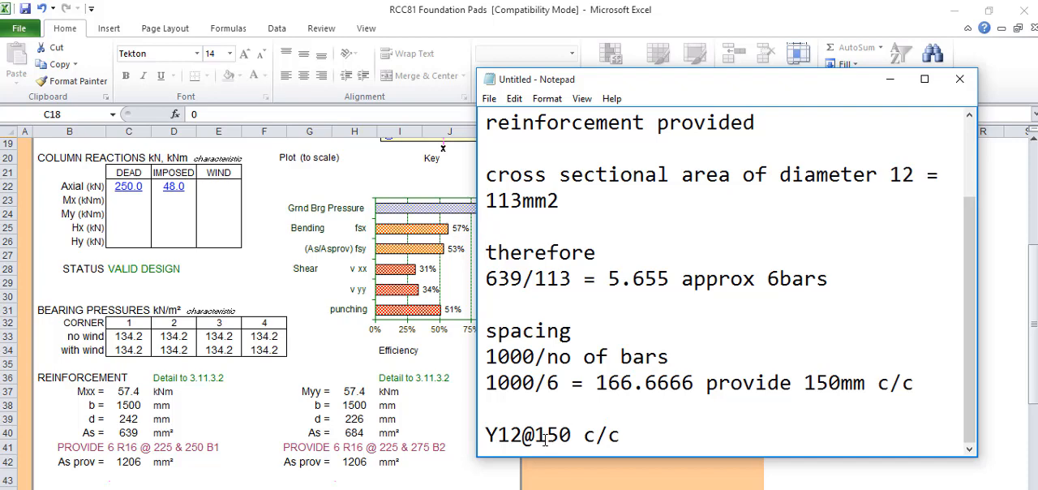
{"action": "mouse_move", "coordinate": [352, 357]}
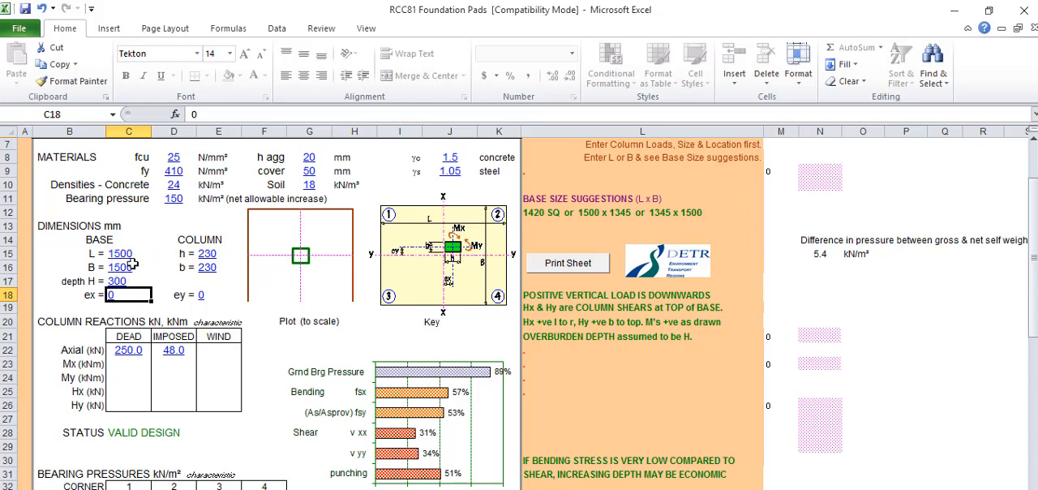
Prefix the bar designation with '11' to read 11Y12@150 c/c and return to Excel
{"action": "scroll", "scroll_direction": "down", "scroll_amount": 3}
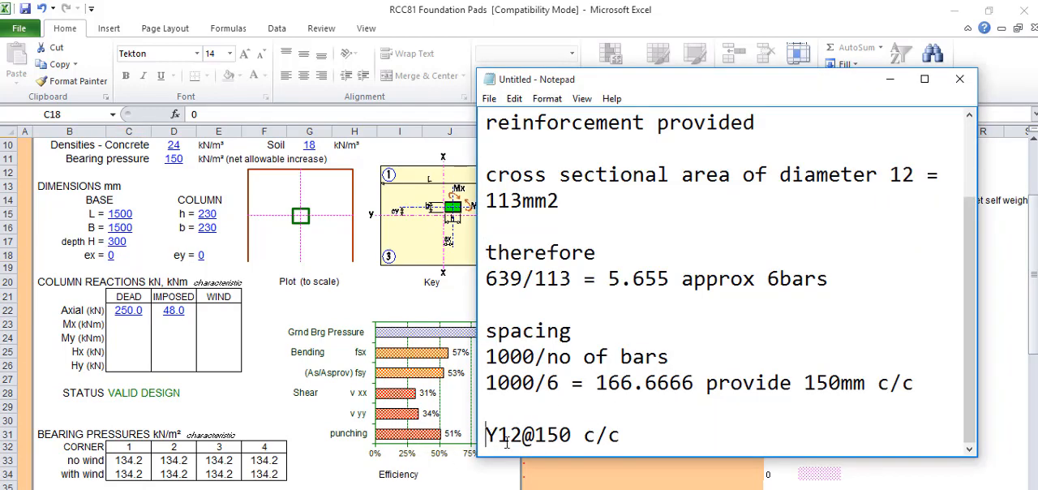
{"action": "type", "text": "1"}
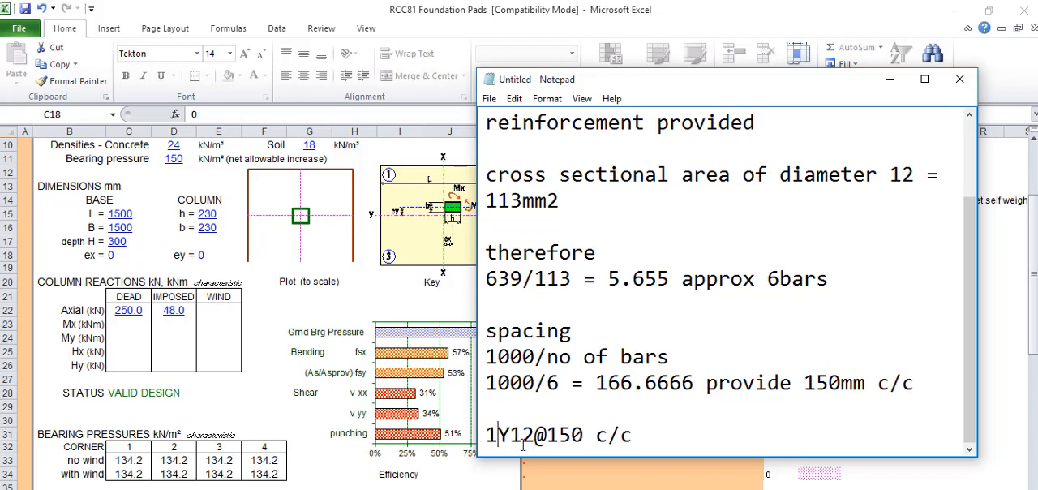
{"action": "type", "text": "1"}
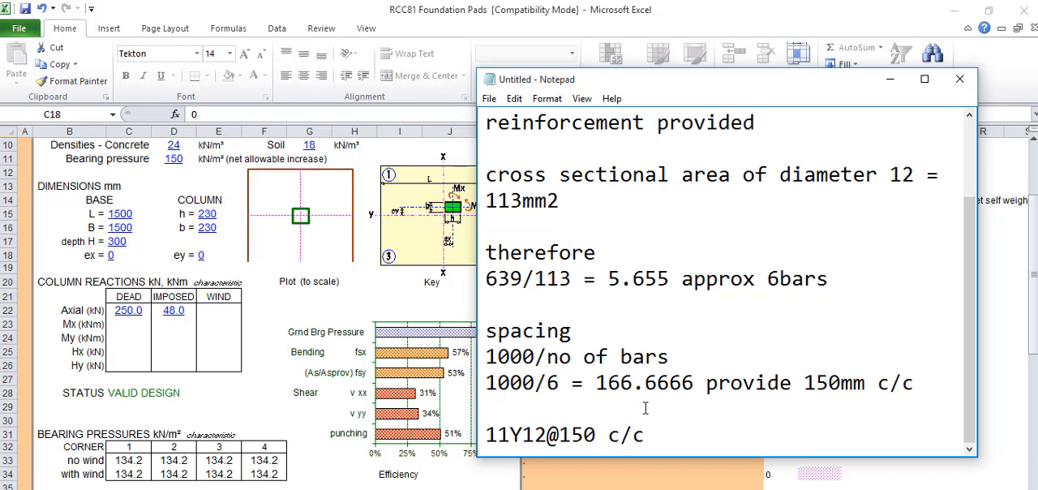
{"action": "mouse_move", "coordinate": [644, 404]}
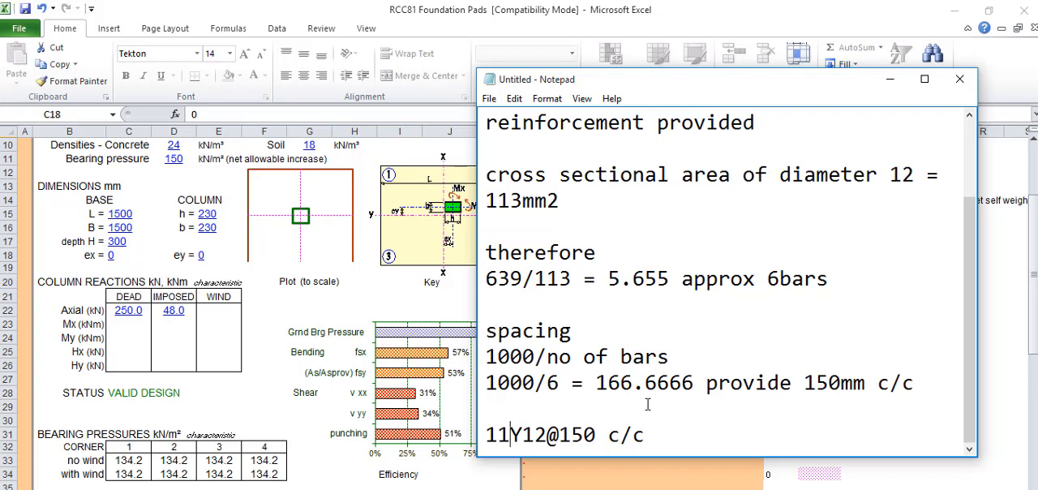
{"action": "scroll", "scroll_direction": "down", "scroll_amount": 3}
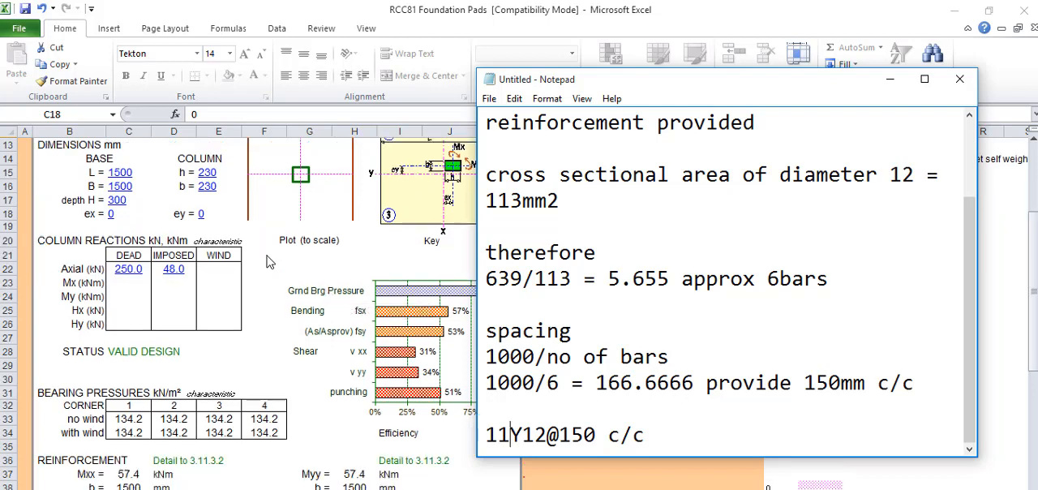
{"action": "scroll", "scroll_direction": "up", "scroll_amount": 3}
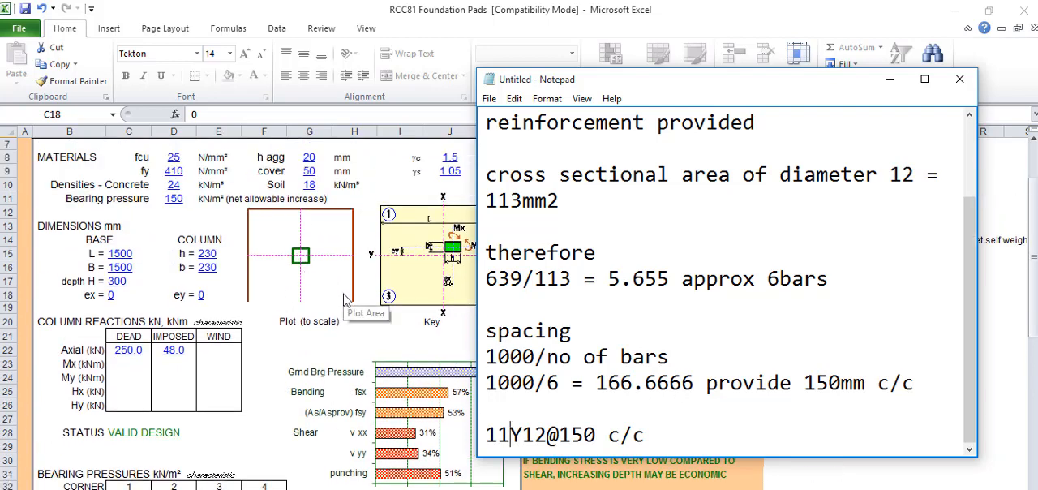
{"action": "mouse_move", "coordinate": [389, 340]}
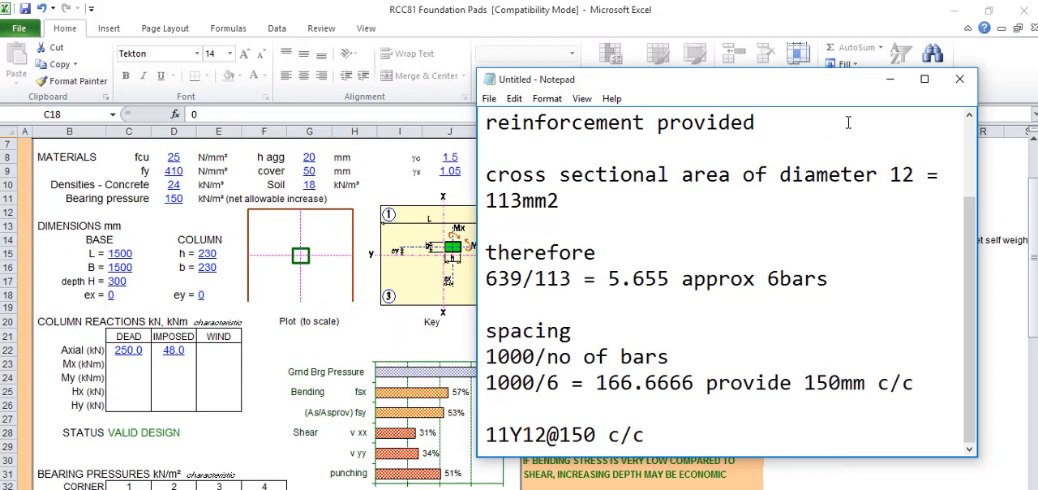
{"action": "left_click", "coordinate": [960, 79]}
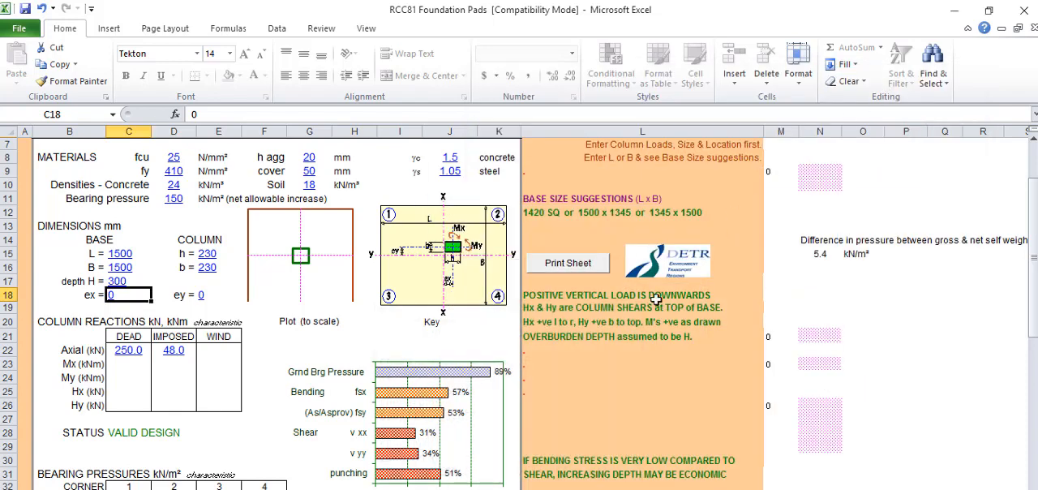
{"action": "mouse_move", "coordinate": [648, 316]}
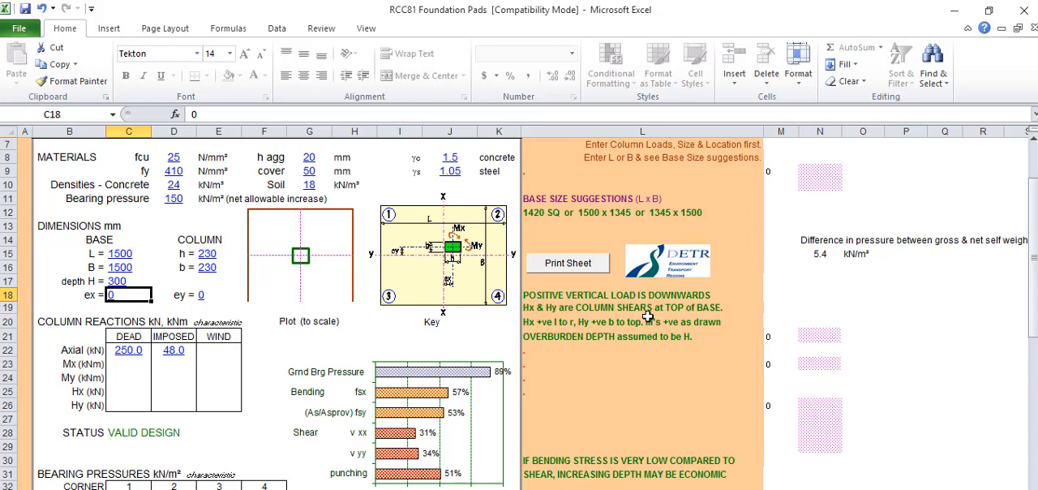
{"action": "mouse_move", "coordinate": [646, 327]}
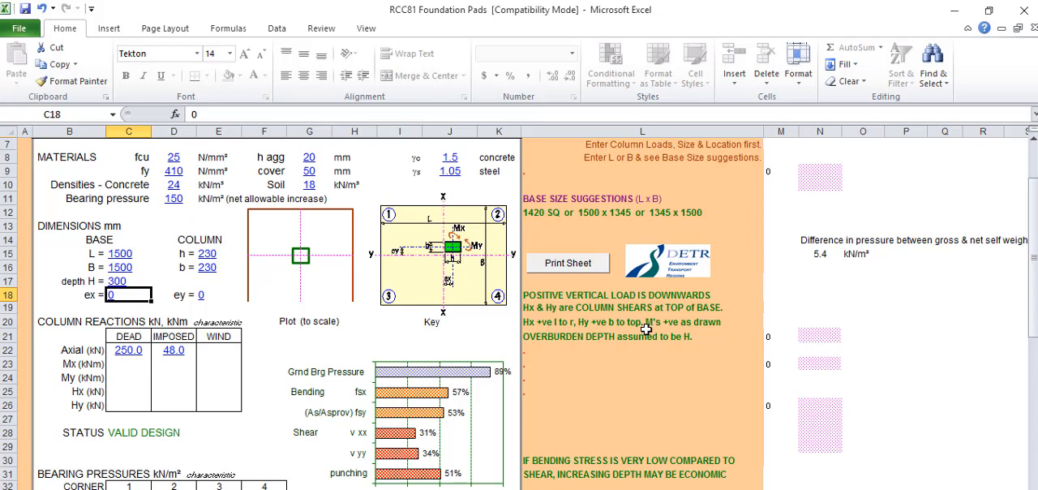
{"action": "mouse_move", "coordinate": [645, 329]}
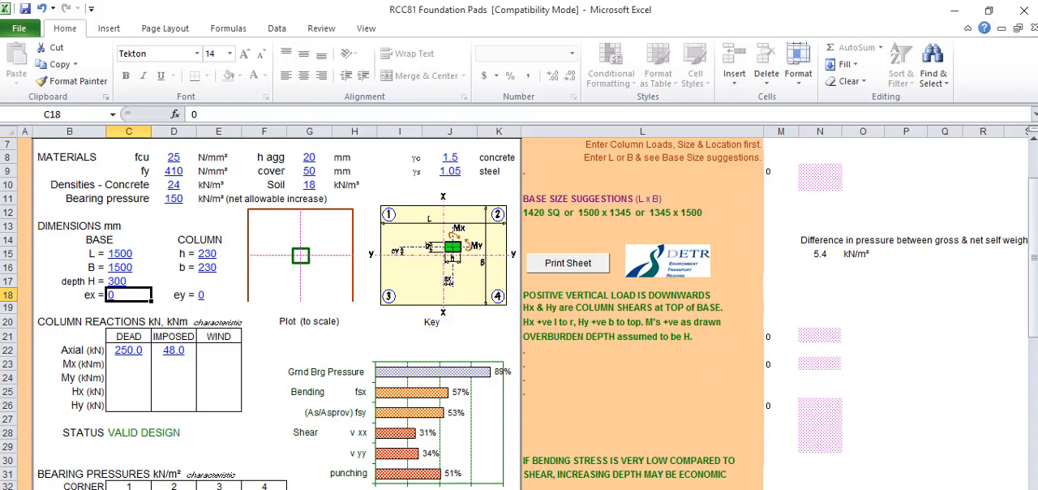